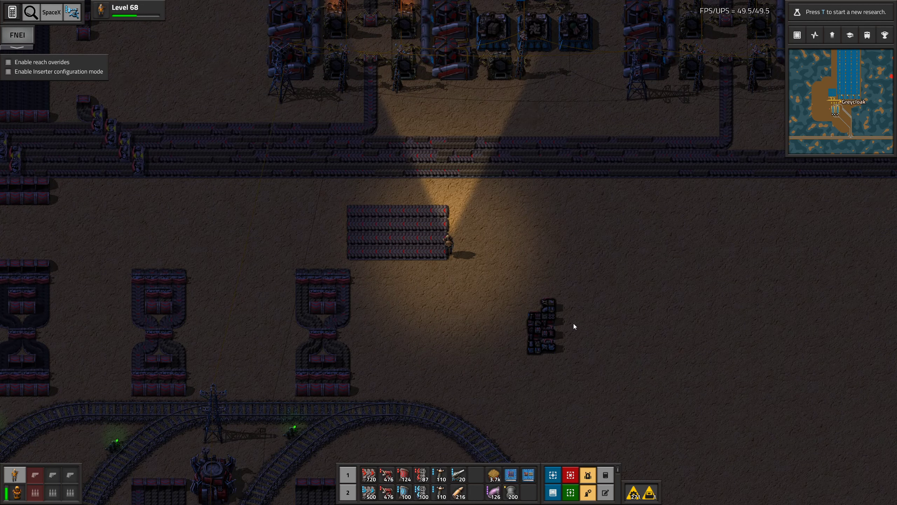
mouse_move(577, 288)
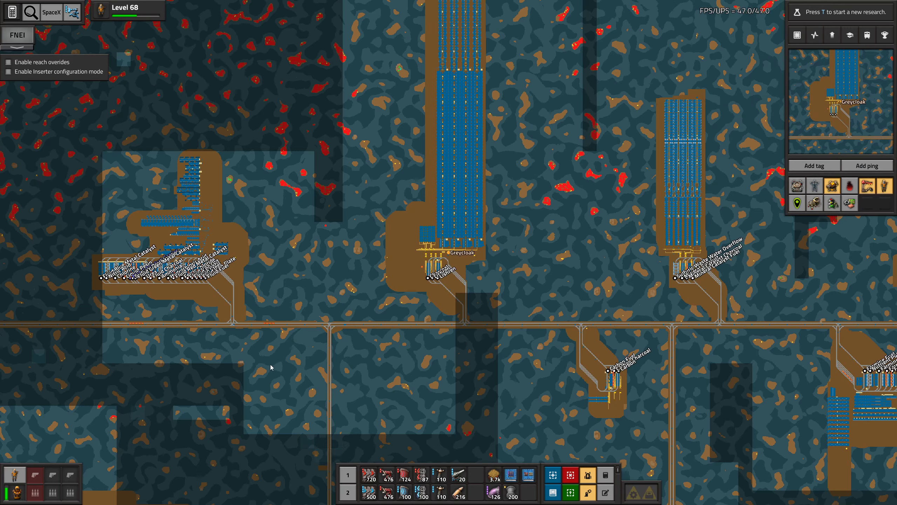
Step: Zoom the map toward the Greycloak base and drop into the world over the refinery pumps
scroll(down, 3)
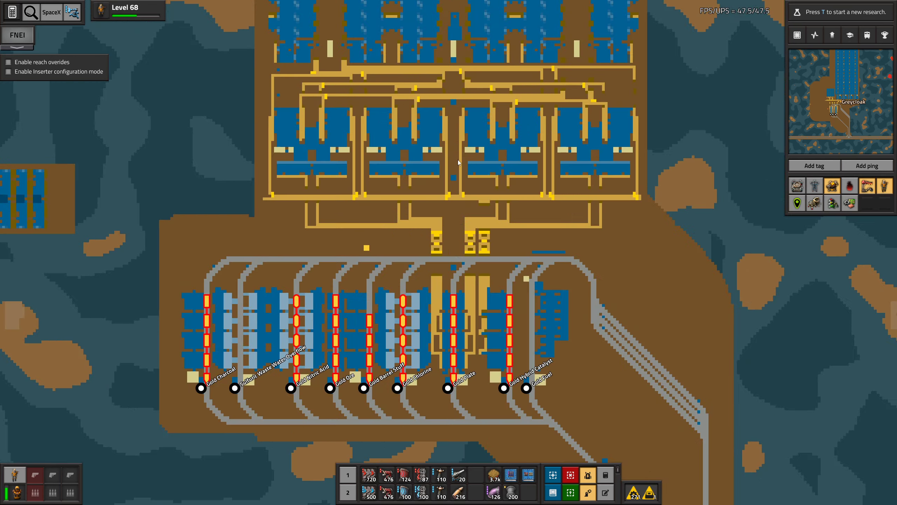
click(426, 214)
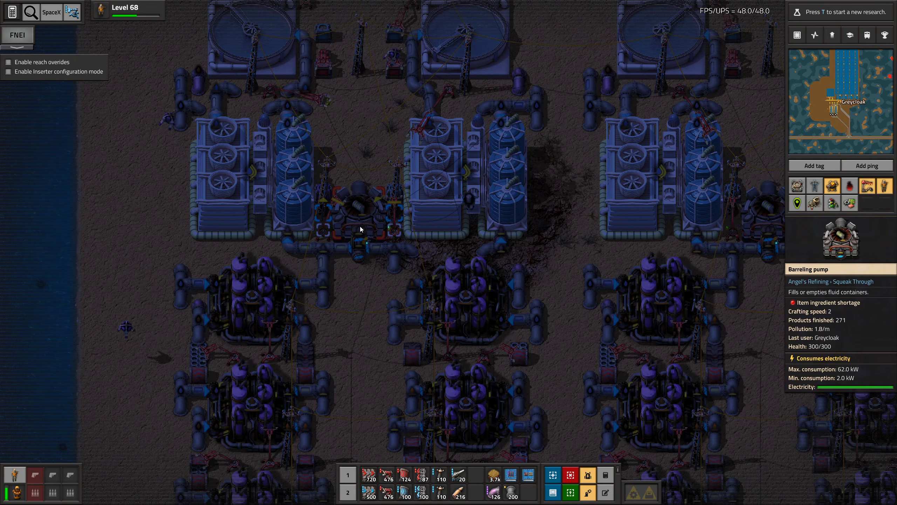
Step: Zoom into the map editor and pan across the rows of refinery blocks
scroll(down, 3)
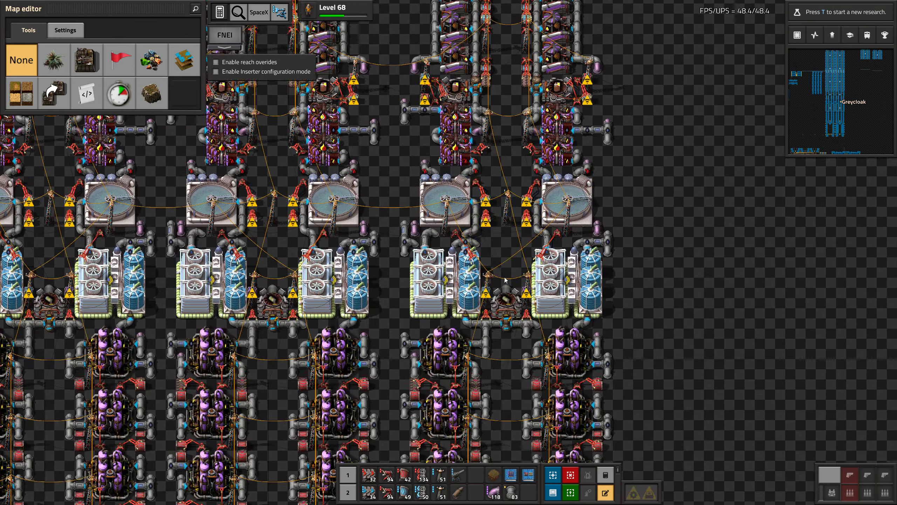
click(503, 291)
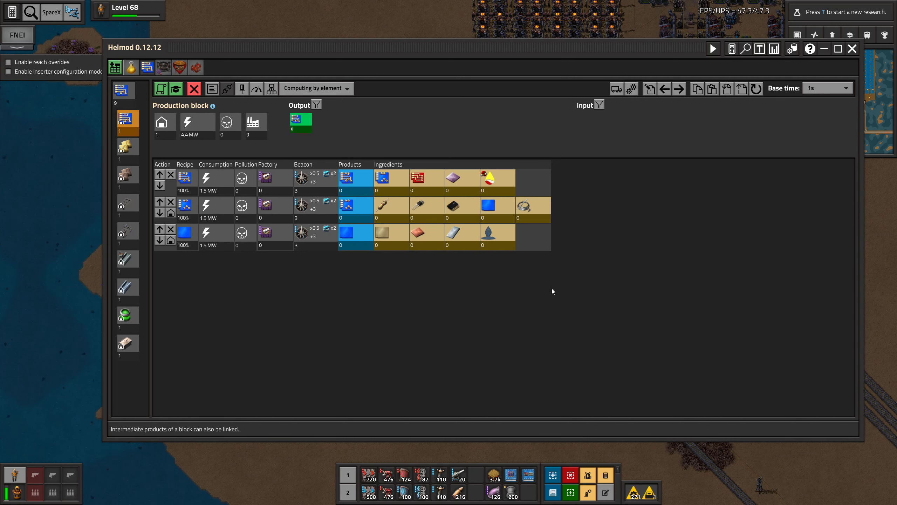
mouse_move(548, 286)
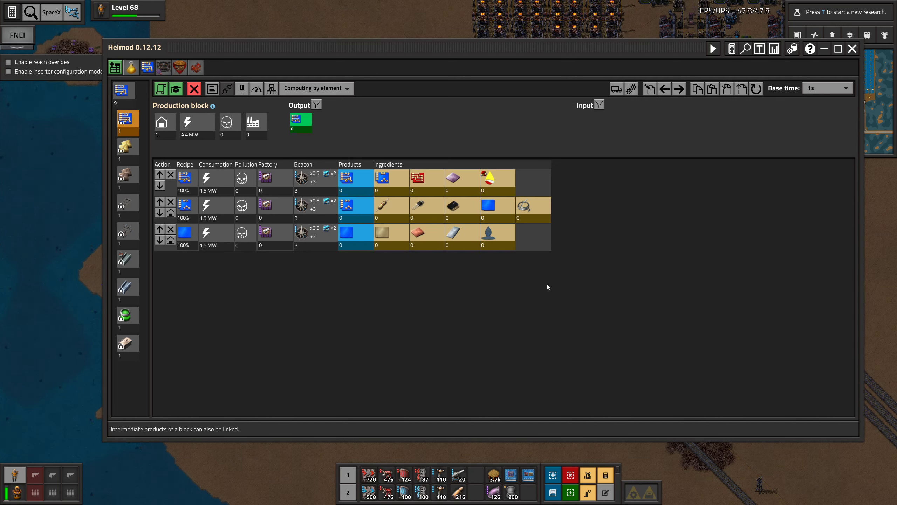
Step: Set the Helmod processing unit output to 120 per second and close the planner
click(127, 342)
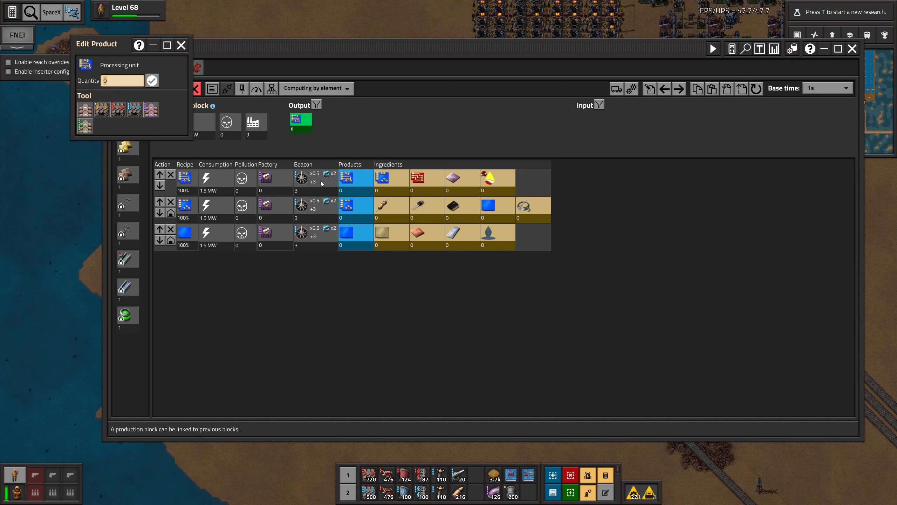
text(120)
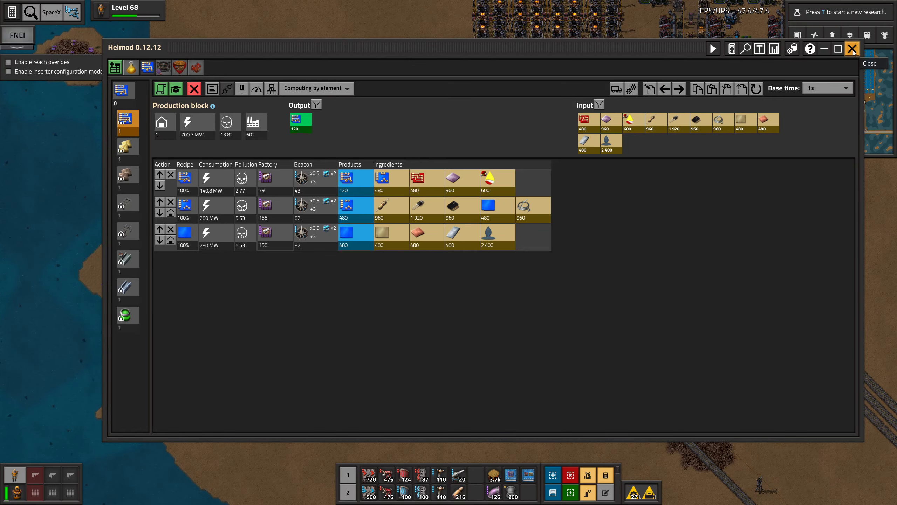
click(852, 49)
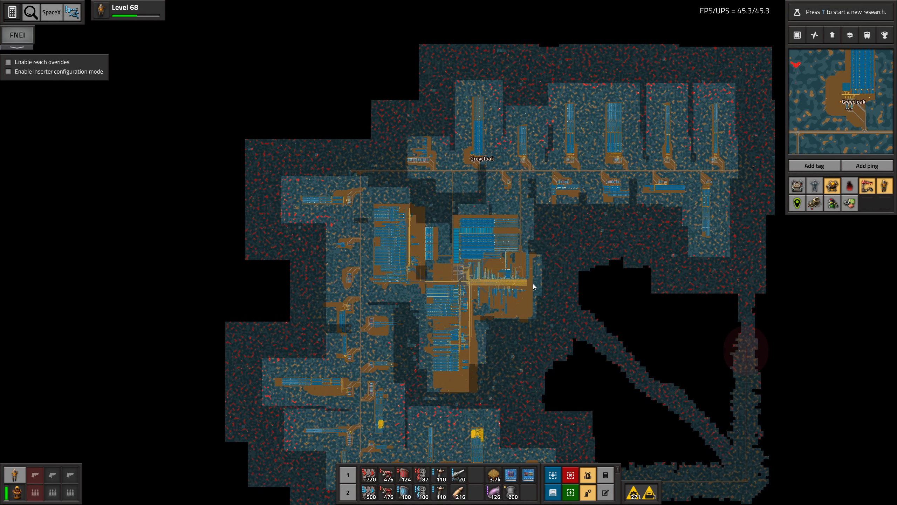
Step: Reopen Helmod, lower the output to 30 per second, review the circuit recipe and close both dialogs
key(e)
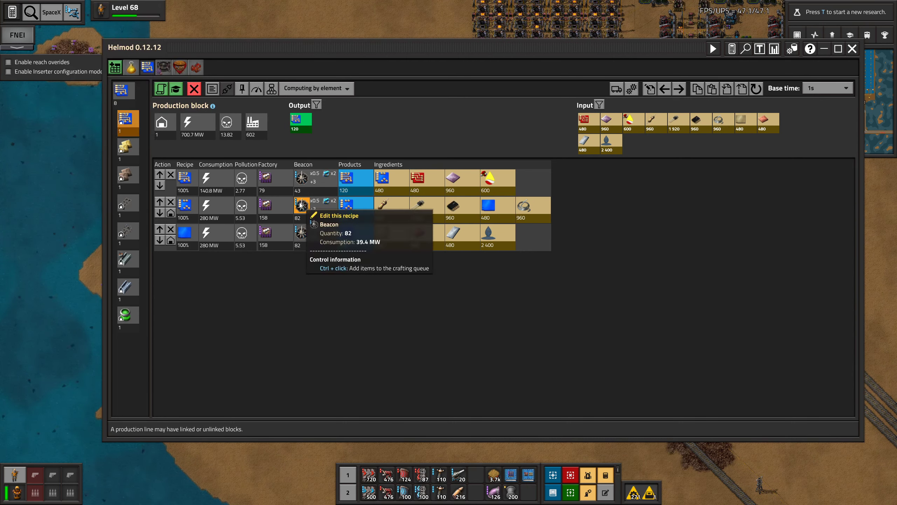
mouse_move(301, 176)
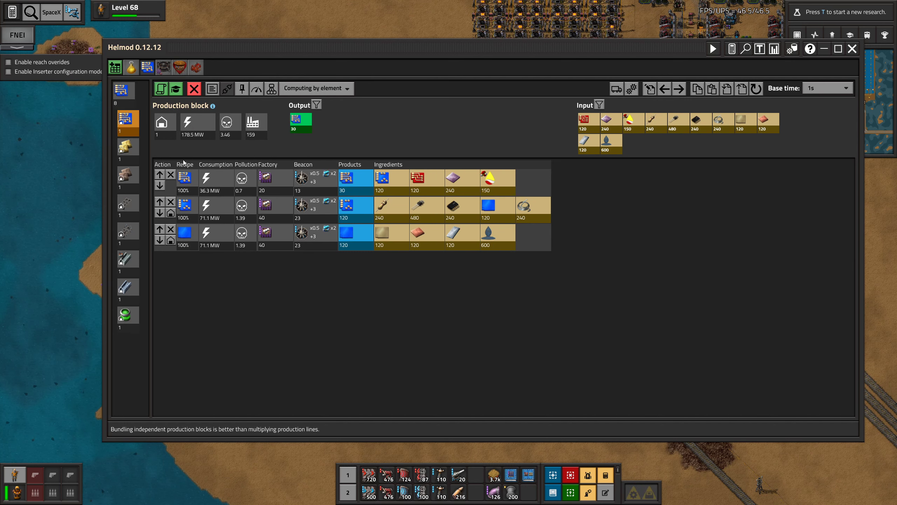
mouse_move(266, 232)
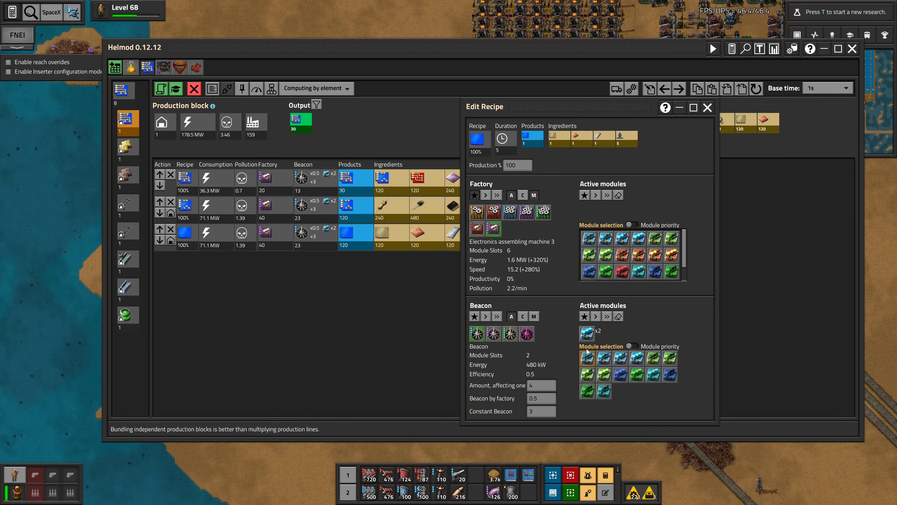
mouse_move(587, 333)
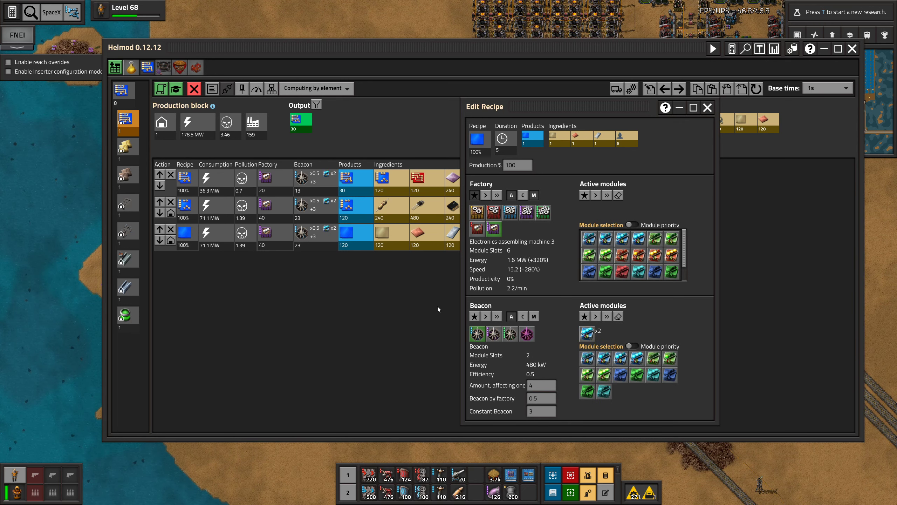
click(708, 108)
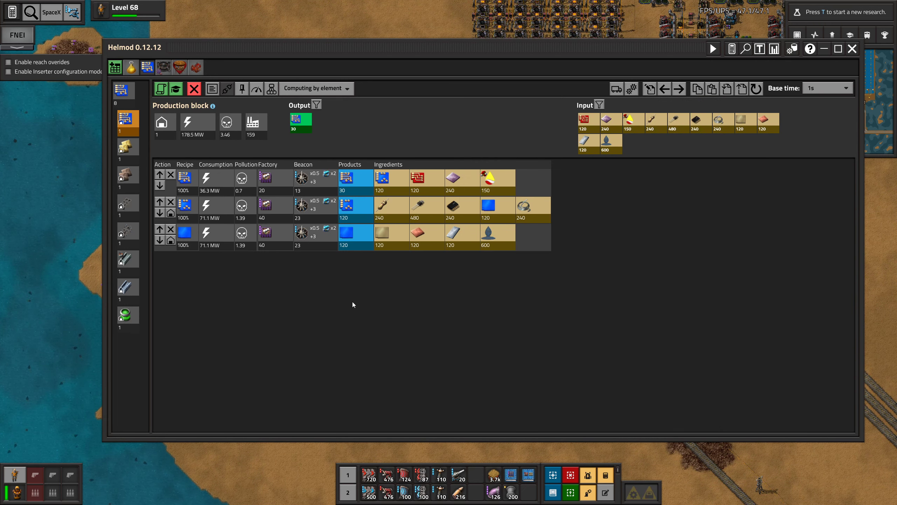
click(852, 48)
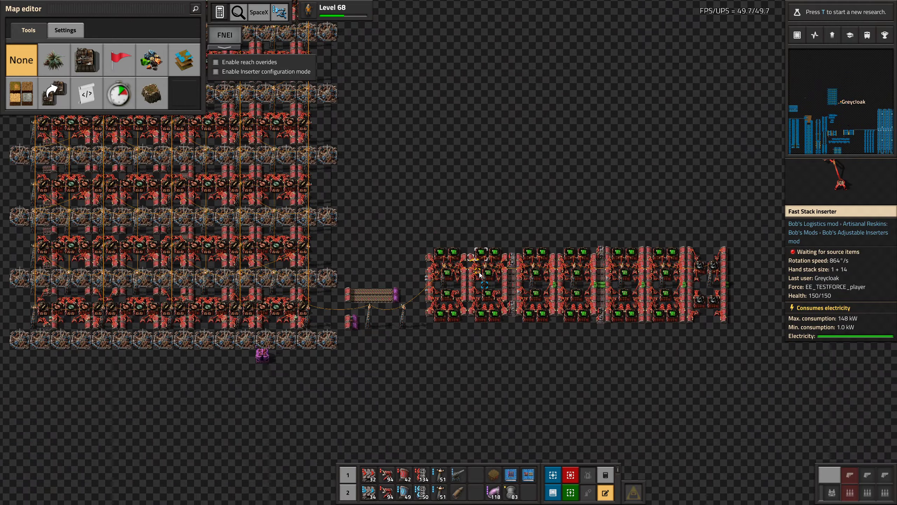
Step: Zoom over the beaconed processing unit build, then return to the character by the station
scroll(down, 3)
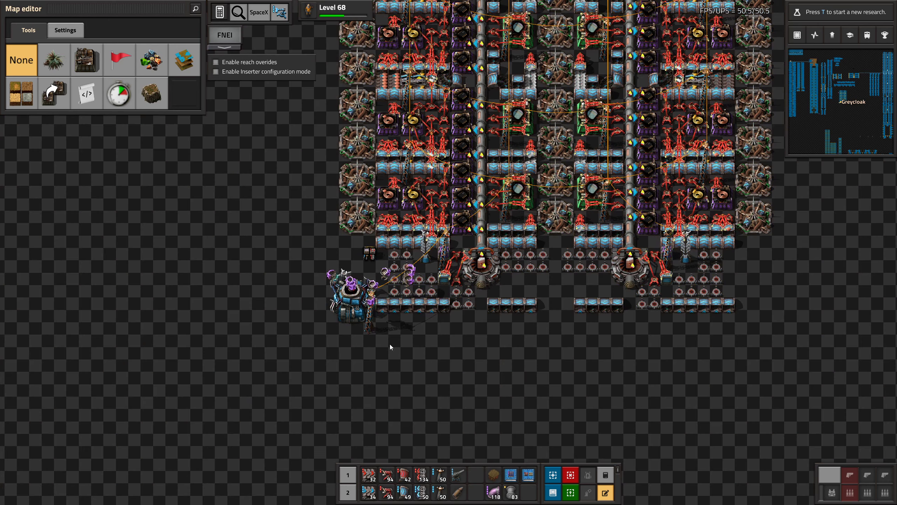
click(352, 300)
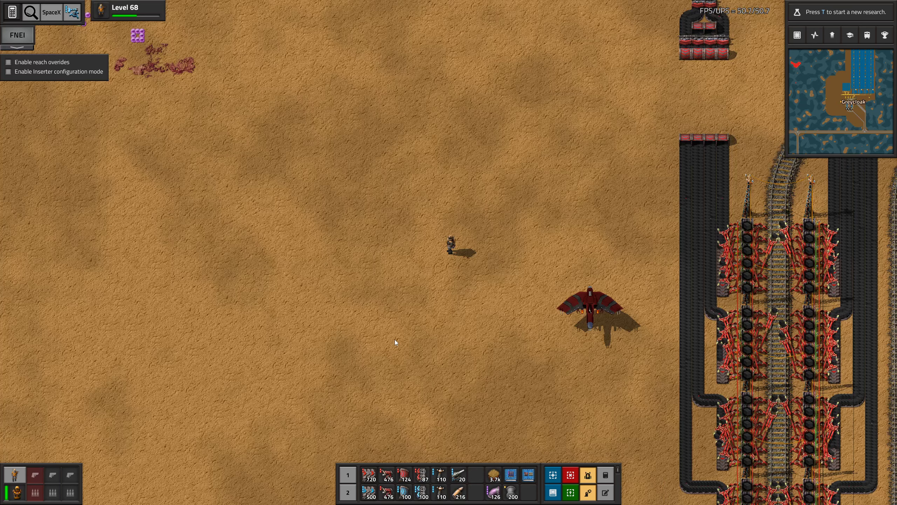
Step: Briefly open the character inventory and logistic requests, then close it
key(e)
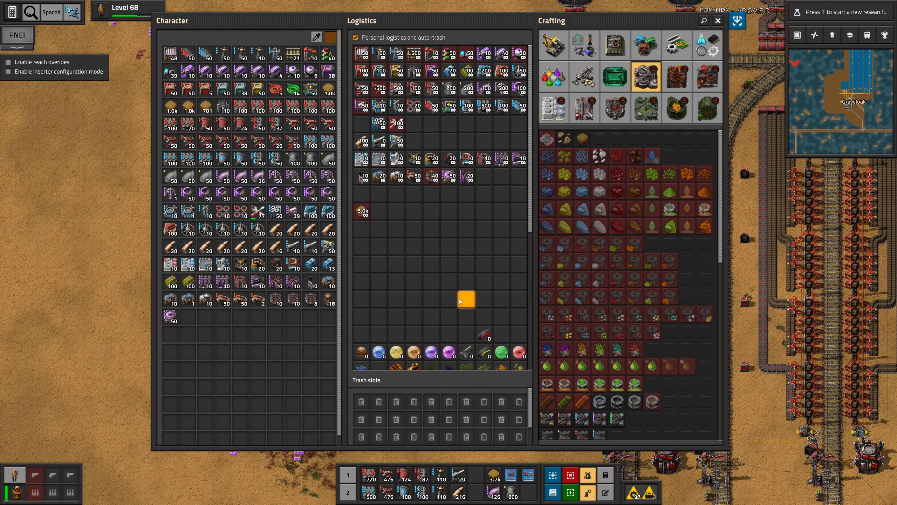
key(e)
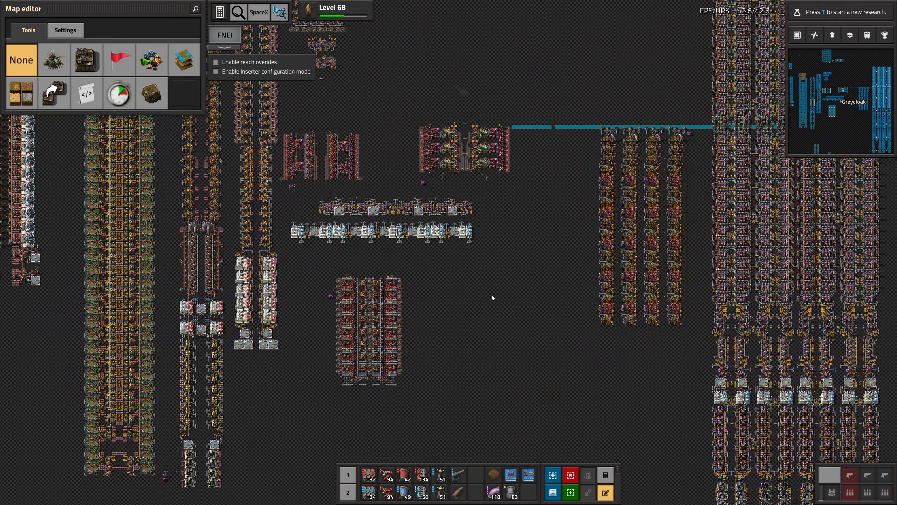
click(514, 229)
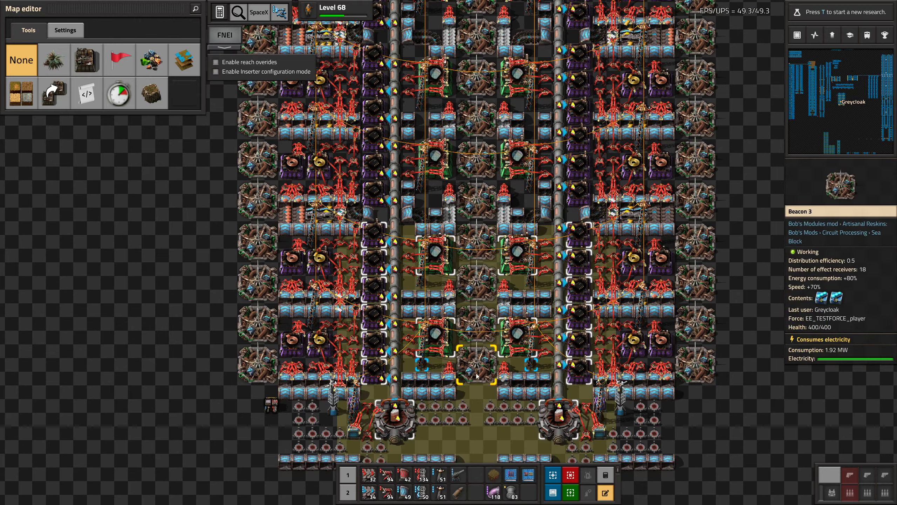
scroll(down, 3)
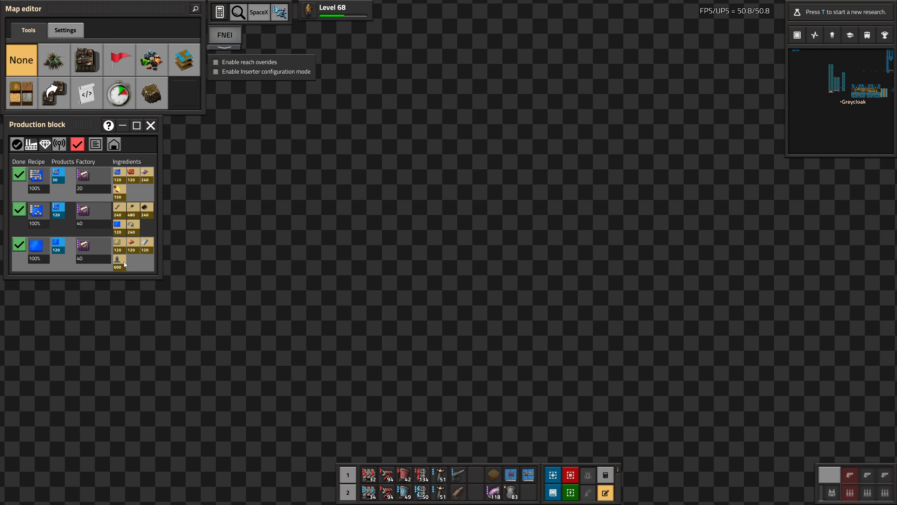
mouse_move(145, 241)
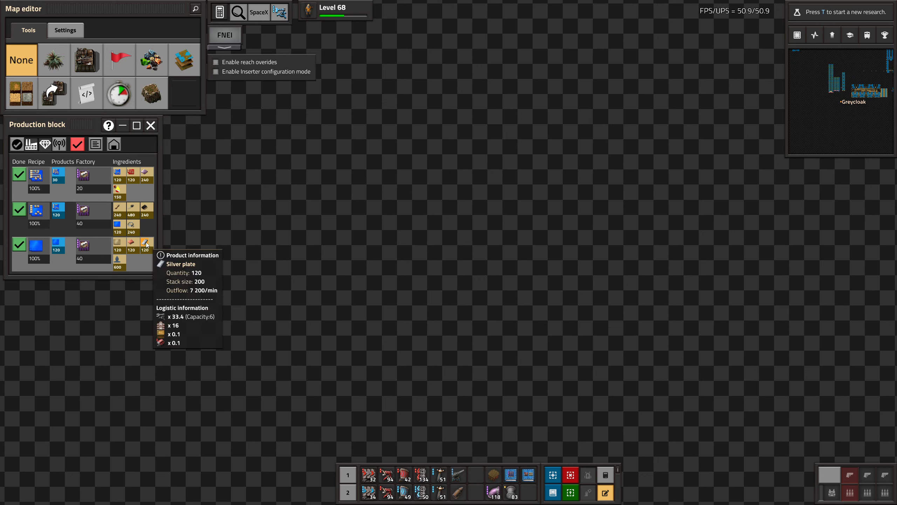
mouse_move(117, 244)
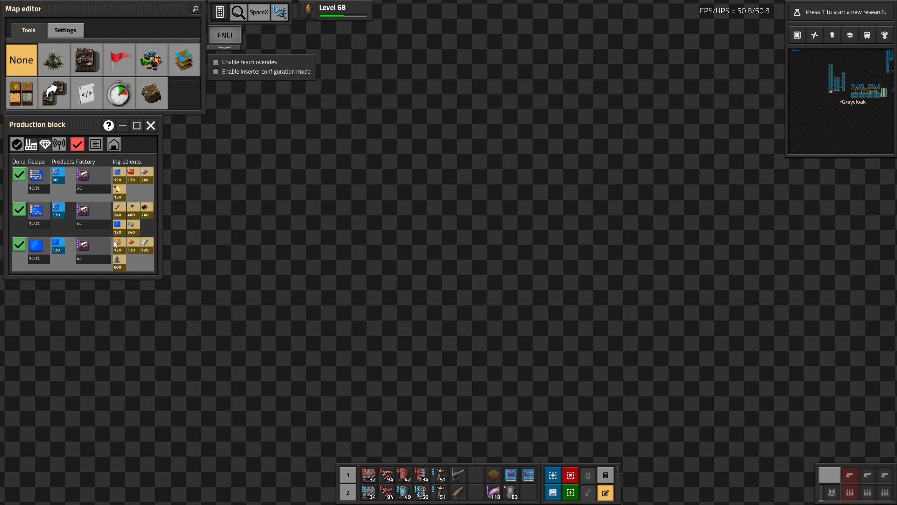
mouse_move(132, 225)
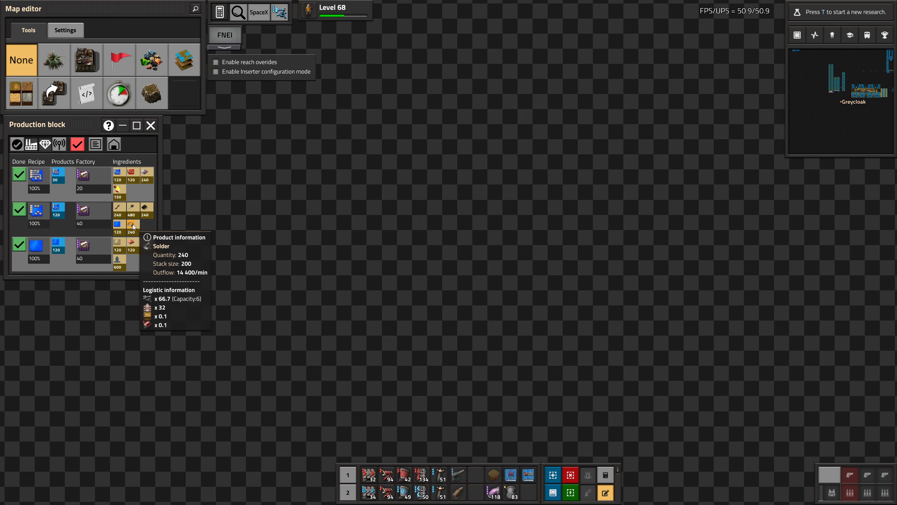
mouse_move(108, 201)
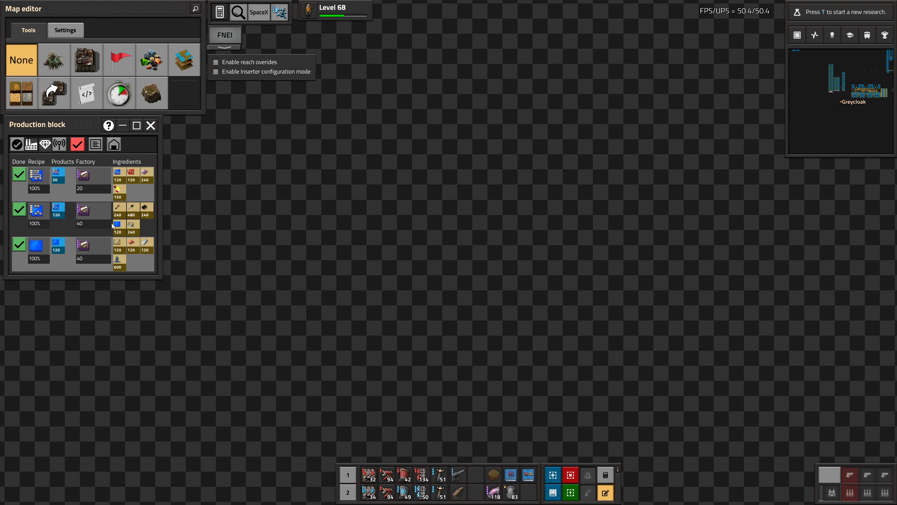
mouse_move(145, 226)
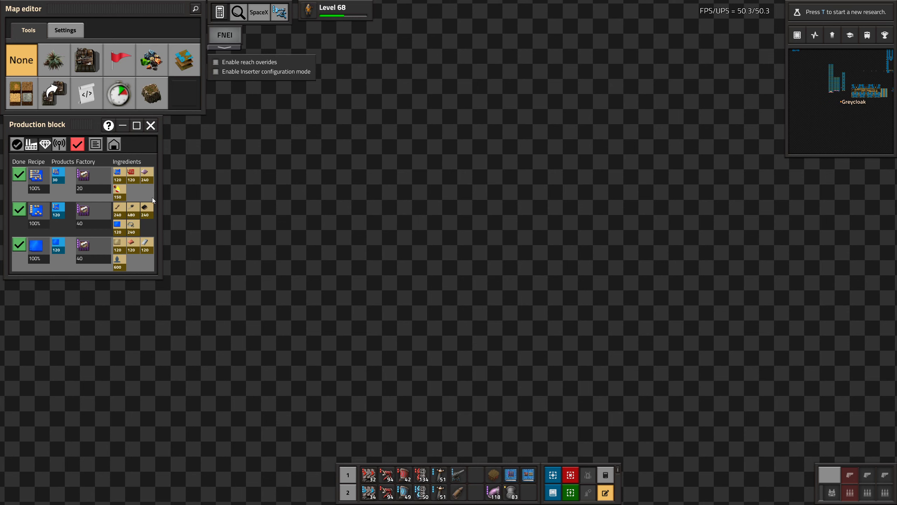
mouse_move(142, 222)
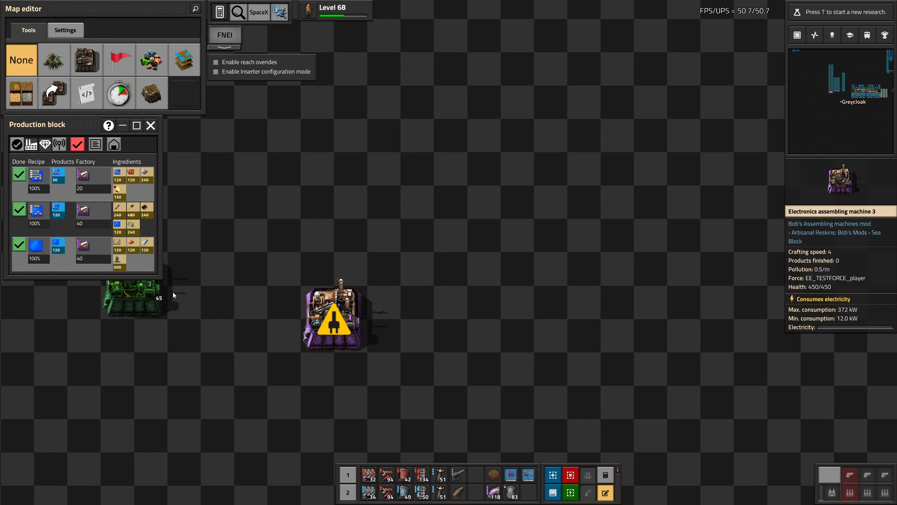
Step: Place another electronics assembling machine 3 beside the first to form the row
click(333, 317)
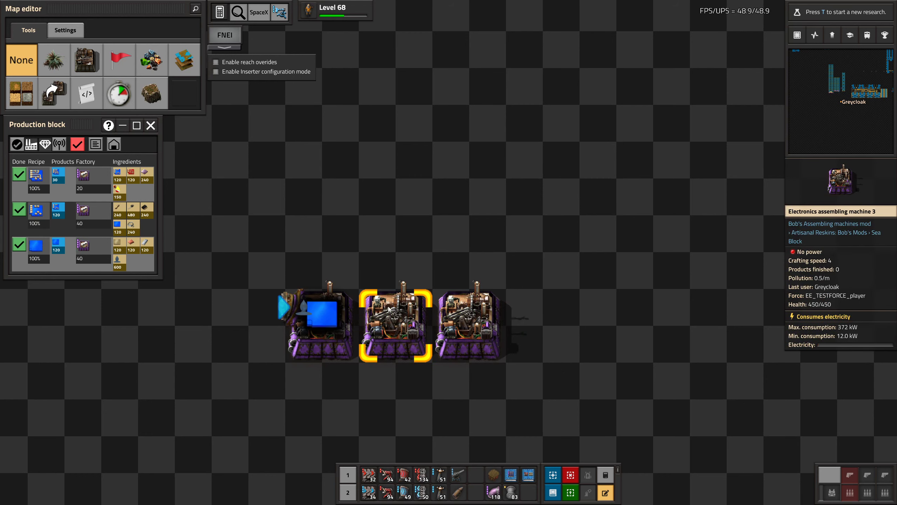
Step: Assign circuit recipes to the assembling machines one after another
click(315, 320)
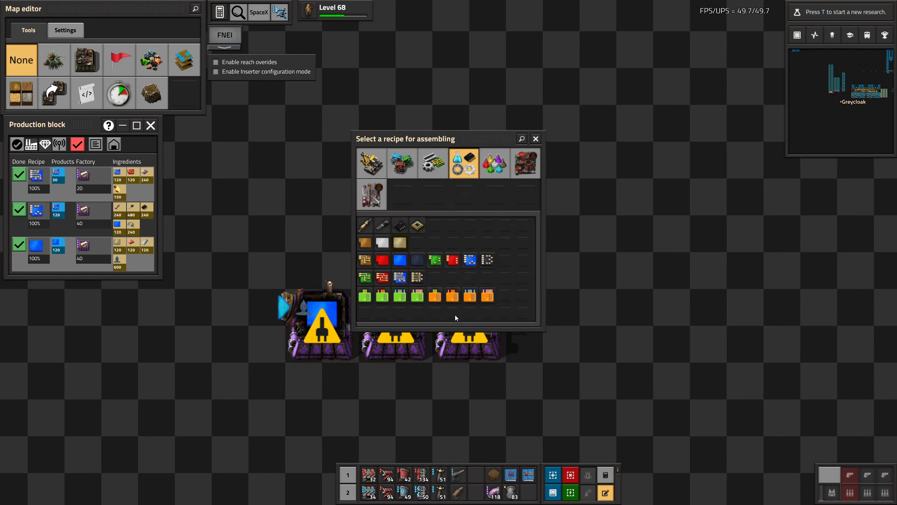
click(469, 323)
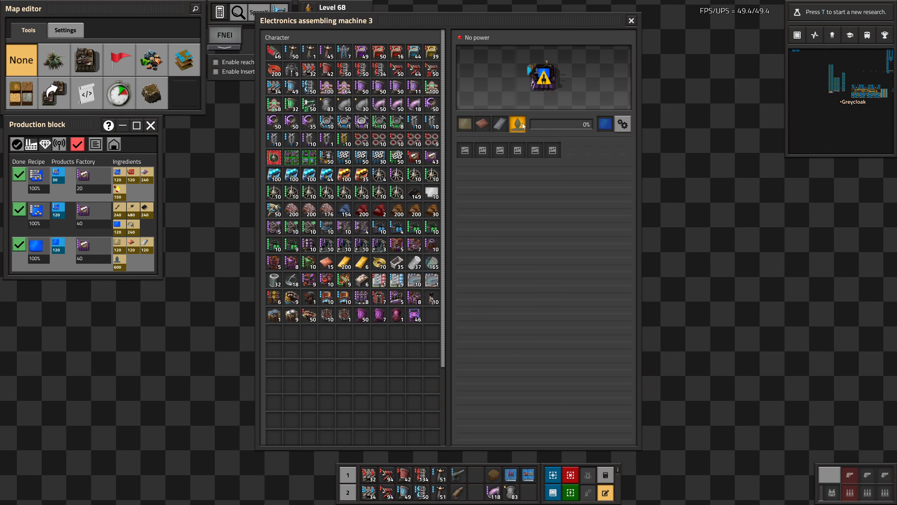
click(631, 20)
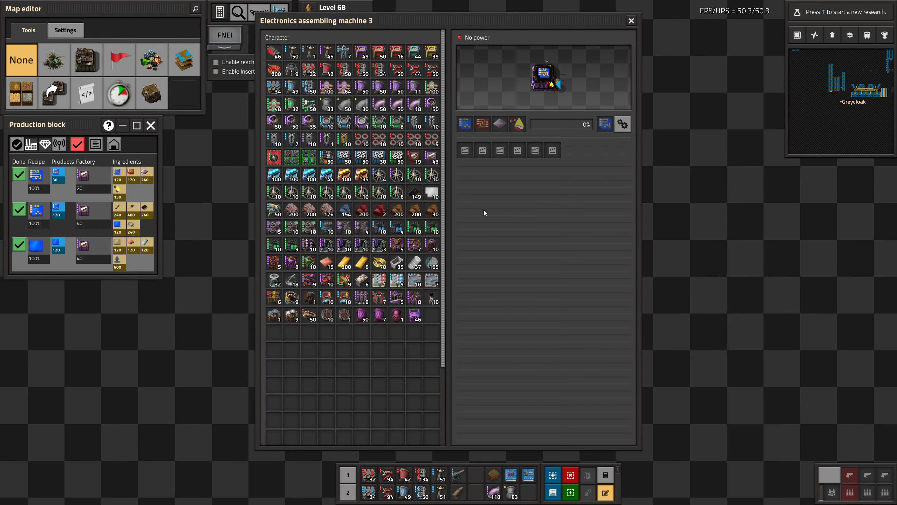
click(630, 21)
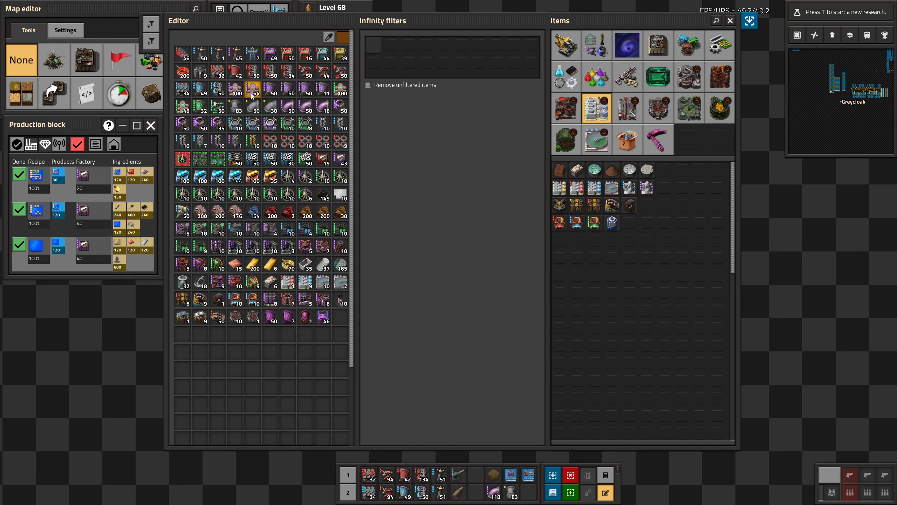
mouse_move(253, 97)
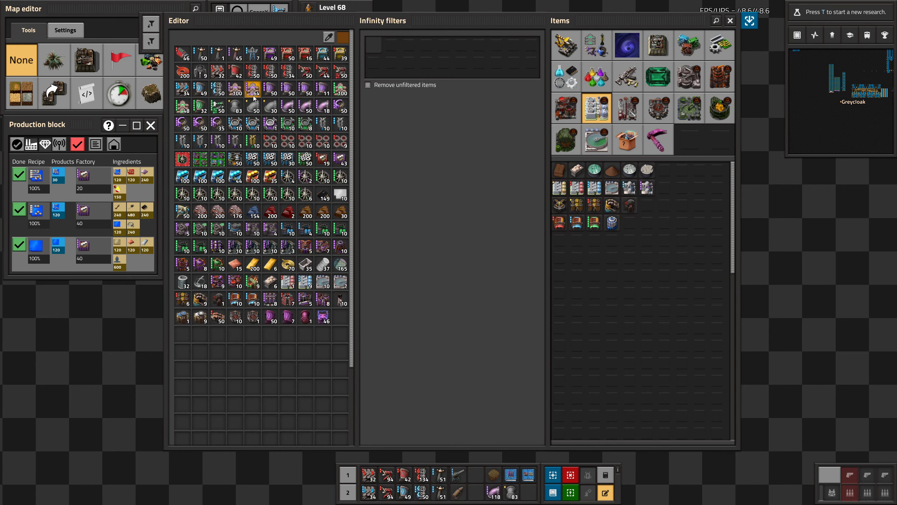
mouse_move(288, 91)
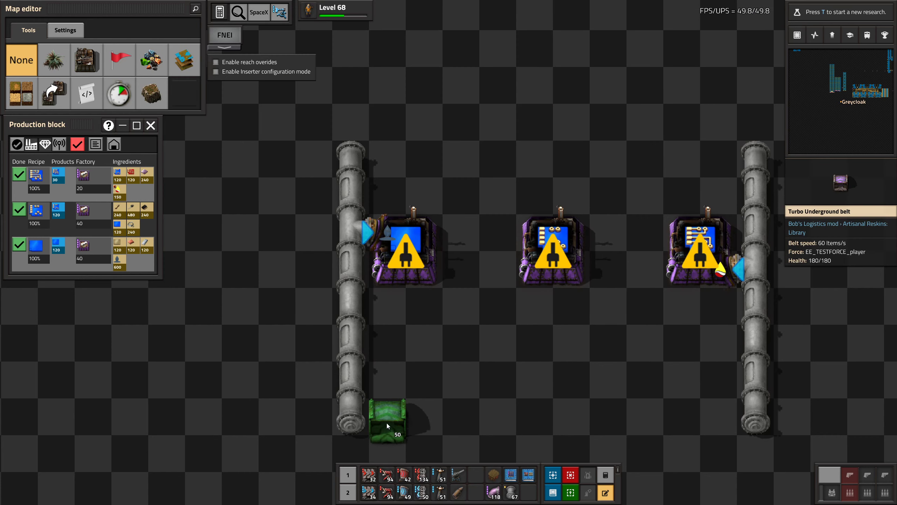
Step: Begin laying the row of seven storage chests along the bottom between the pipes
click(386, 416)
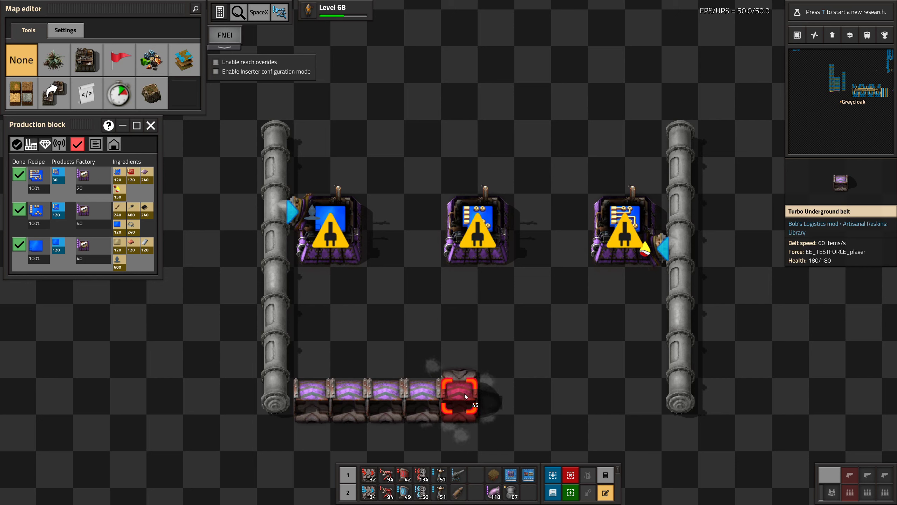
mouse_move(131, 224)
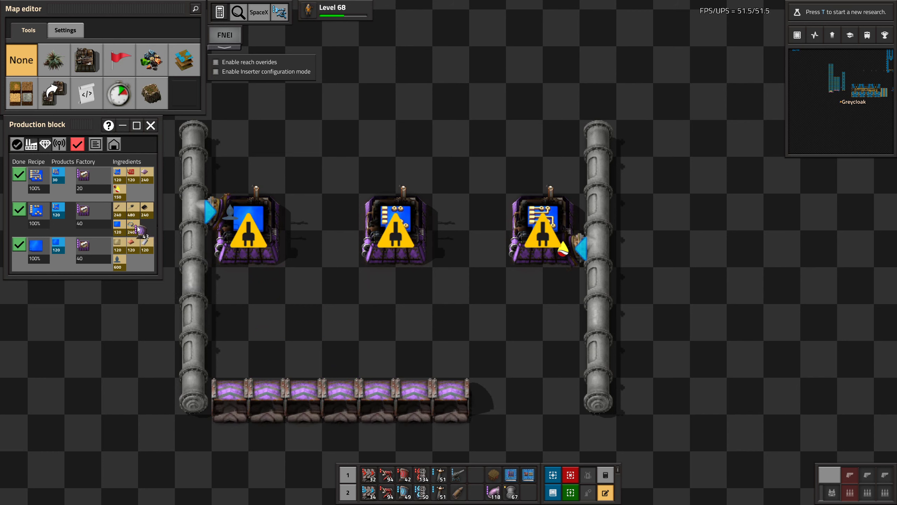
mouse_move(144, 208)
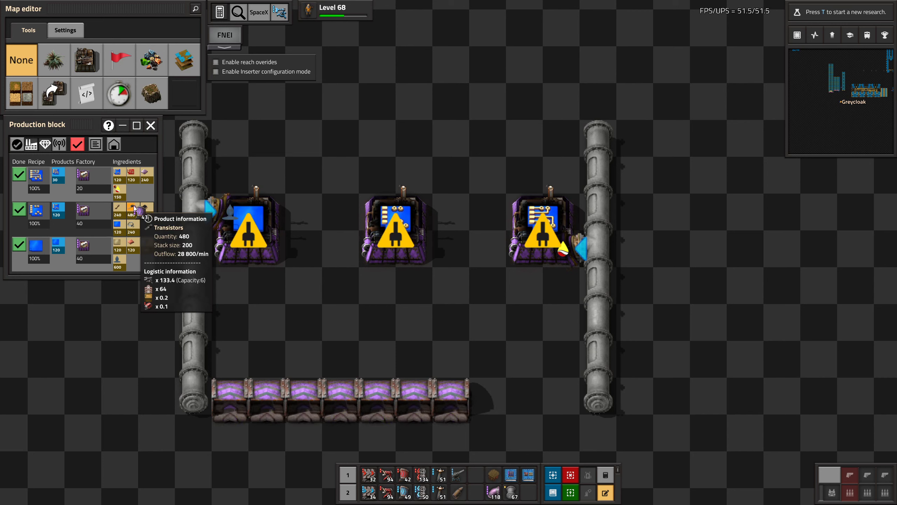
mouse_move(119, 210)
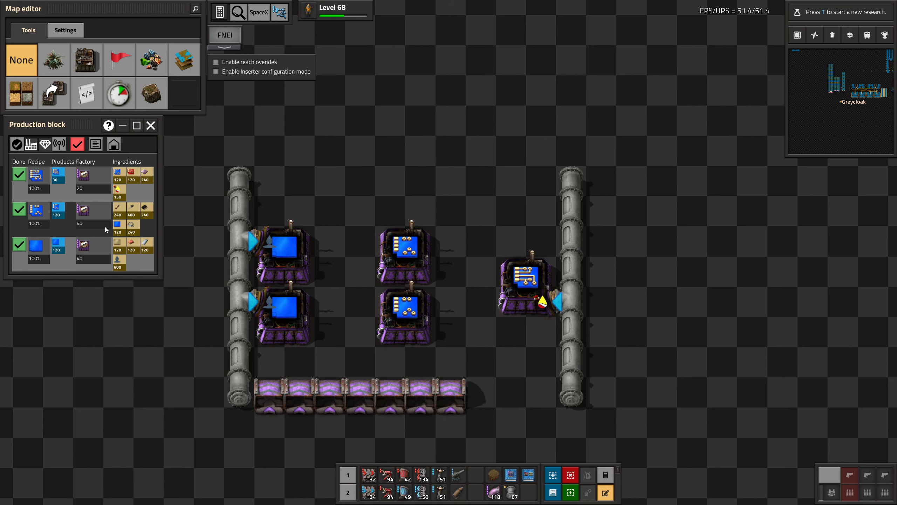
Step: Start moving a machine column outward to widen the spacing between columns
click(419, 297)
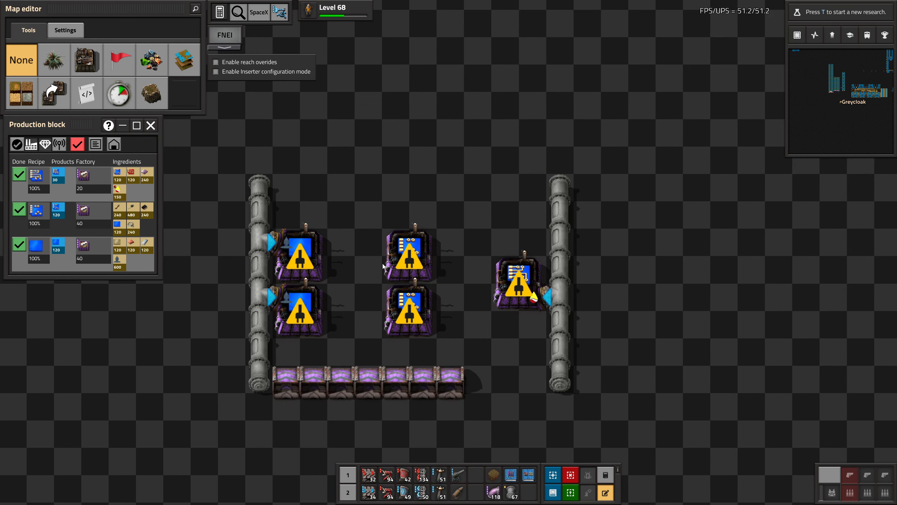
mouse_move(212, 167)
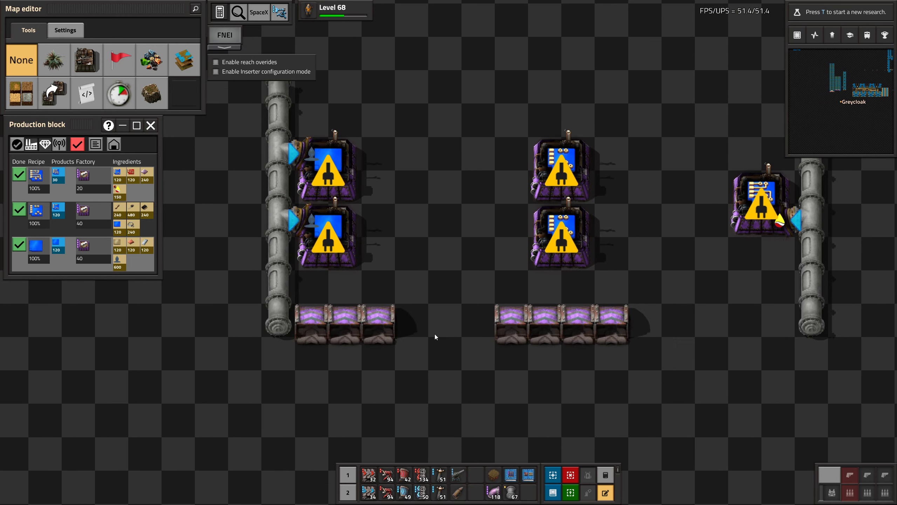
mouse_move(445, 293)
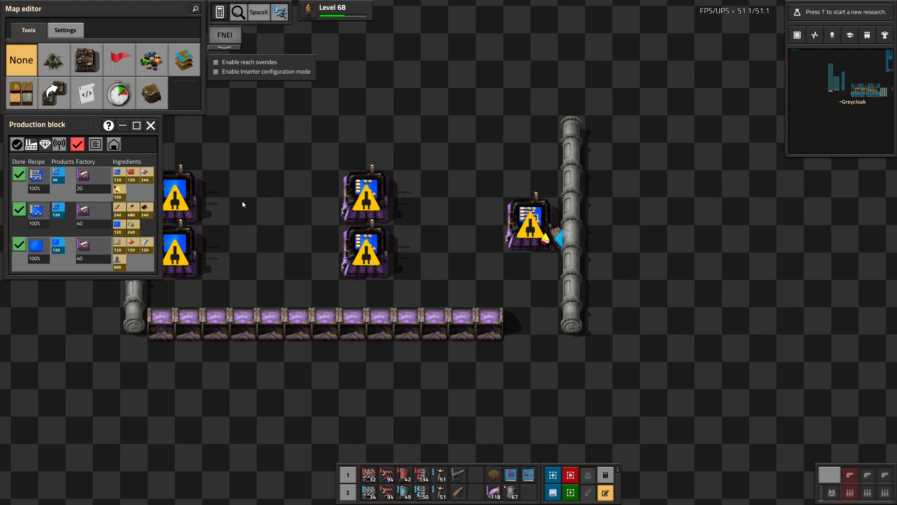
Step: Extend the row of storage chests along the assembler block
click(529, 229)
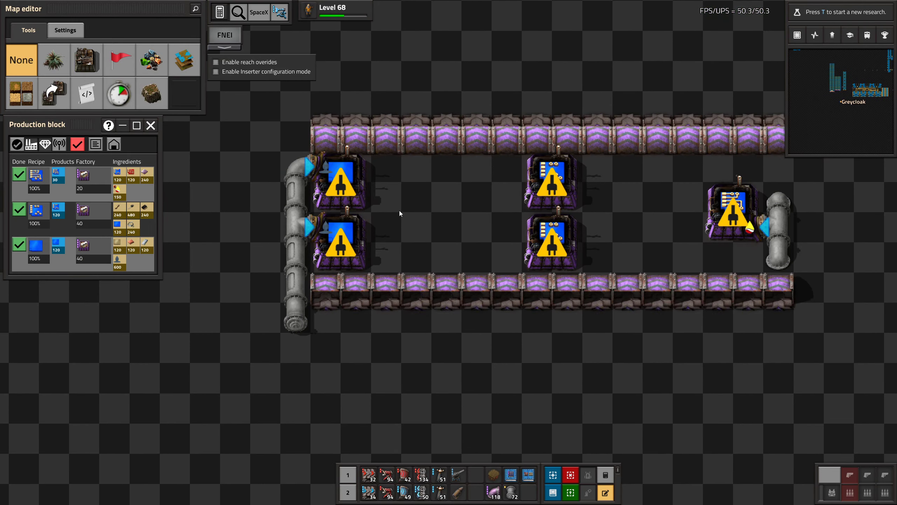
mouse_move(234, 319)
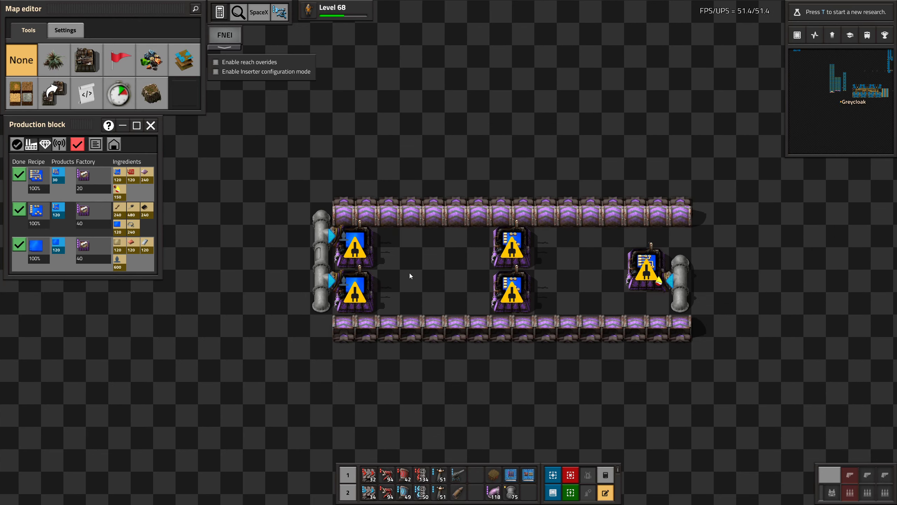
Step: Fill the gap with fast stack inserters and set each one's pickup and drop tiles
click(341, 248)
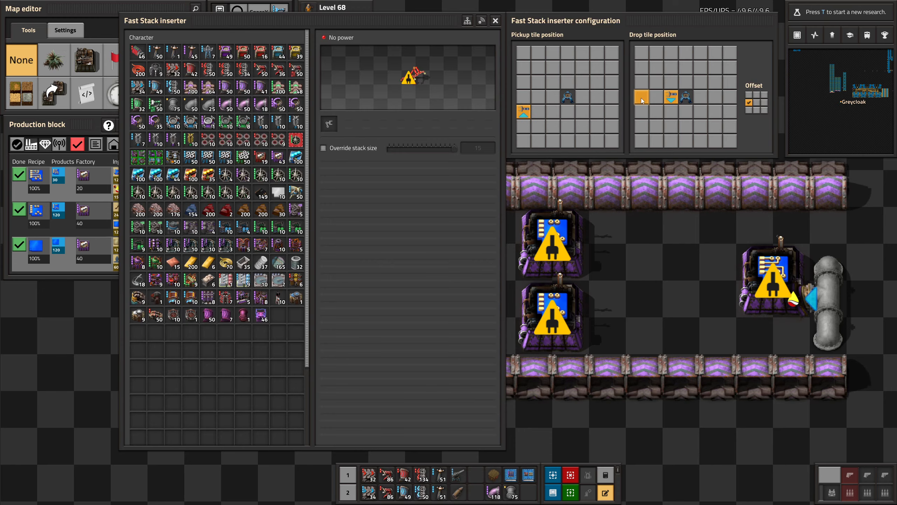
click(495, 21)
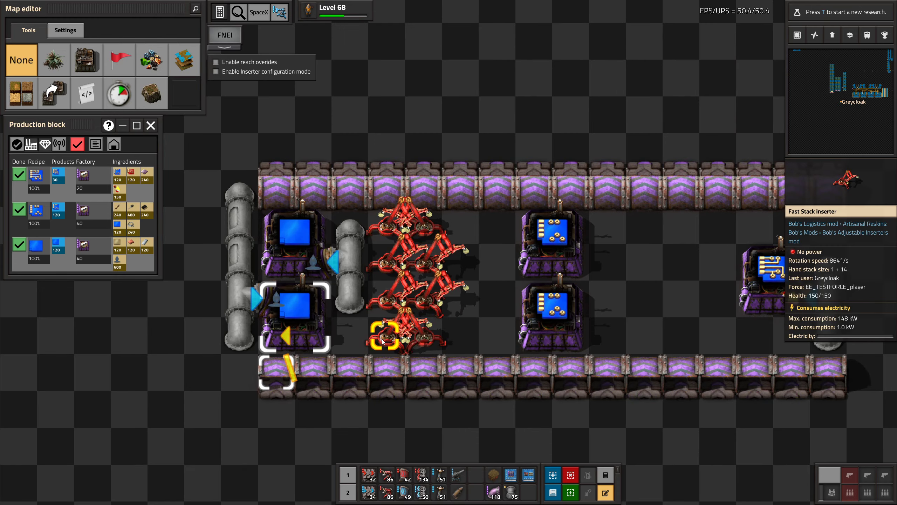
click(382, 337)
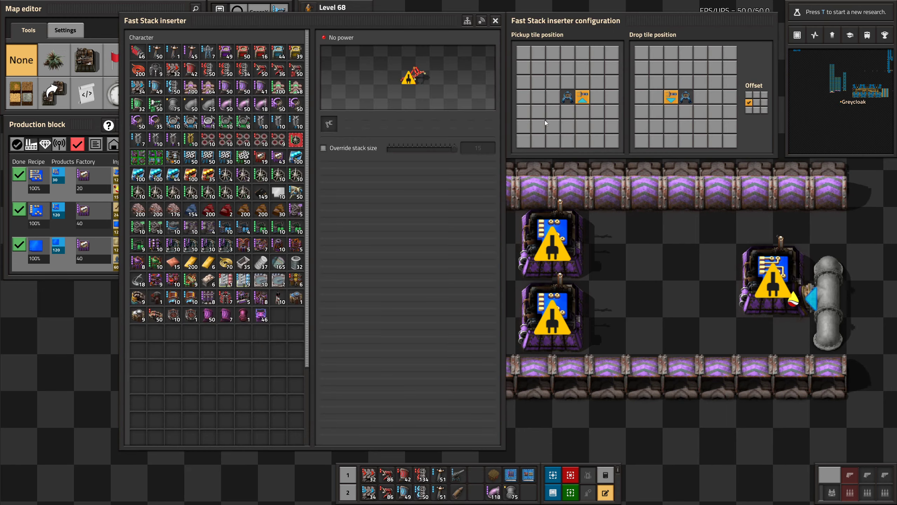
click(656, 111)
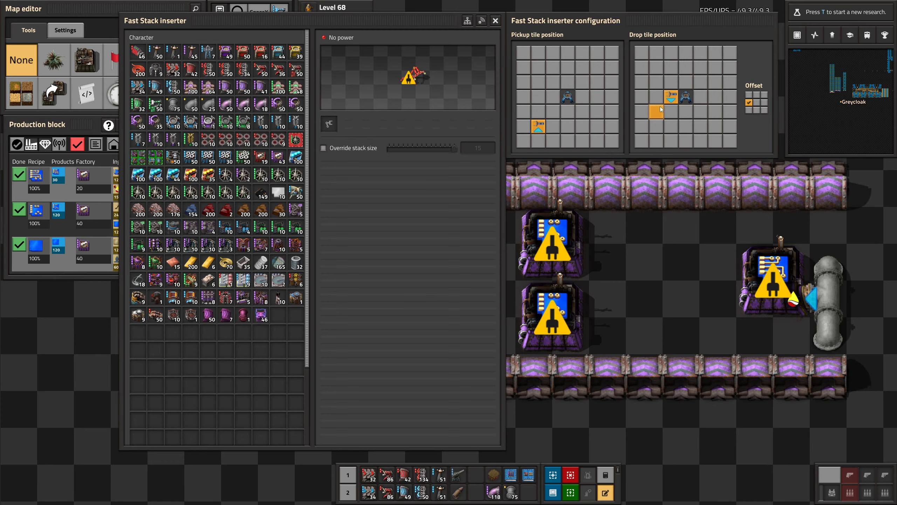
click(496, 21)
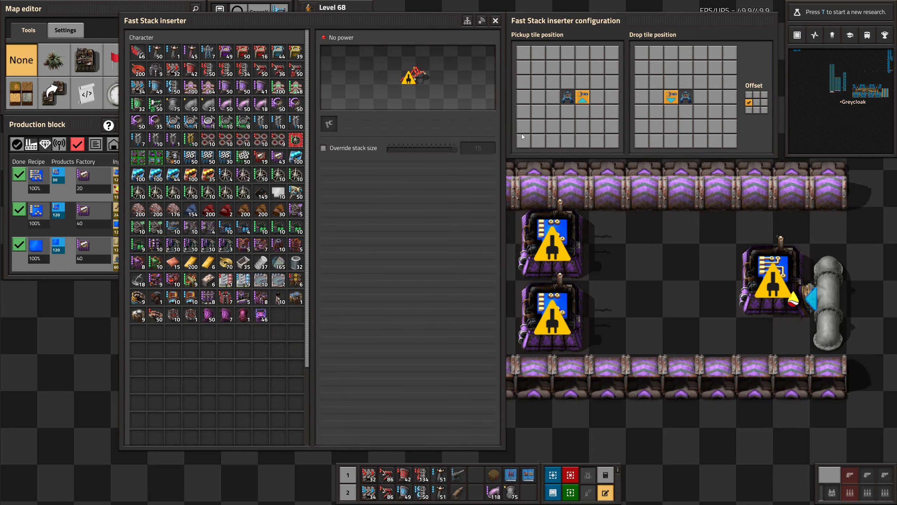
click(643, 98)
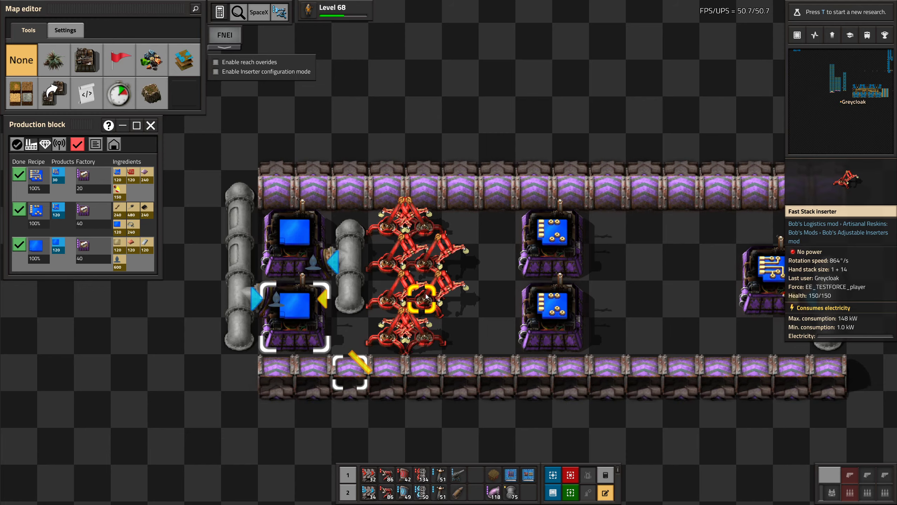
click(421, 296)
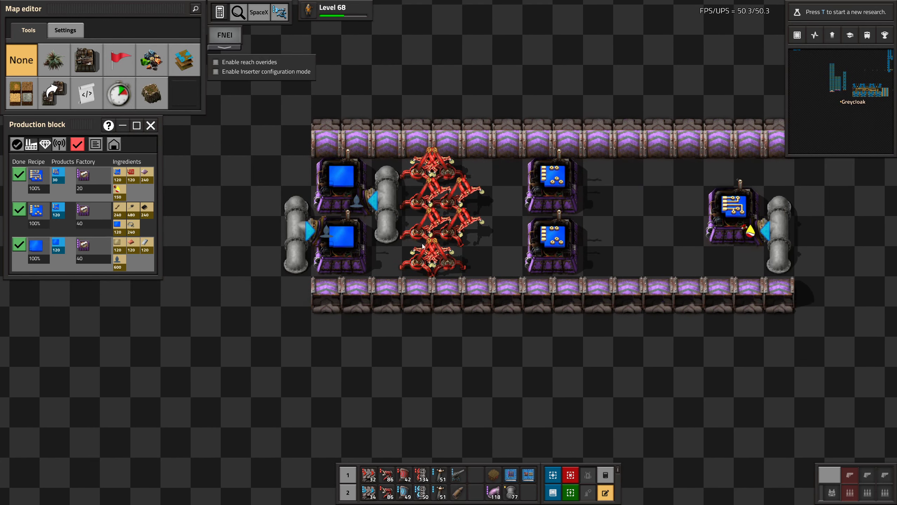
mouse_move(417, 198)
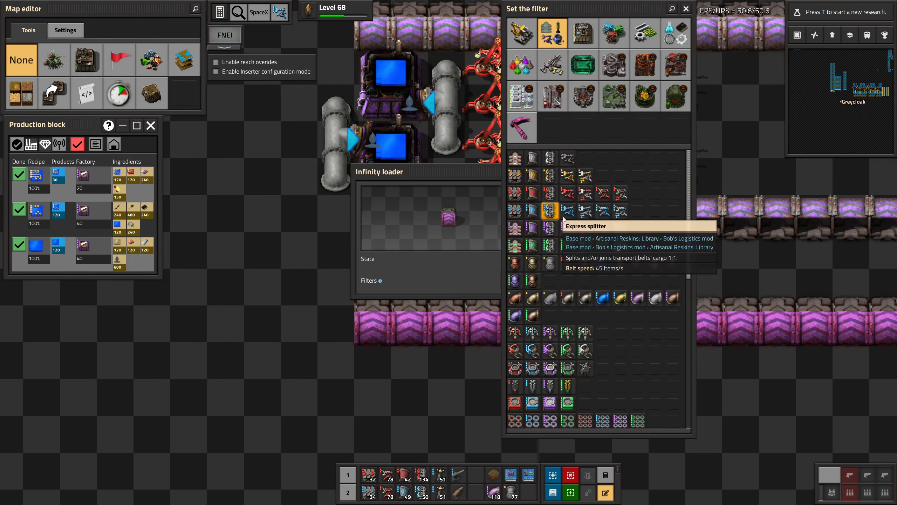
Step: Set the infinity loaders' filters to ingredient items, including a second filter slot
click(675, 64)
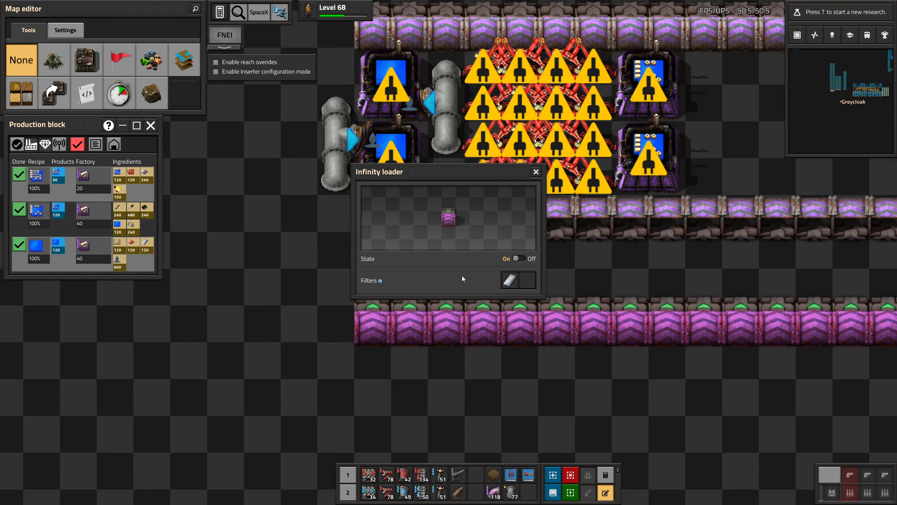
click(513, 280)
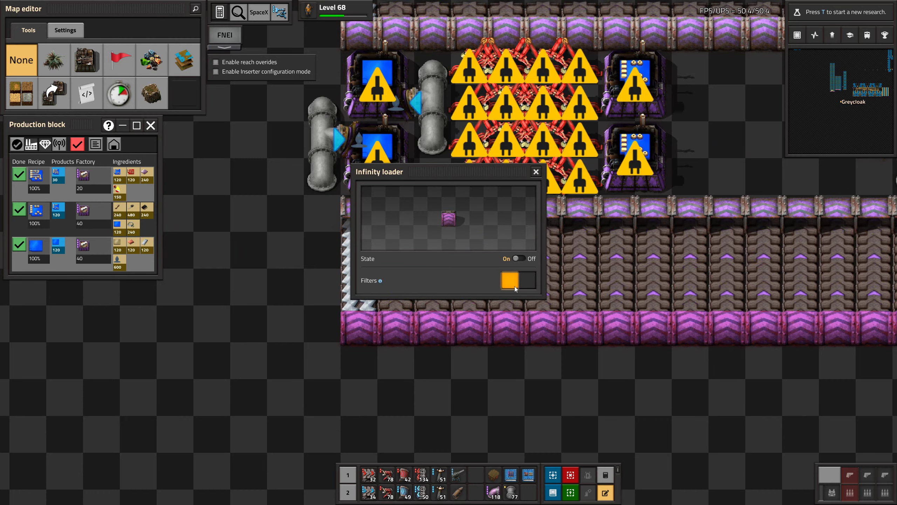
click(516, 280)
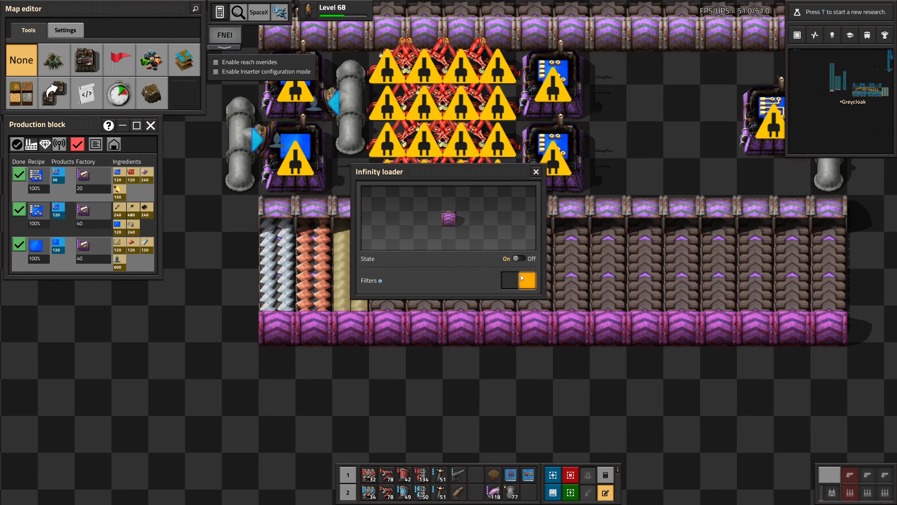
Step: Choose supply items for the loaders' filters, browsing the Metallurgy casting group
click(519, 280)
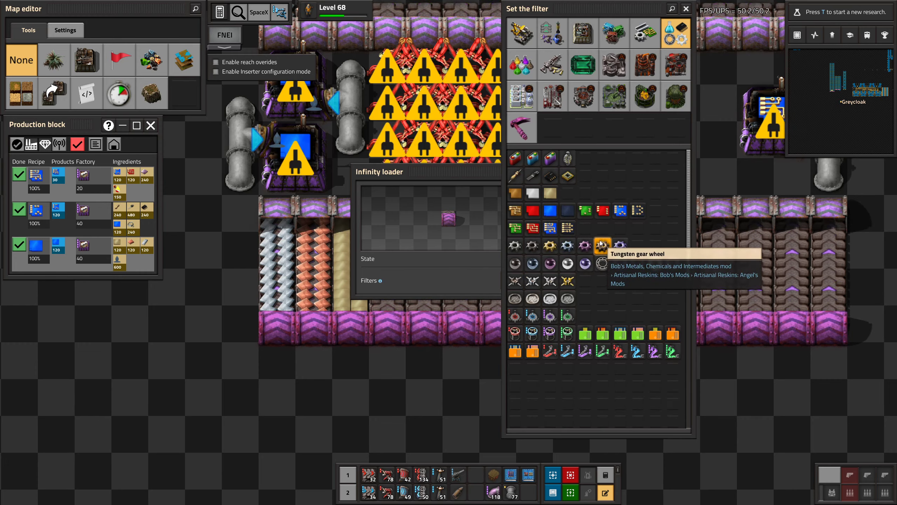
mouse_move(631, 177)
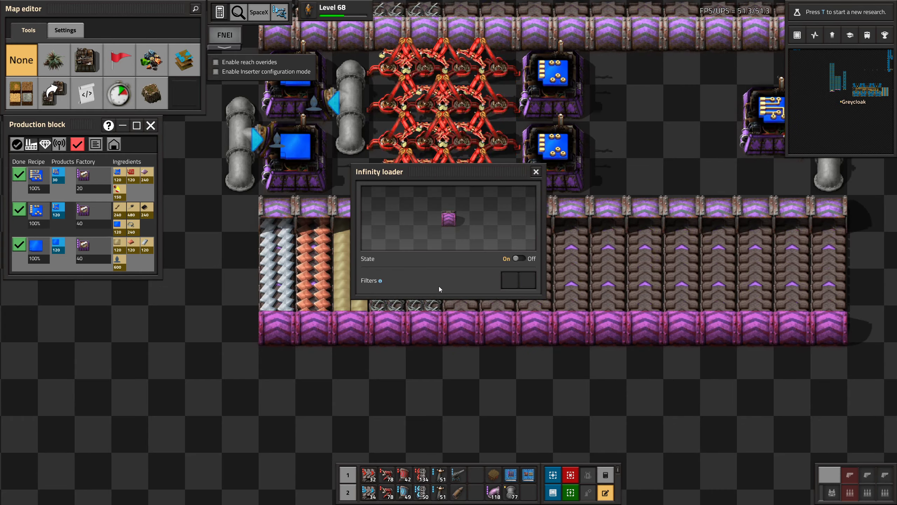
click(517, 280)
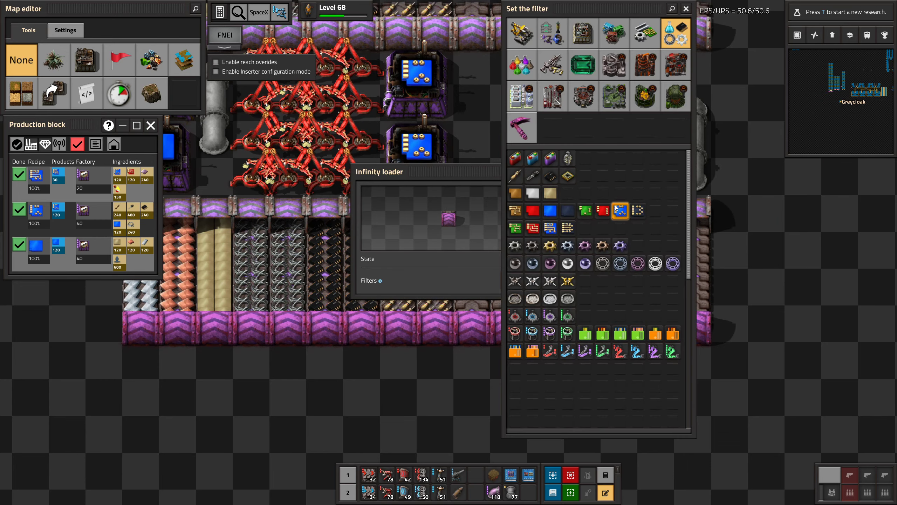
mouse_move(532, 176)
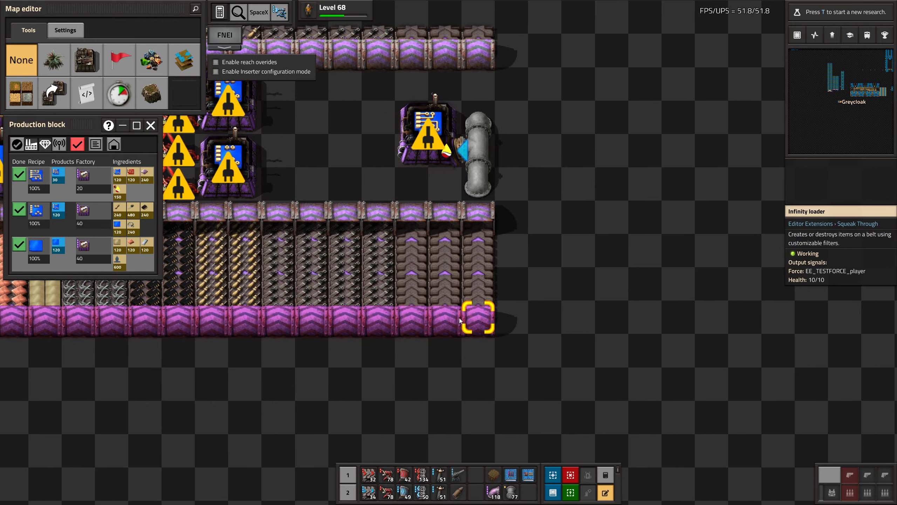
click(469, 317)
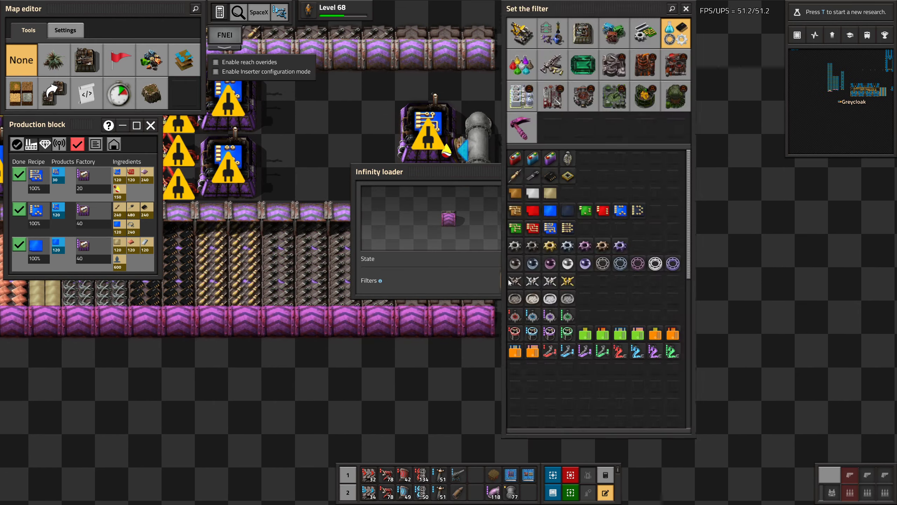
click(675, 63)
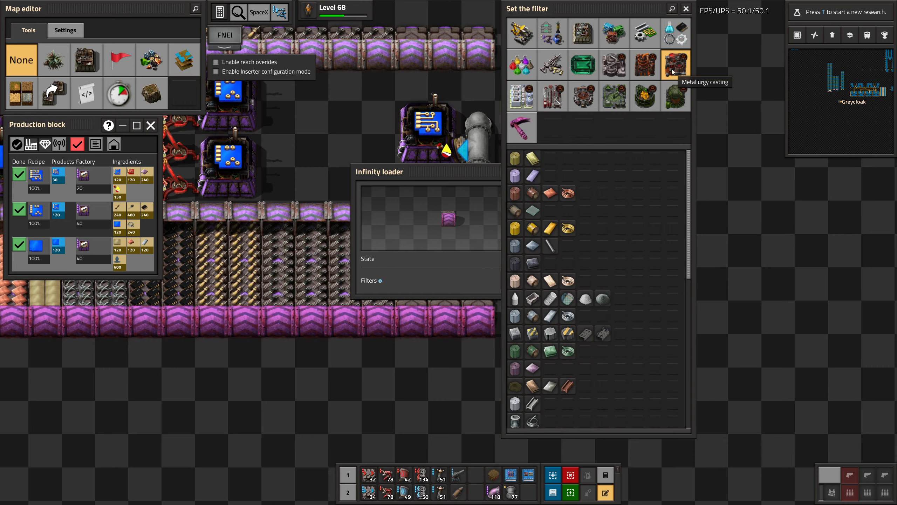
Step: Set both filter slots of the last loader to the circuit item and turn it on
click(515, 280)
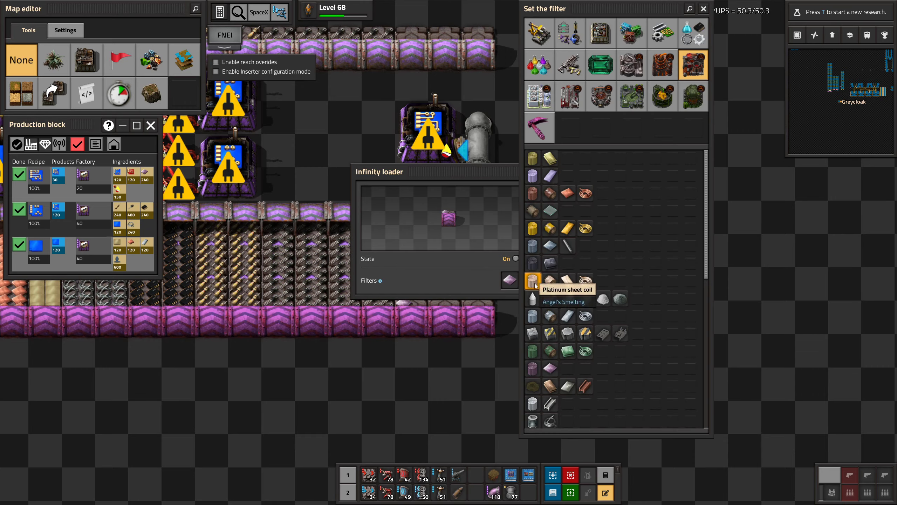
click(510, 281)
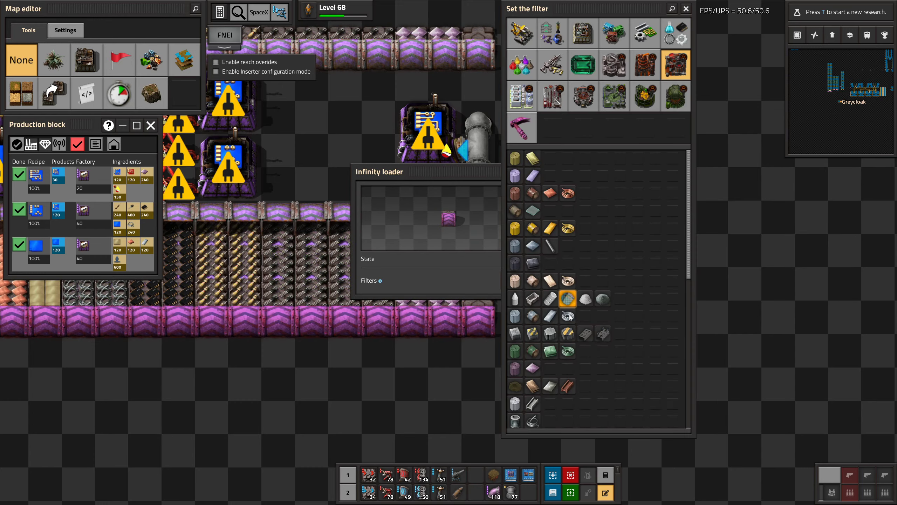
click(676, 33)
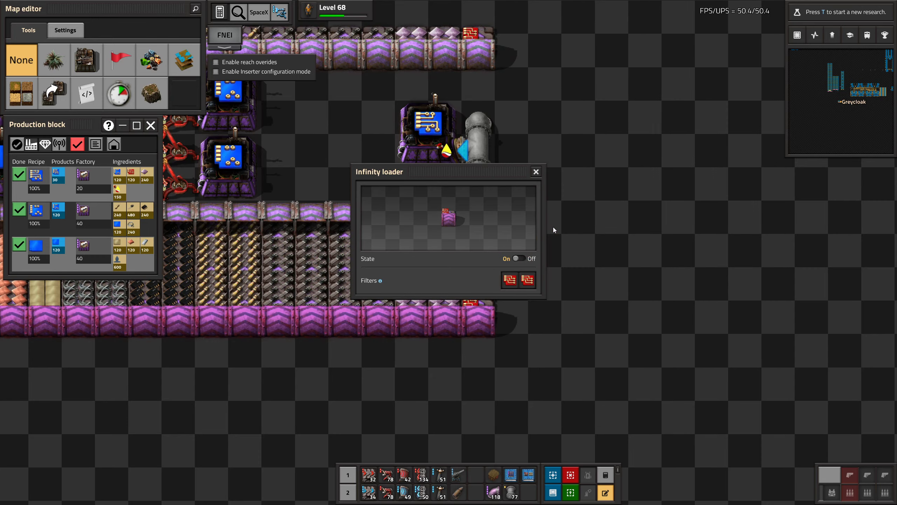
click(536, 171)
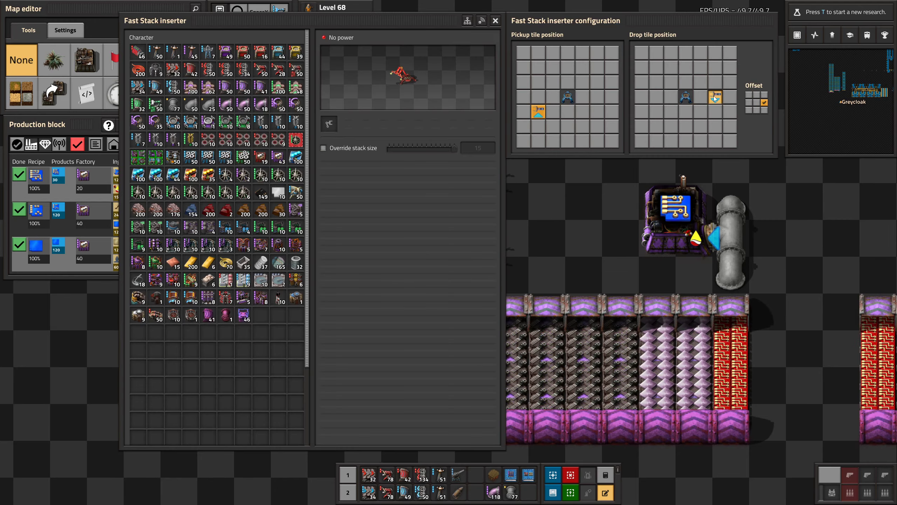
Step: Move the fast stack inserter's pickup and drop tiles side by side in its grid
click(495, 20)
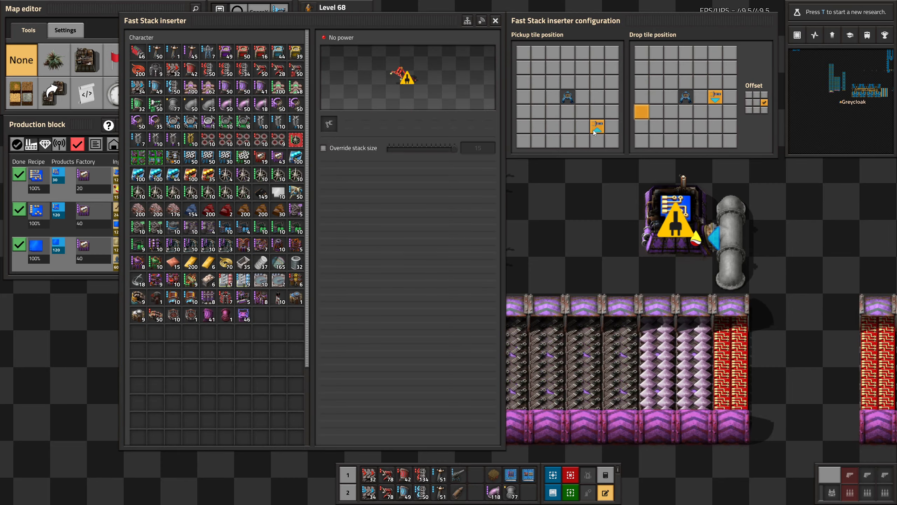
click(496, 20)
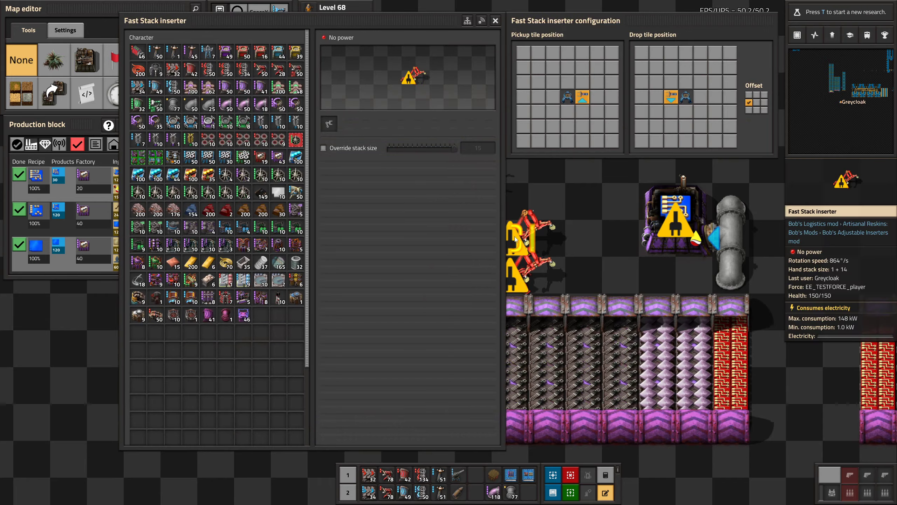
click(495, 20)
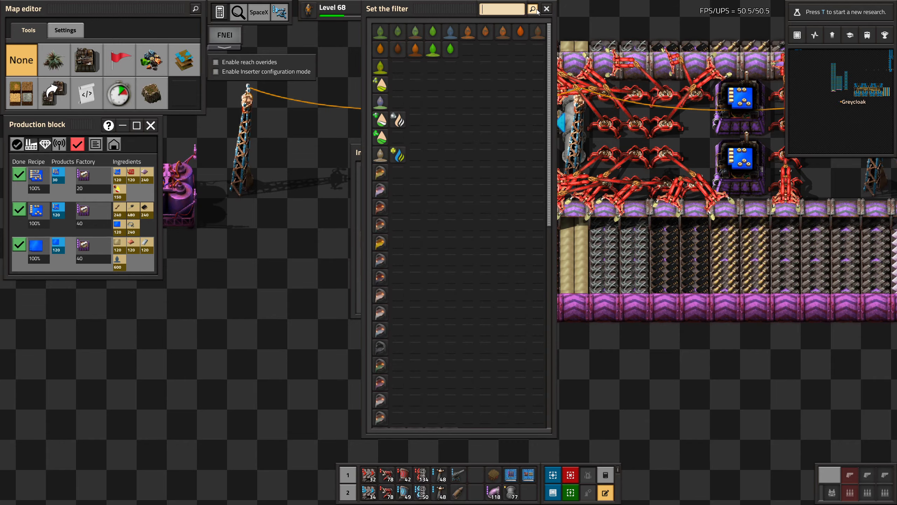
Step: Choose the fluid the infinity pipe beside the assembler provides
click(545, 8)
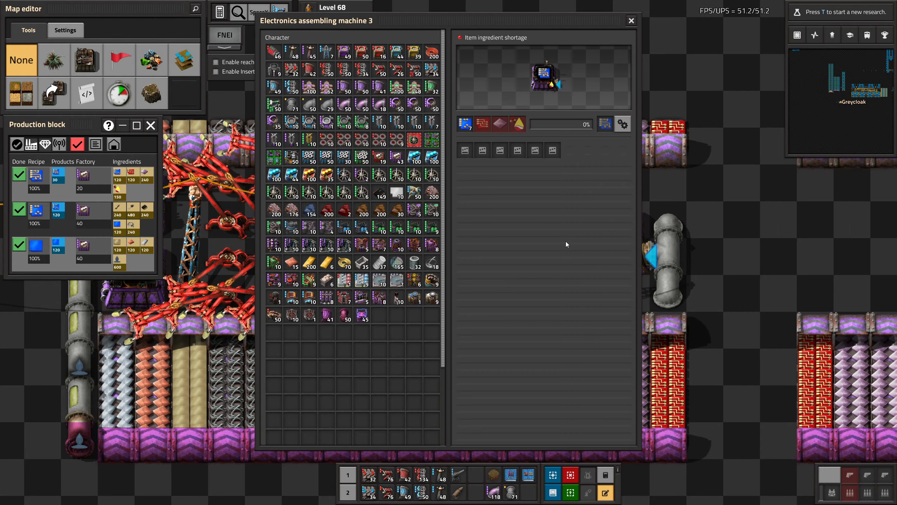
Step: Close the assembler and set the infinity pipe to the acid fluid found by searching 'su'
click(630, 20)
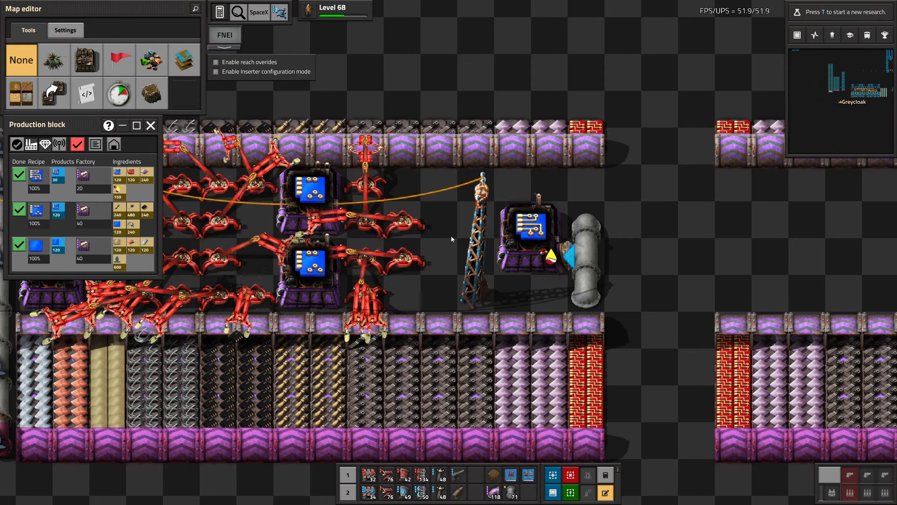
mouse_move(524, 306)
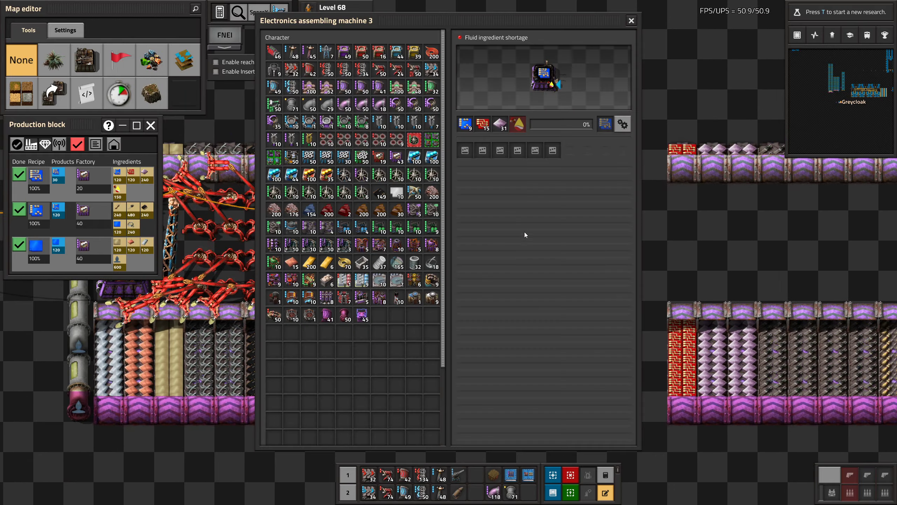
click(630, 20)
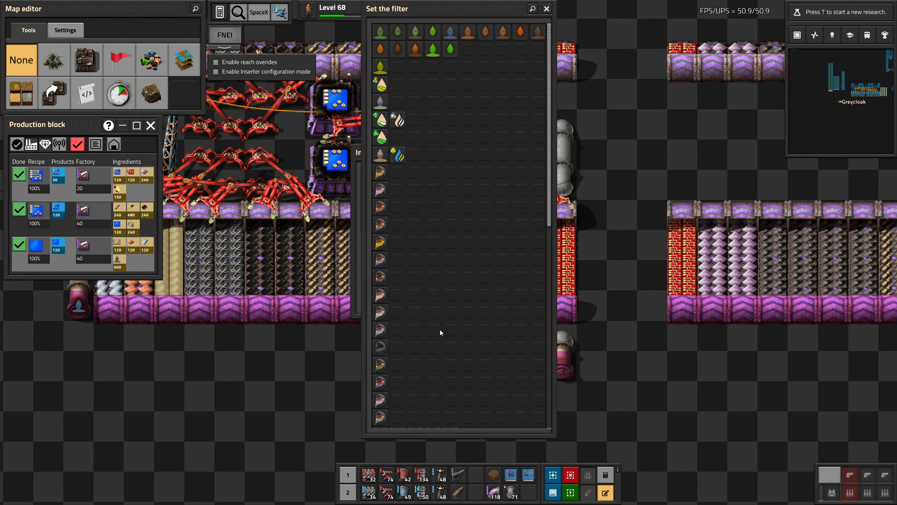
text(su)
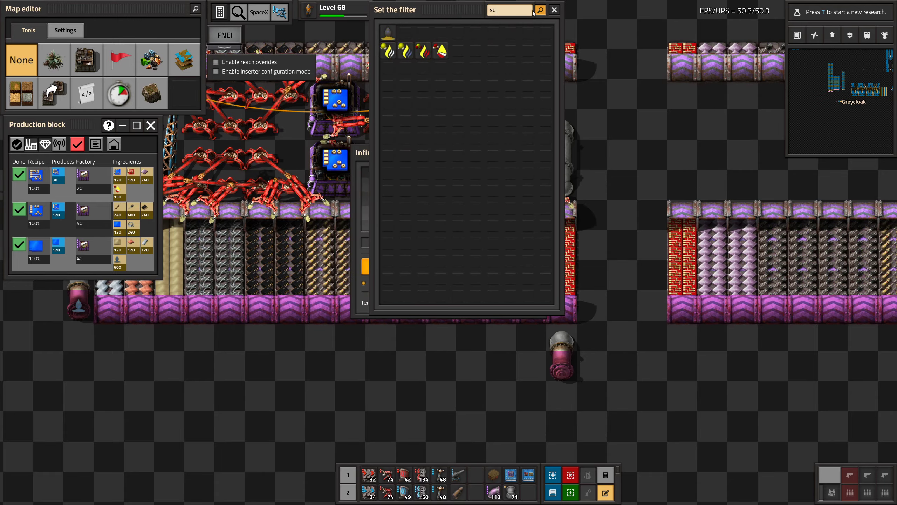
click(552, 10)
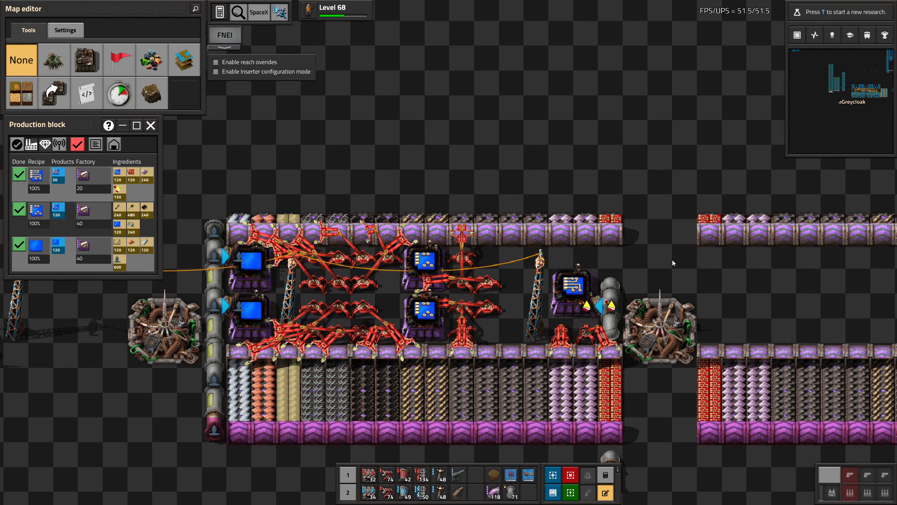
Step: Place inserters beside the assembler and confirm it shows Working
click(248, 260)
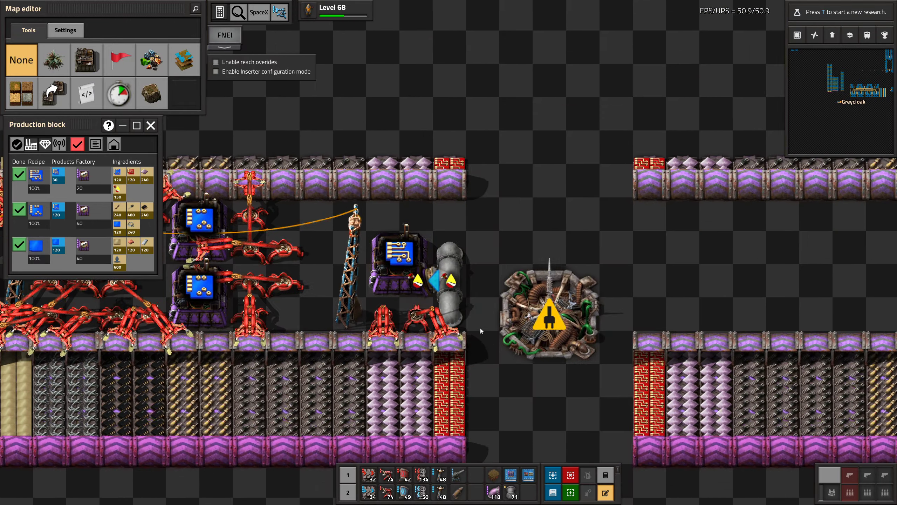
mouse_move(449, 183)
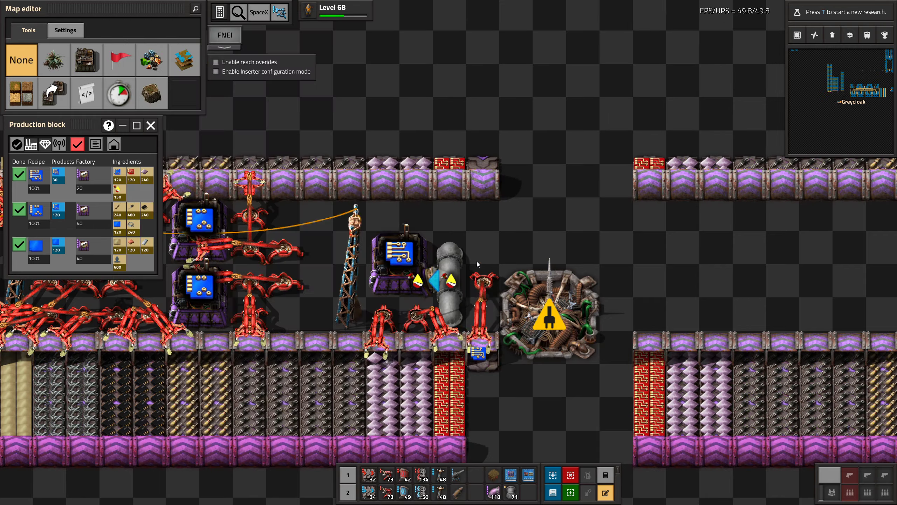
mouse_move(482, 281)
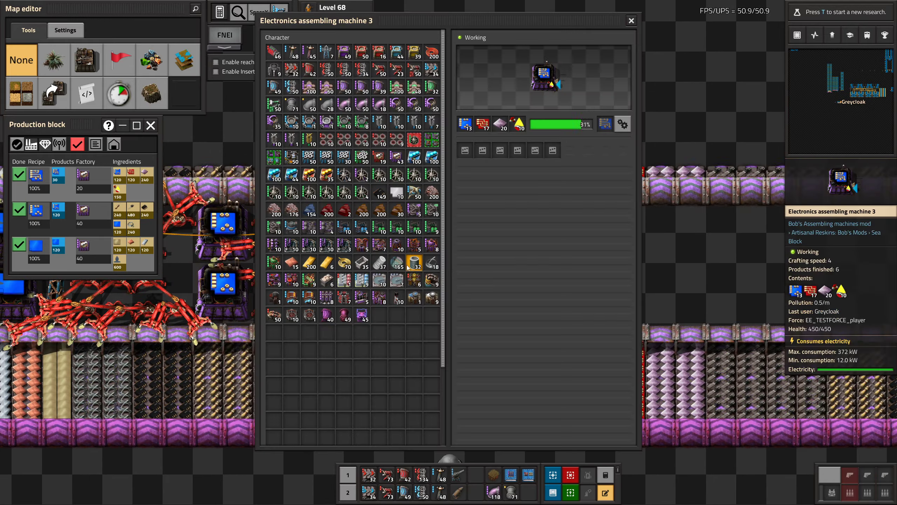
click(631, 21)
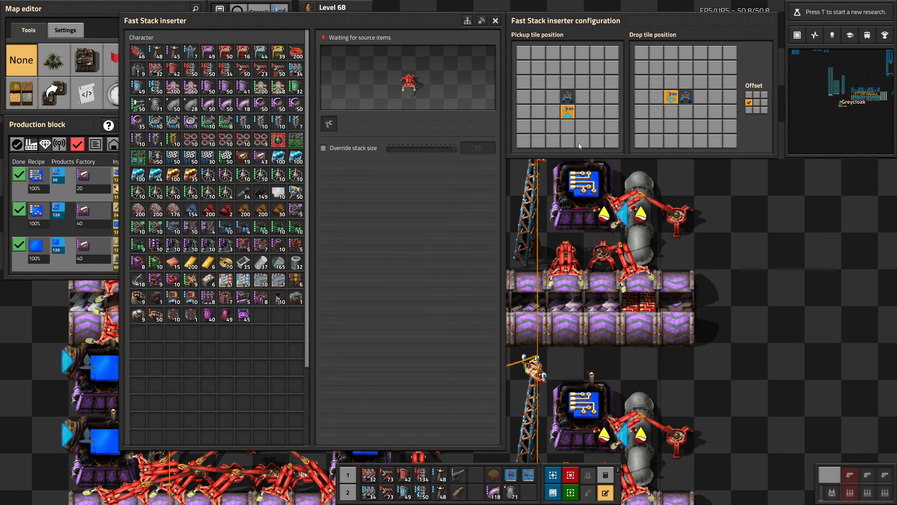
Step: Close the fast stack inserter's settings to return to the outpost layout
click(494, 21)
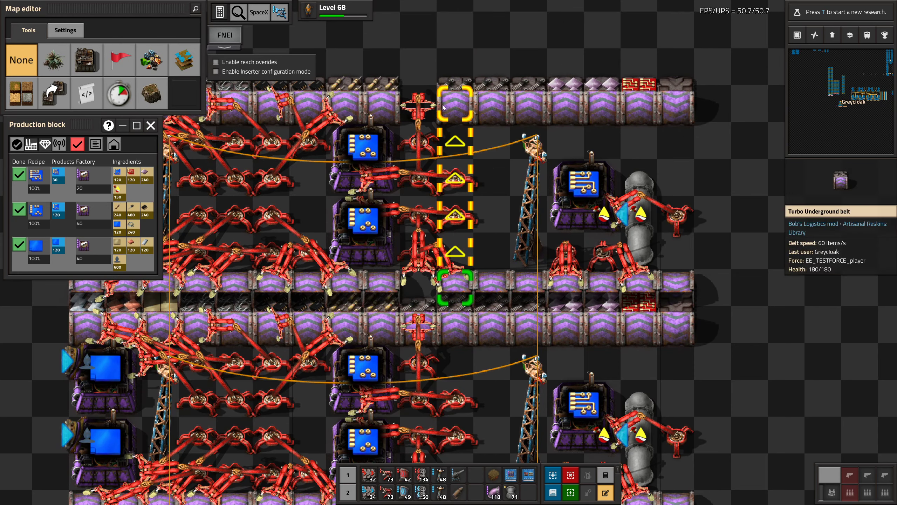
Step: Scroll through the editor inventory's item catalogue
scroll(down, 3)
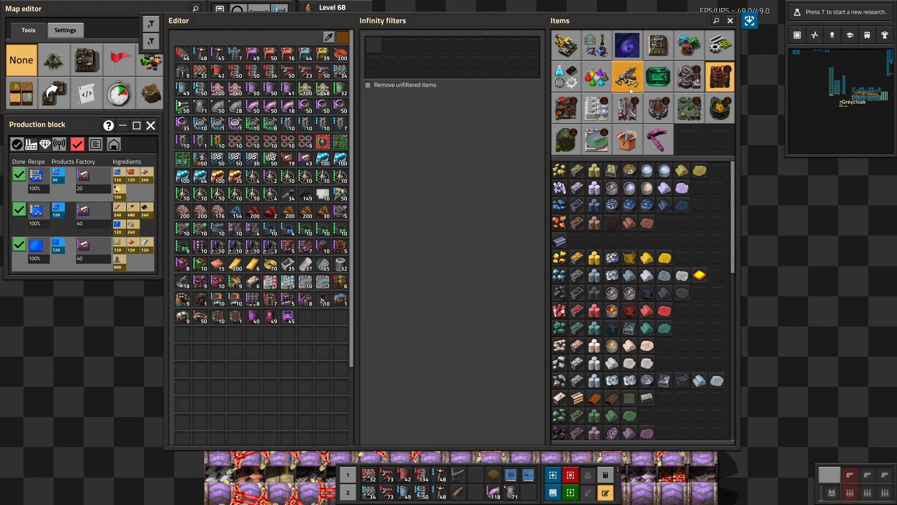
Step: Browse several item groups in the editor Items panel, including ores and intermediate products
click(658, 45)
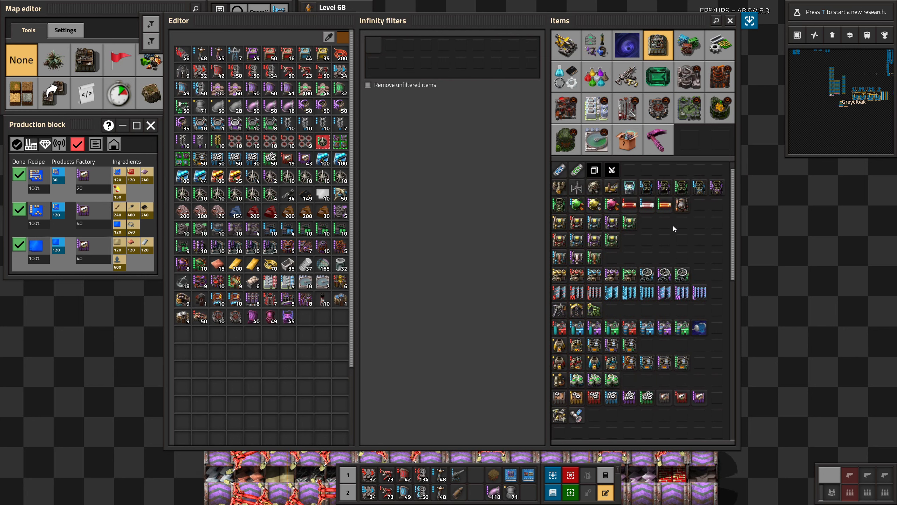
click(720, 79)
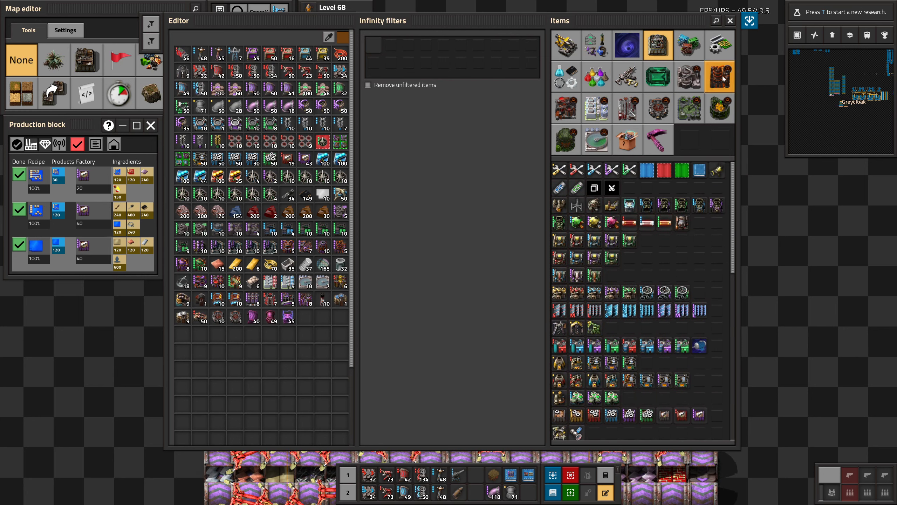
click(720, 79)
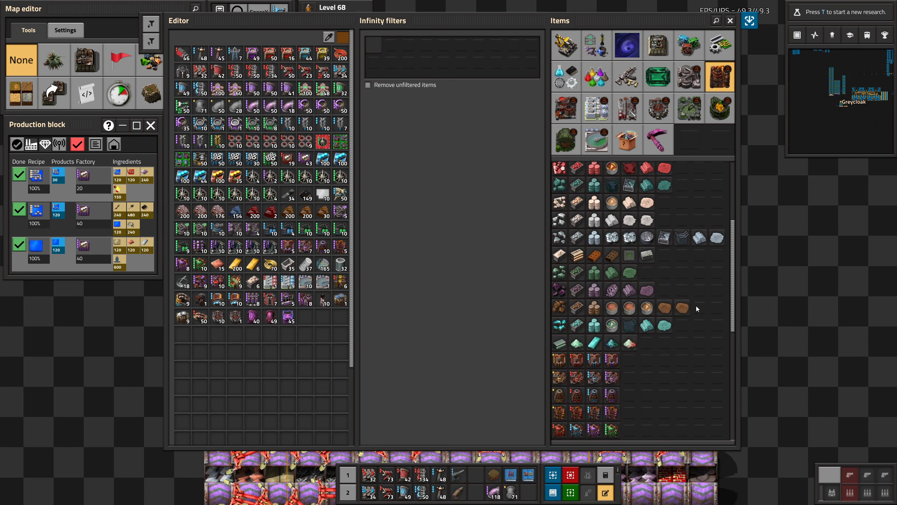
click(566, 109)
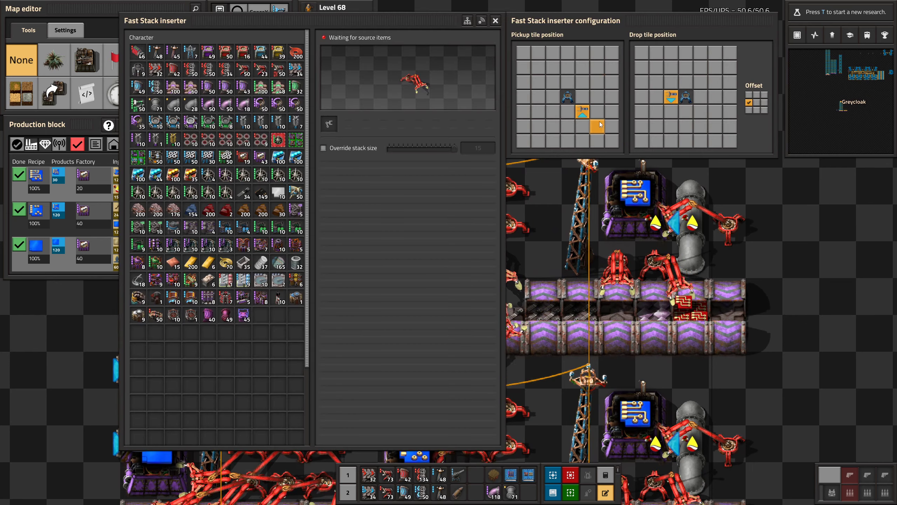
Step: Give the fast stack inserter a new drop tile in its configuration grid
click(494, 20)
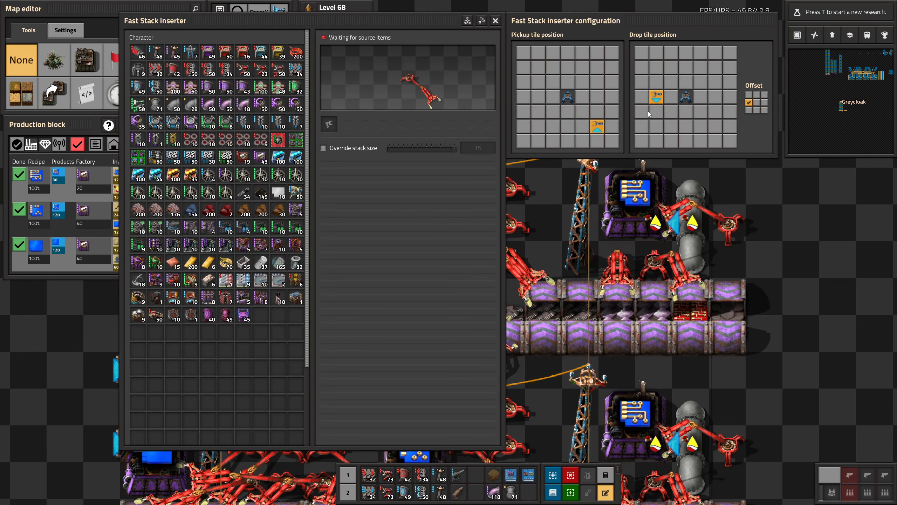
click(494, 20)
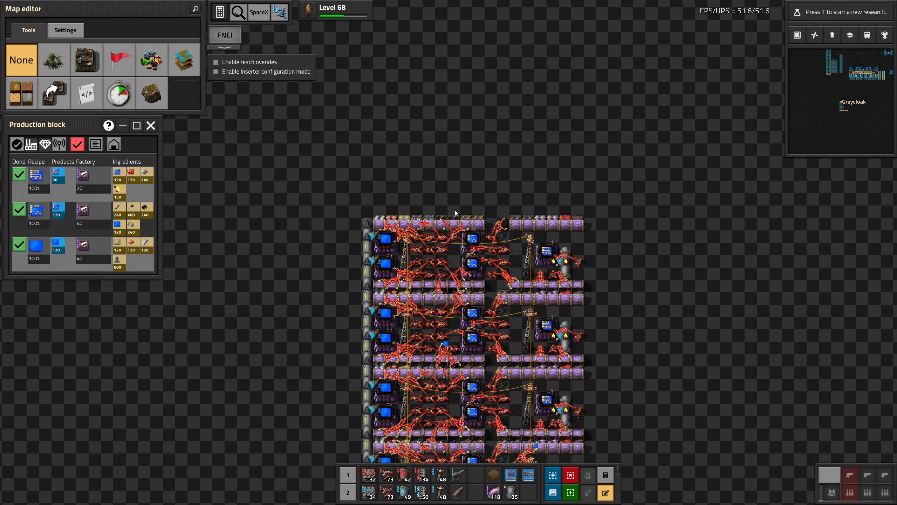
Step: Retarget pickup and drop tiles of the fast stack inserters near the lone assembler
drag(306, 166, 727, 296)
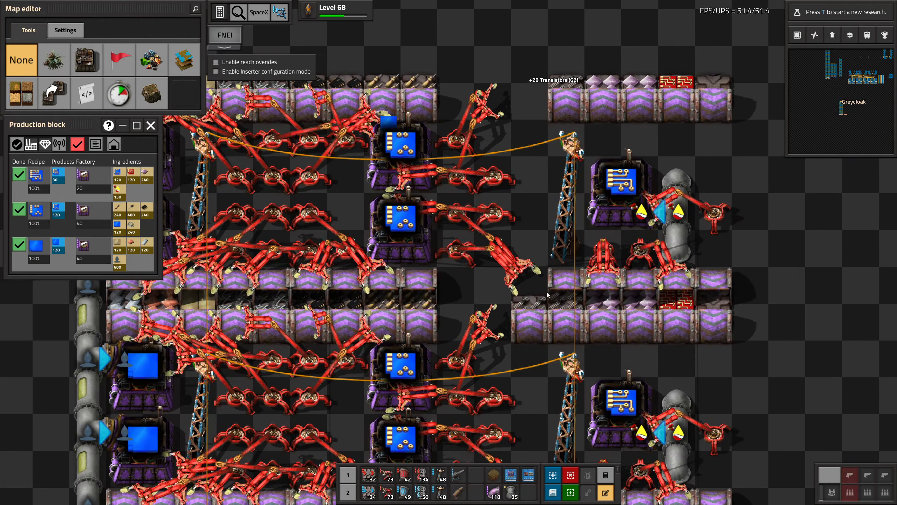
click(455, 246)
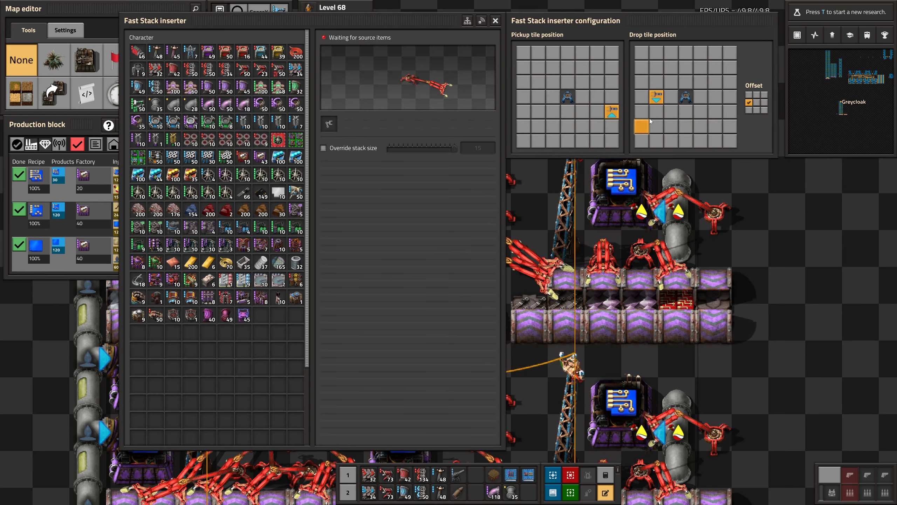
click(496, 20)
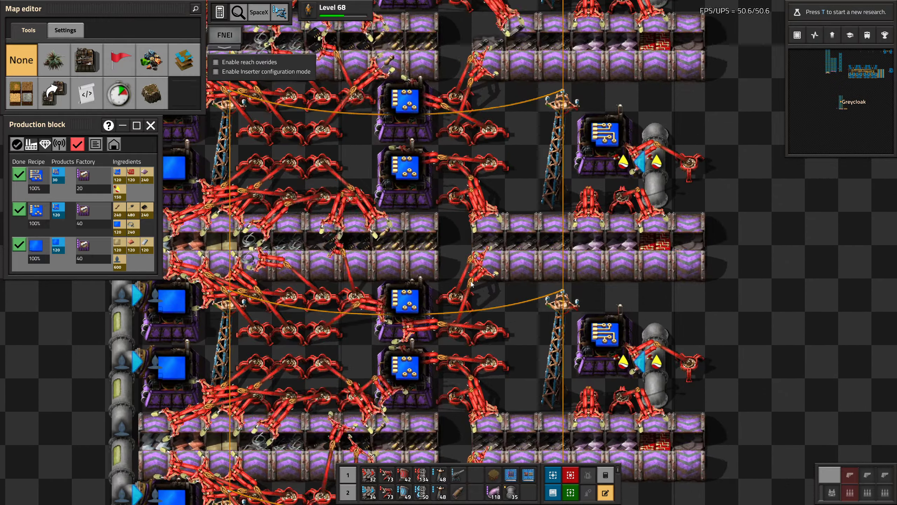
scroll(down, 3)
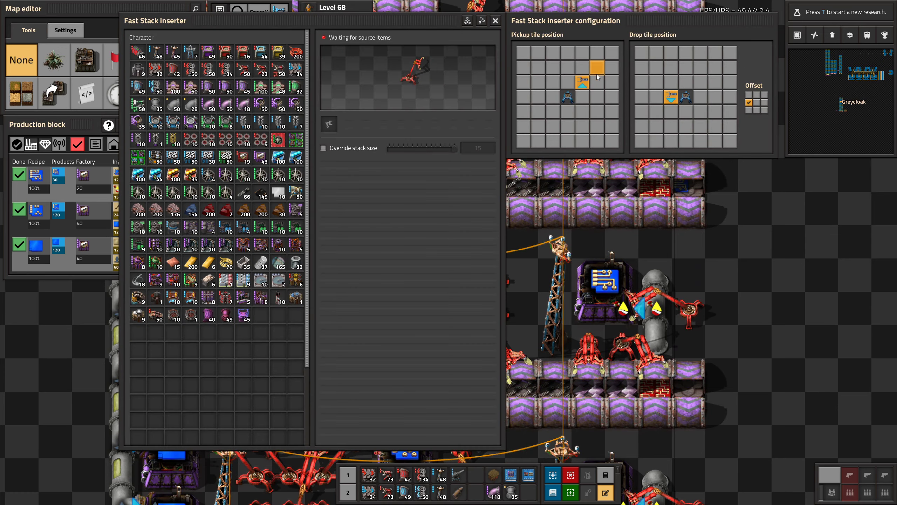
click(496, 20)
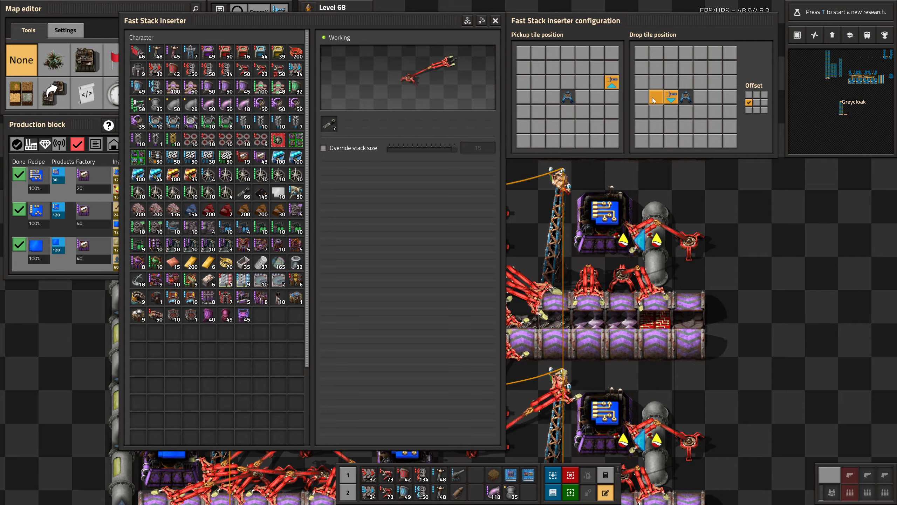
click(496, 20)
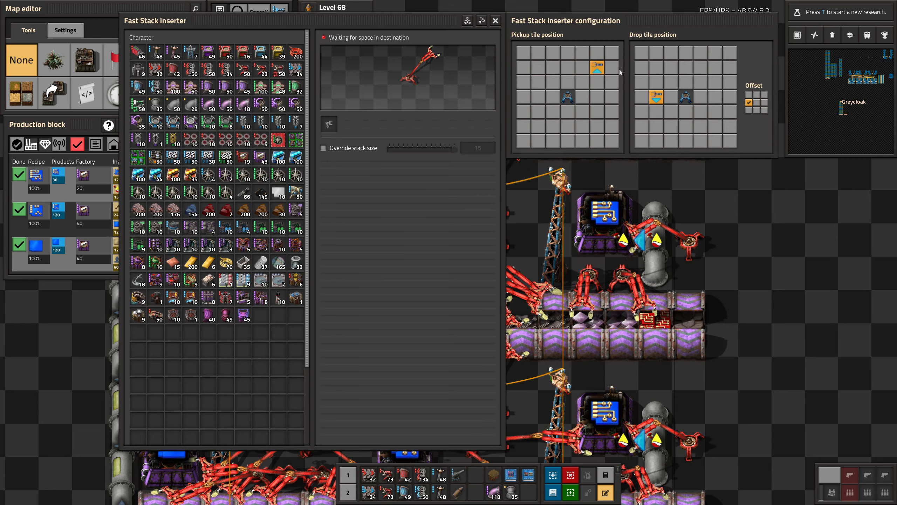
click(496, 21)
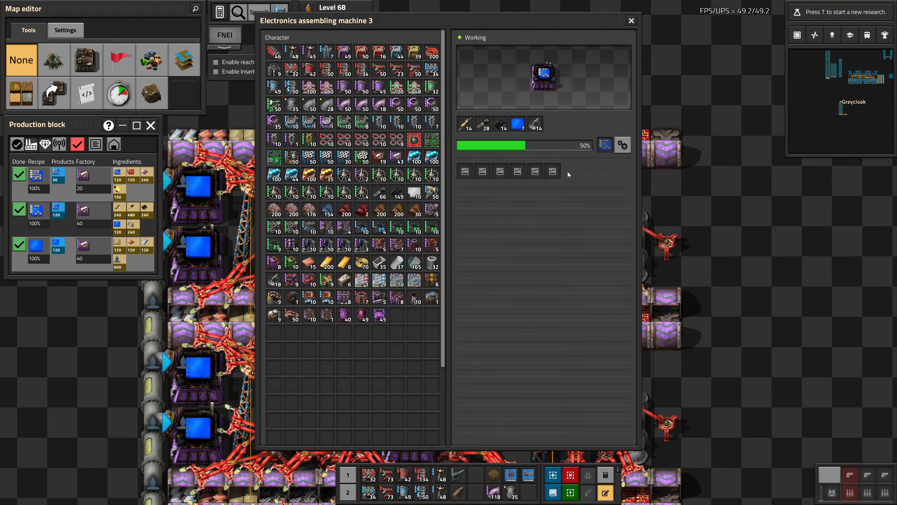
Step: Close the electronics assembler's details before placing the right-side machine column
click(630, 21)
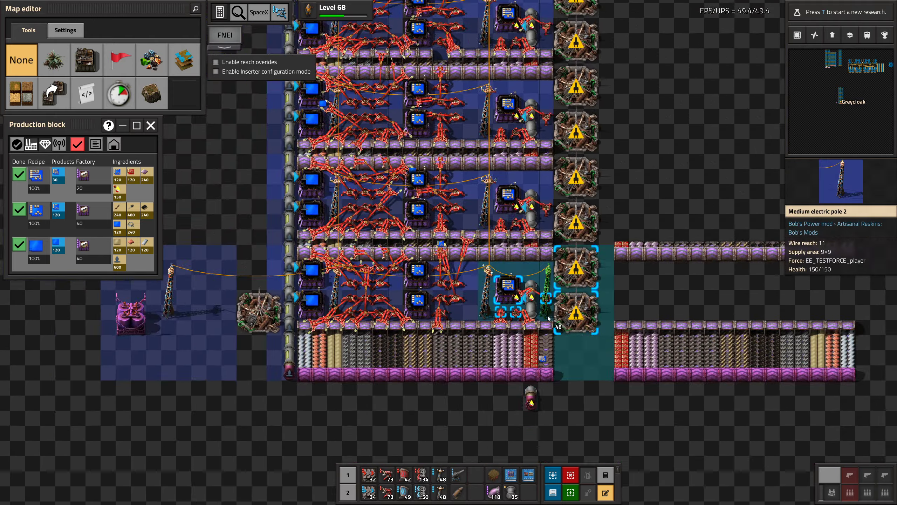
Step: Move over to the outpost's left side to place the matching machine column
scroll(down, 3)
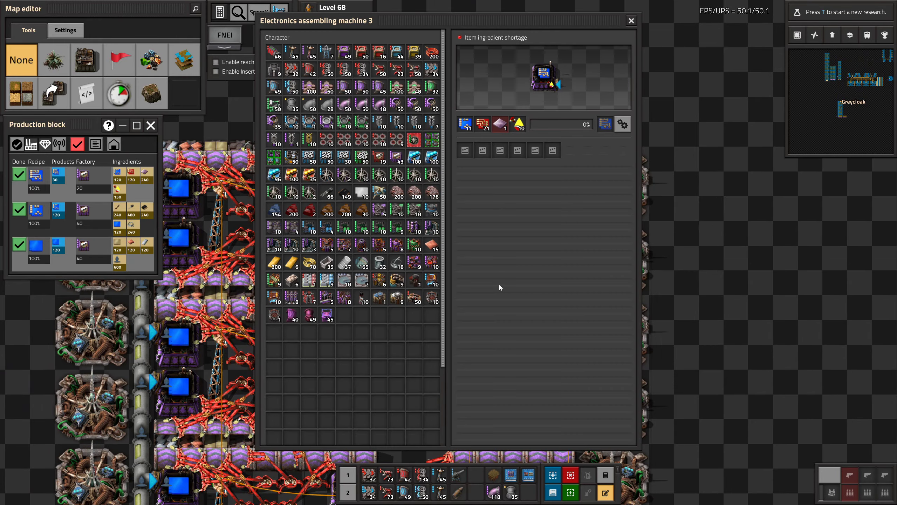
Step: Close the Electronics assembling machine 3 details and return to the middle belt rows
click(630, 20)
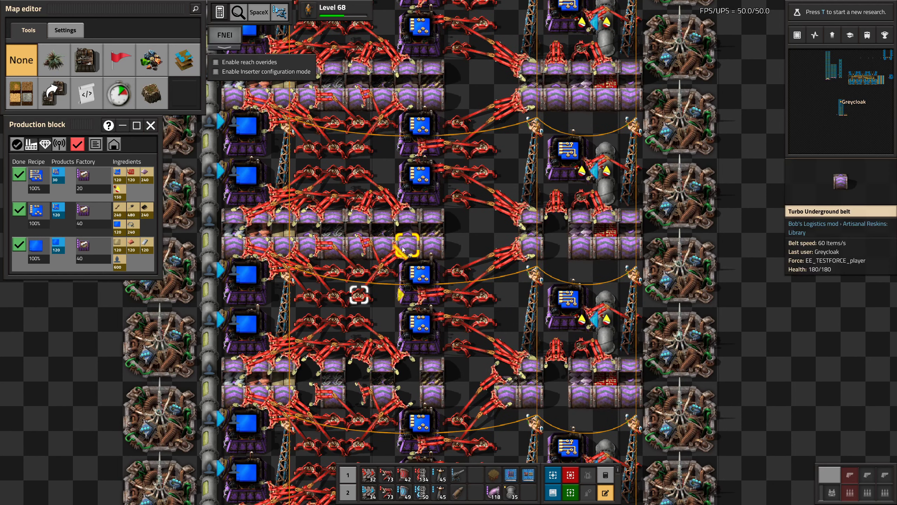
mouse_move(305, 225)
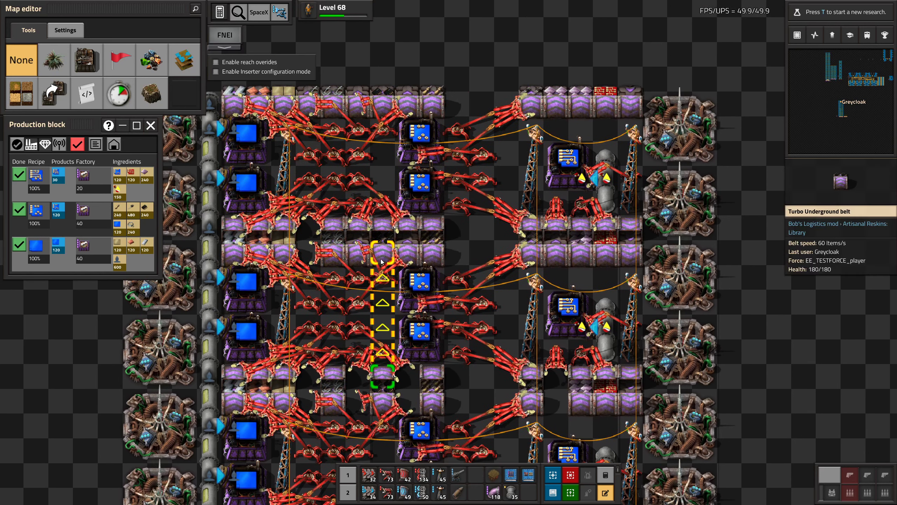
mouse_move(568, 264)
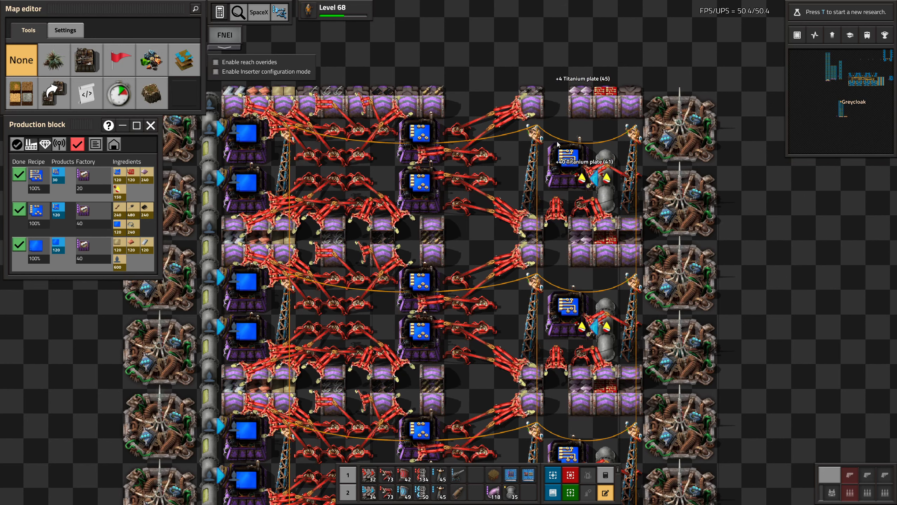
mouse_move(359, 106)
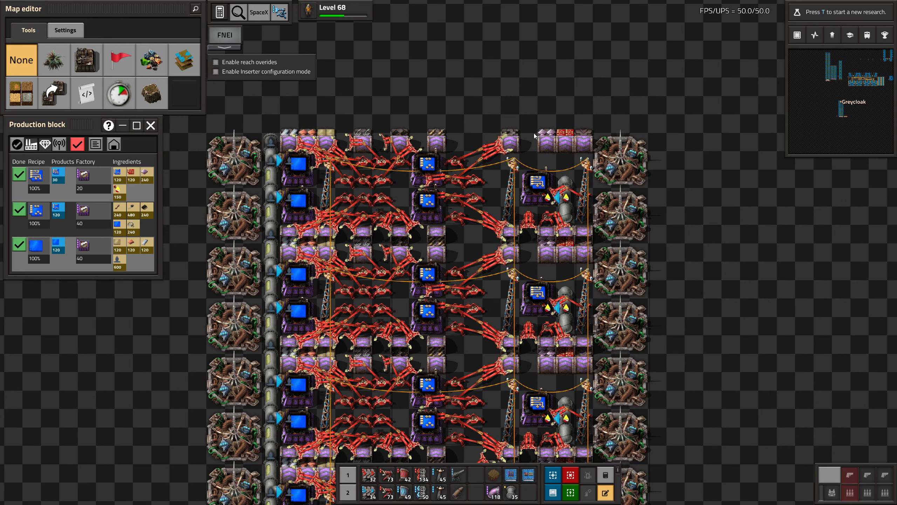
mouse_move(587, 111)
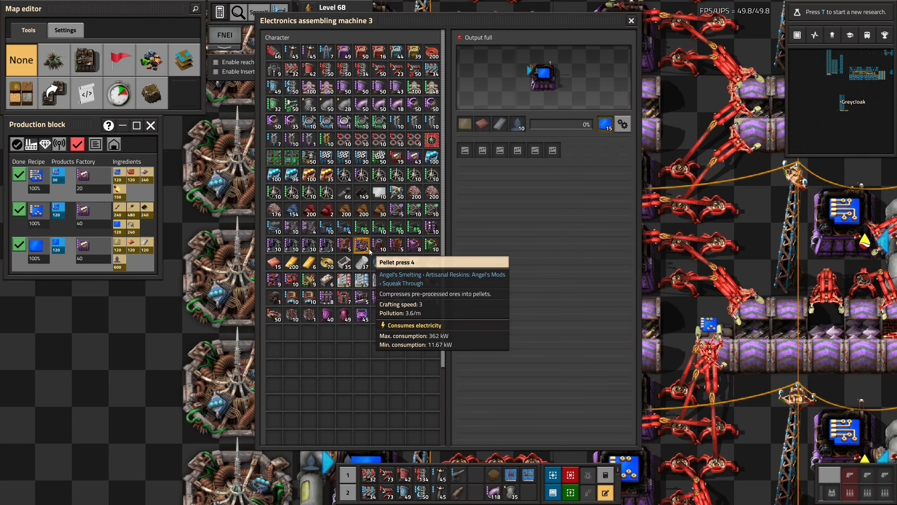
Step: Close the full assembler and bring up a nearby fast stack inserter's configuration
click(631, 20)
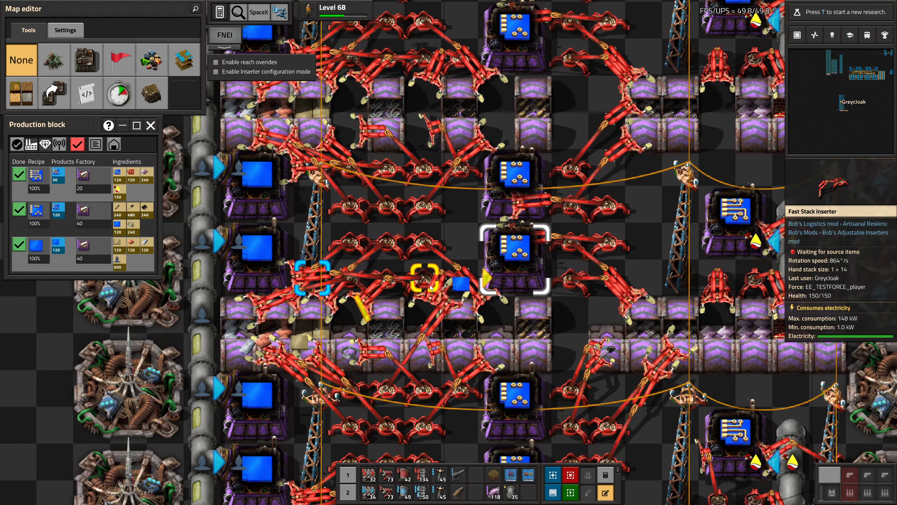
click(513, 252)
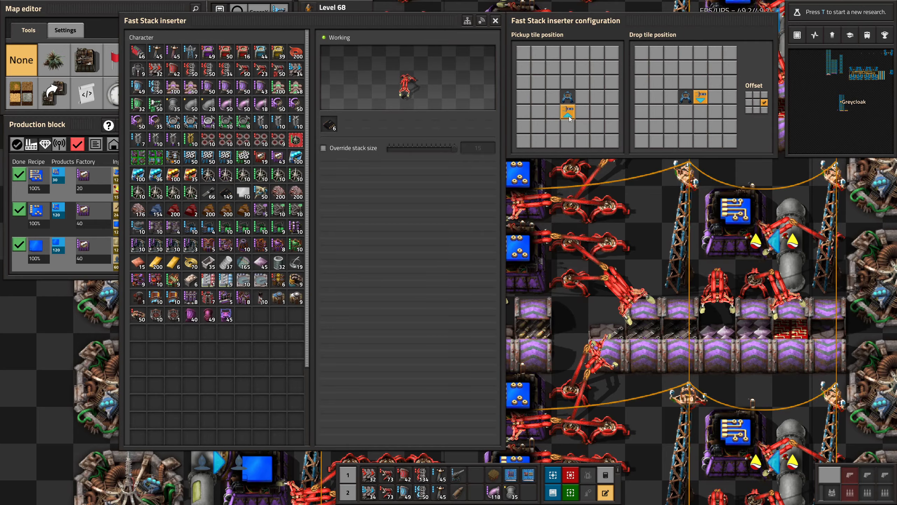
Step: Shift the pickup tiles of these fast stack inserters to farther squares beside the assemblers
click(495, 20)
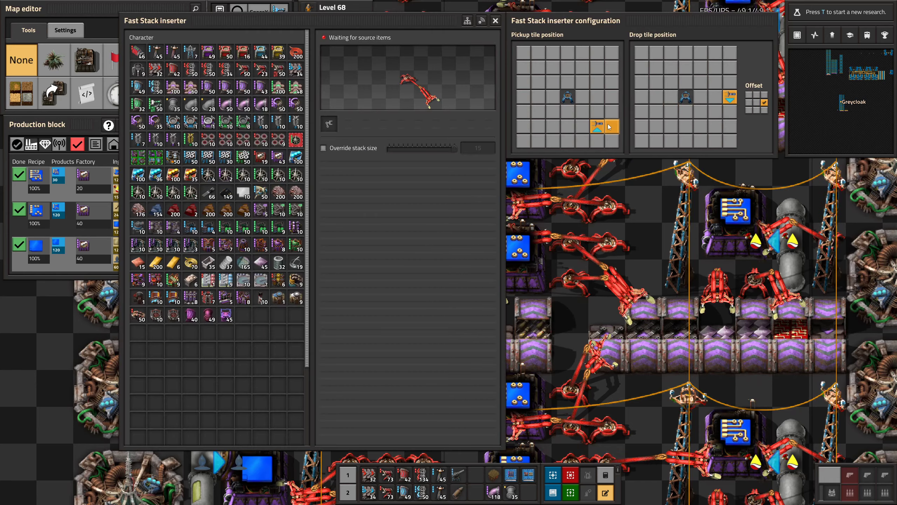
click(494, 21)
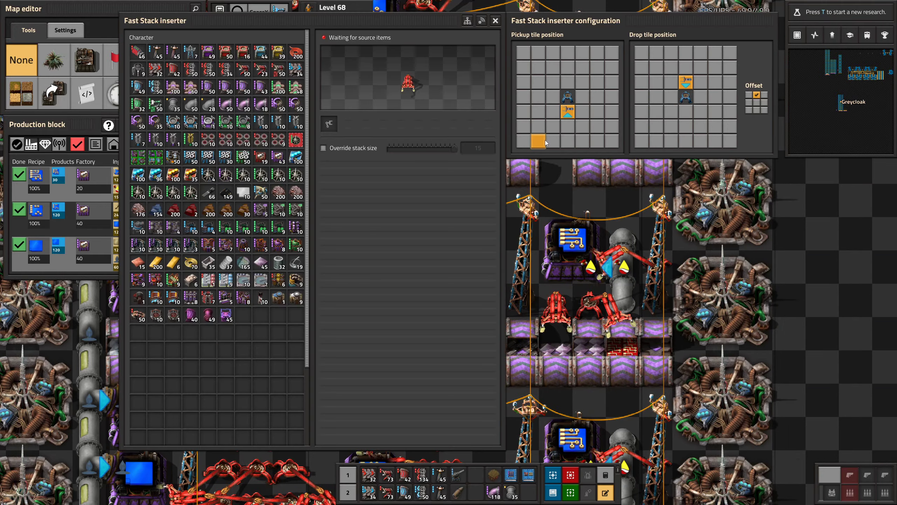
click(496, 20)
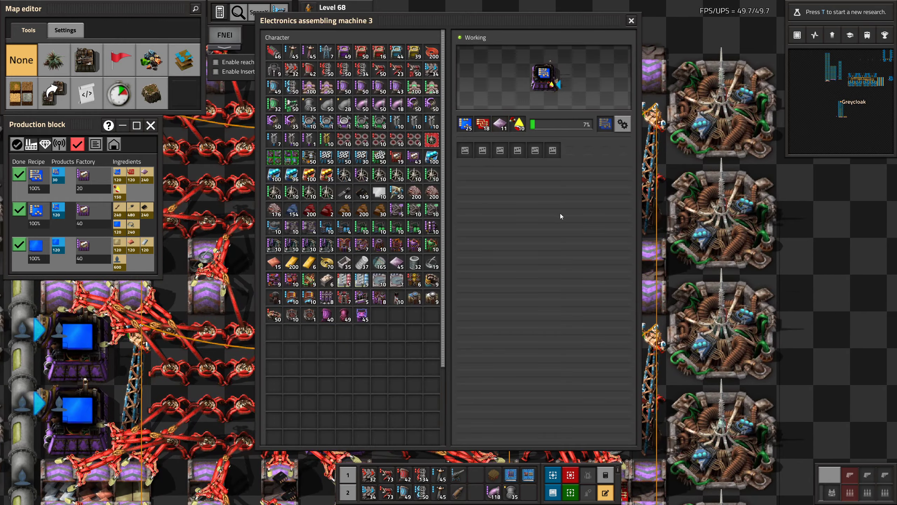
click(631, 20)
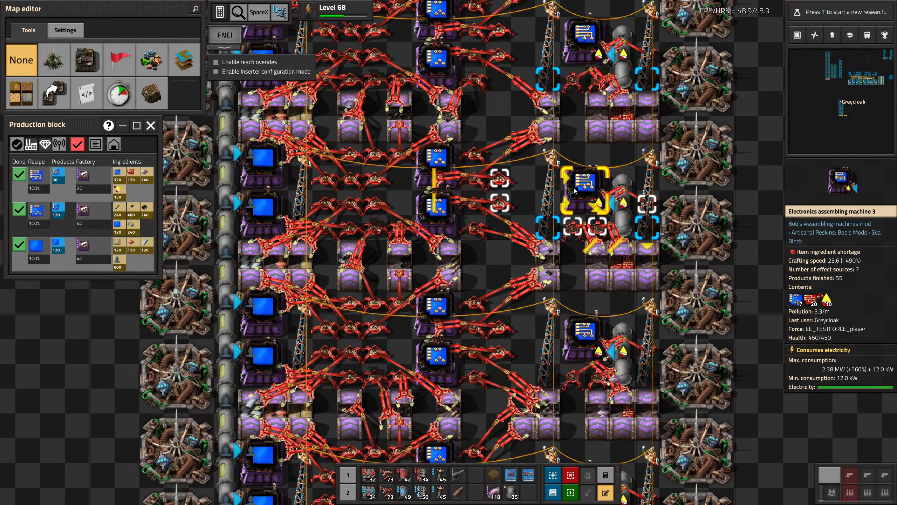
click(583, 183)
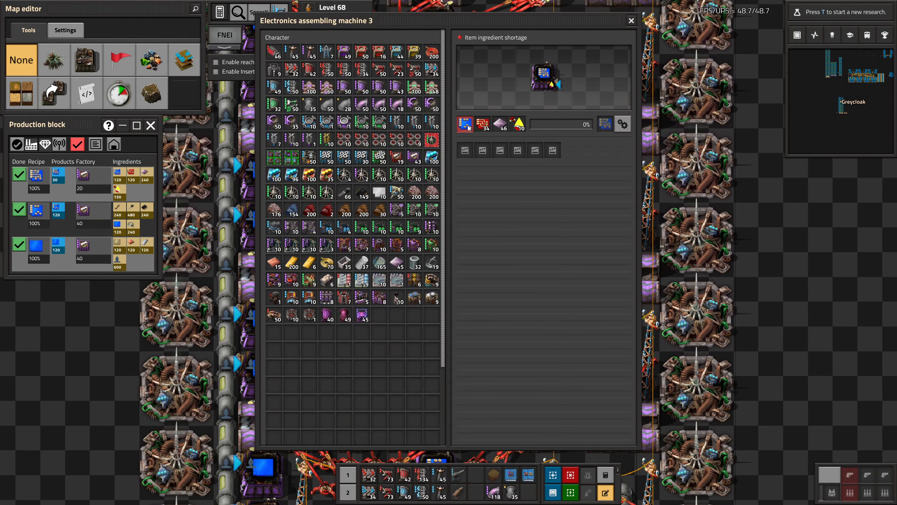
click(631, 20)
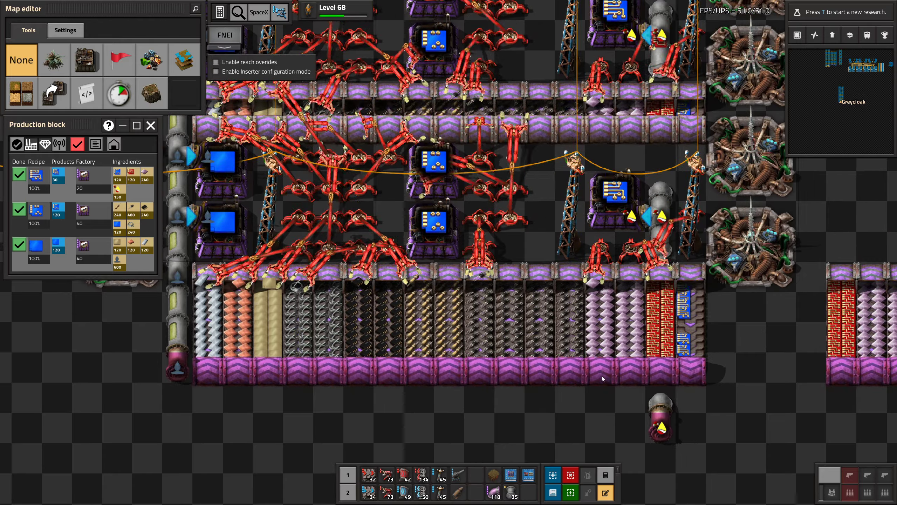
mouse_move(566, 335)
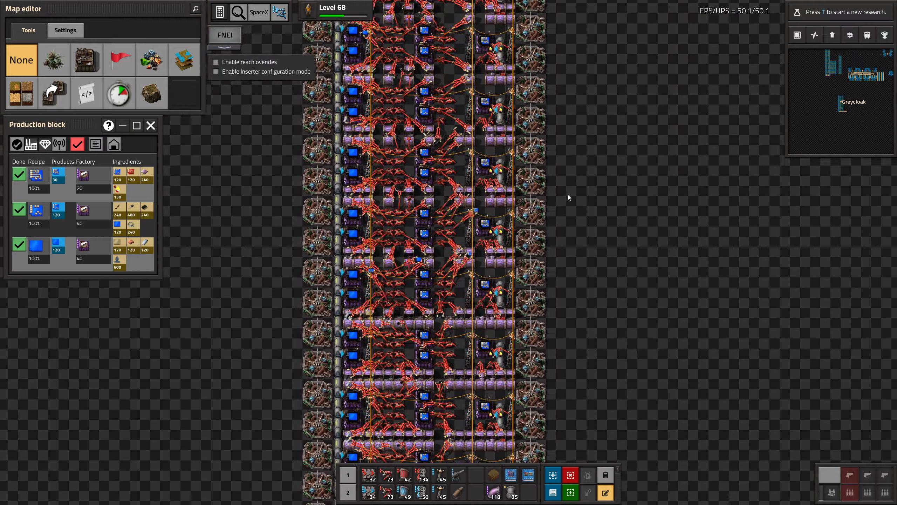
Step: Take a blueprint item from the editor's Items inventory
scroll(down, 3)
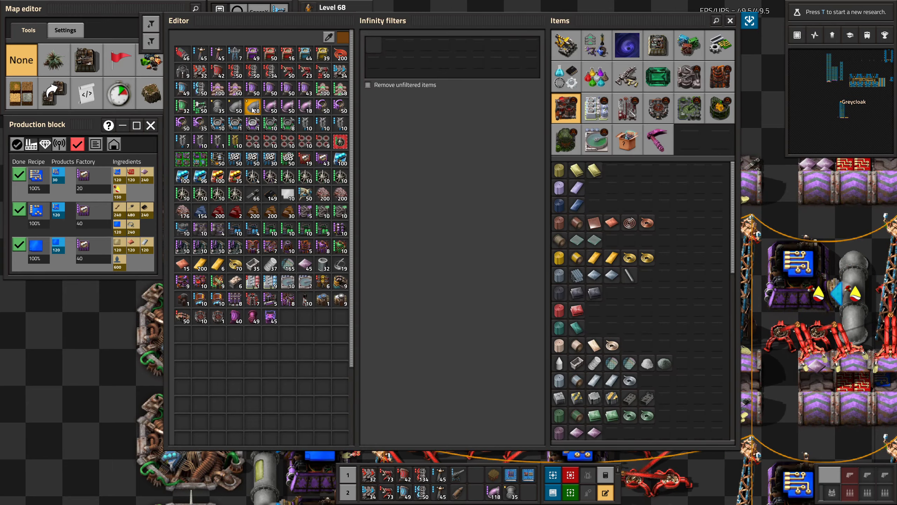
click(730, 20)
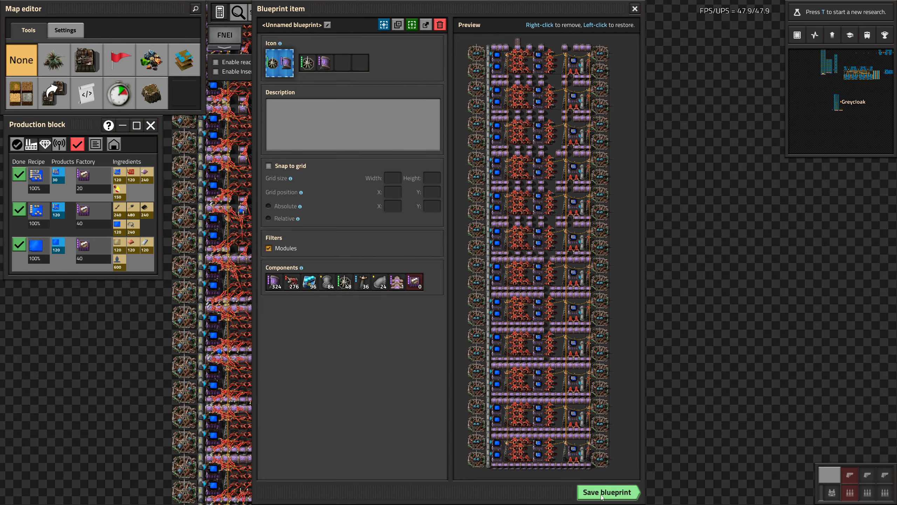
Step: Save the blueprint capturing the processing unit assembler block
click(607, 491)
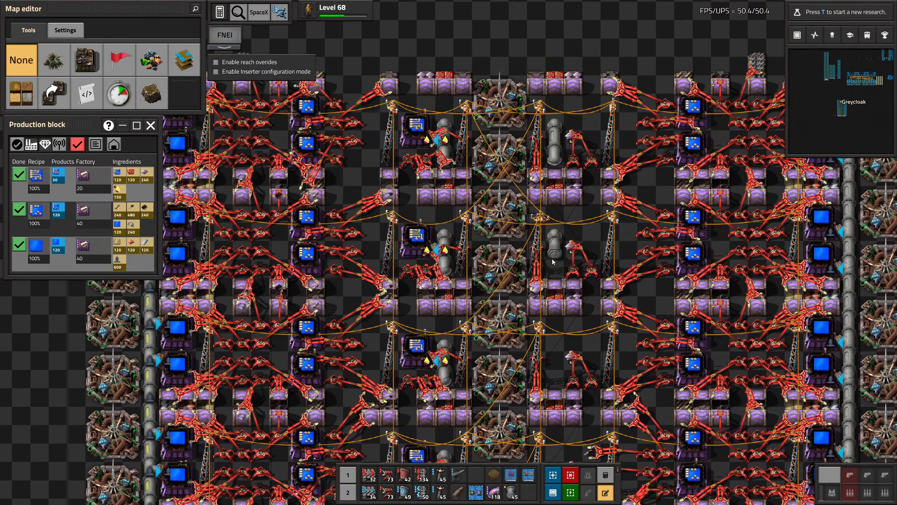
scroll(down, 3)
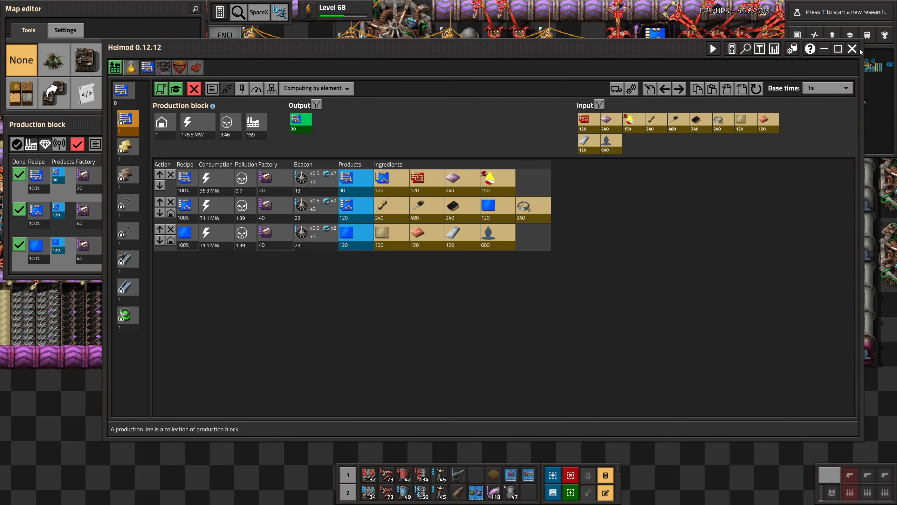
click(852, 48)
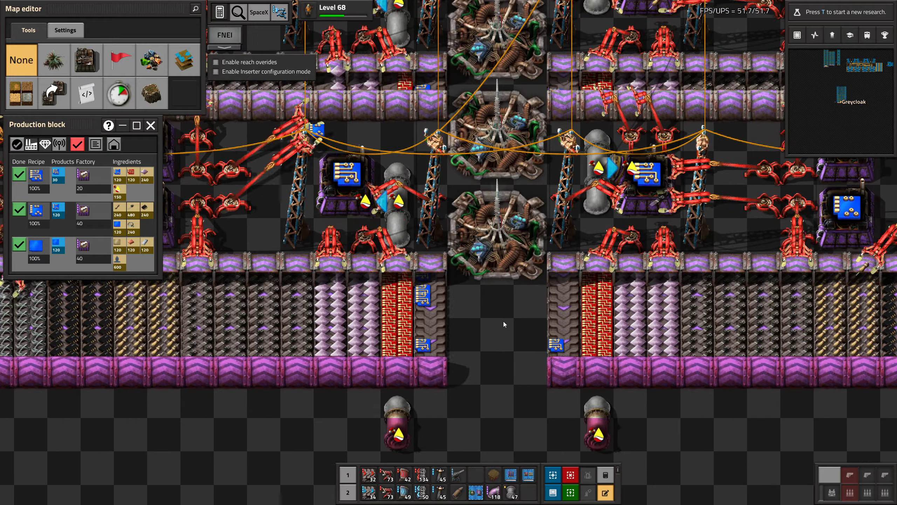
mouse_move(145, 172)
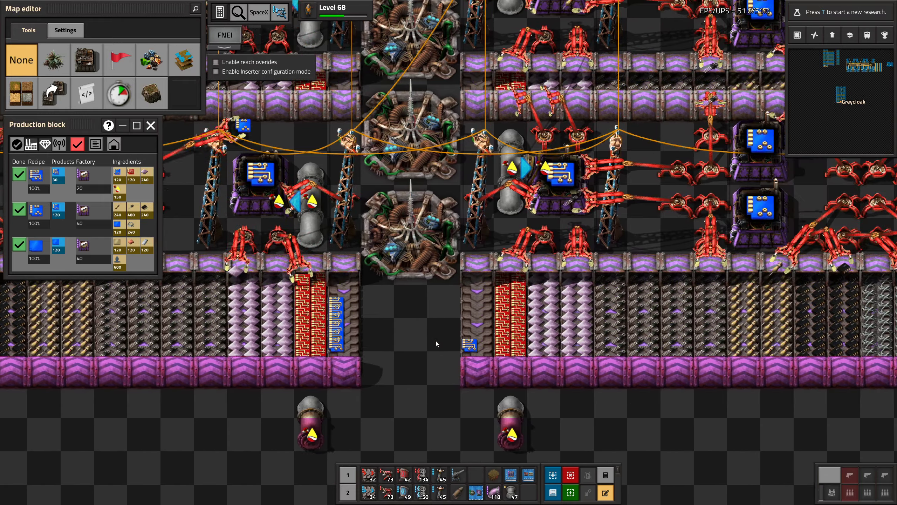
scroll(down, 3)
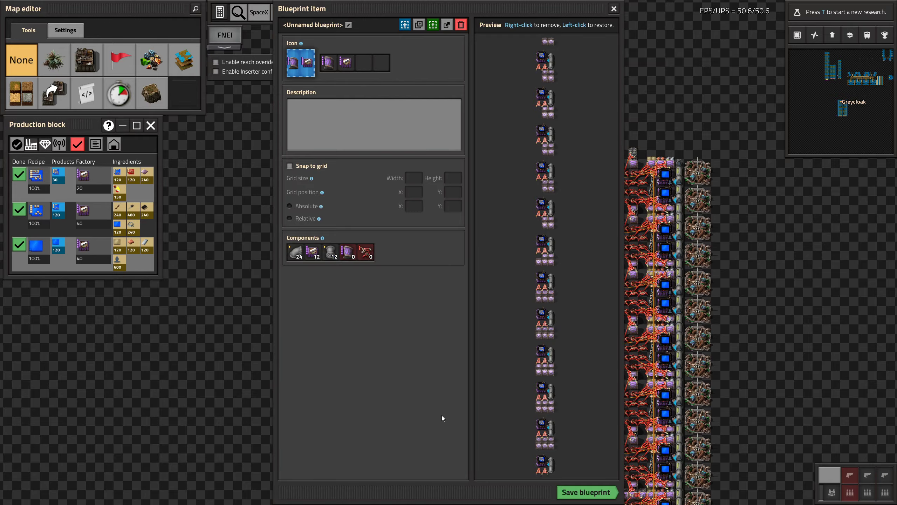
Step: Capture the column of small units beside the assembler block as a blueprint
click(613, 8)
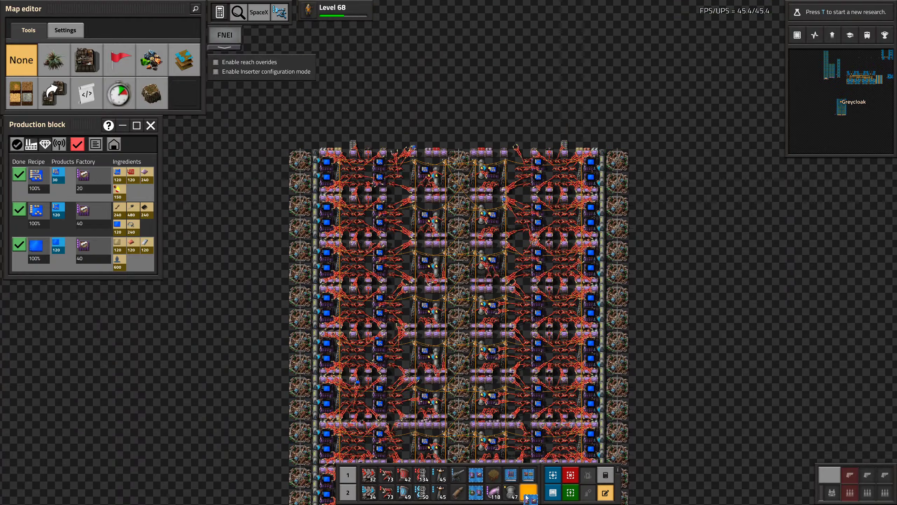
Step: Bring up the processing block blueprint item for saving before leaving the map editor
click(528, 492)
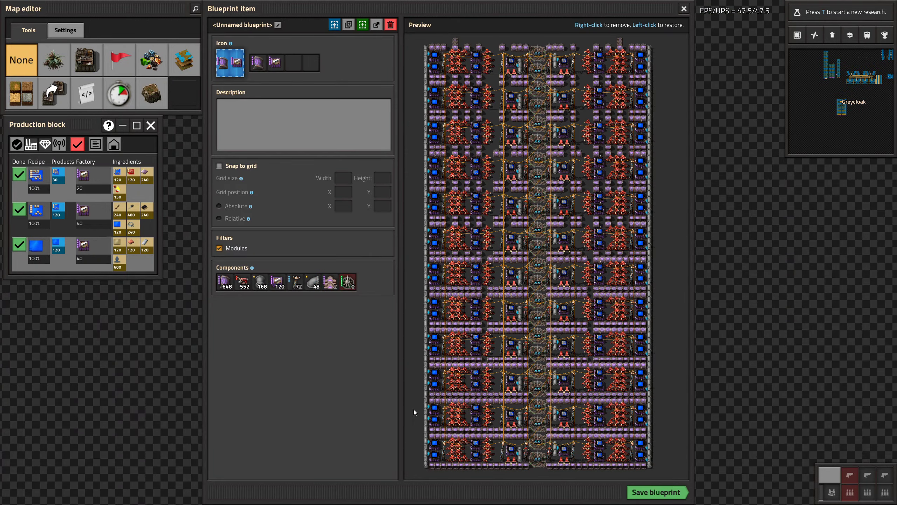
mouse_move(591, 451)
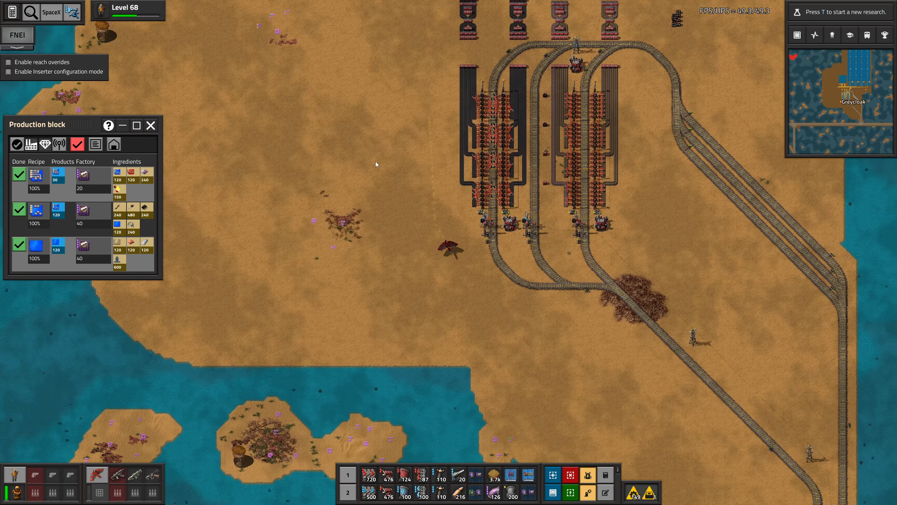
Step: Pick up the Electronics assembling machine 3 stack from the inventory and travel to the main base
key(e)
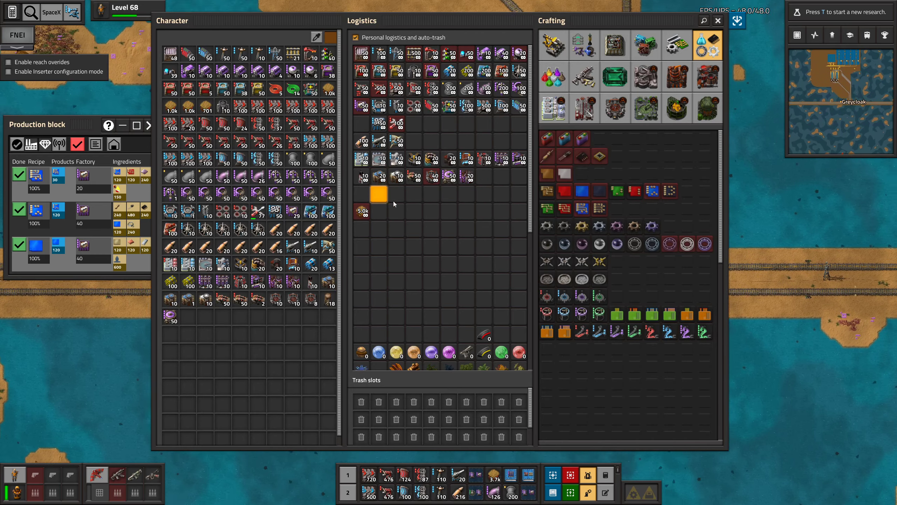
mouse_move(293, 213)
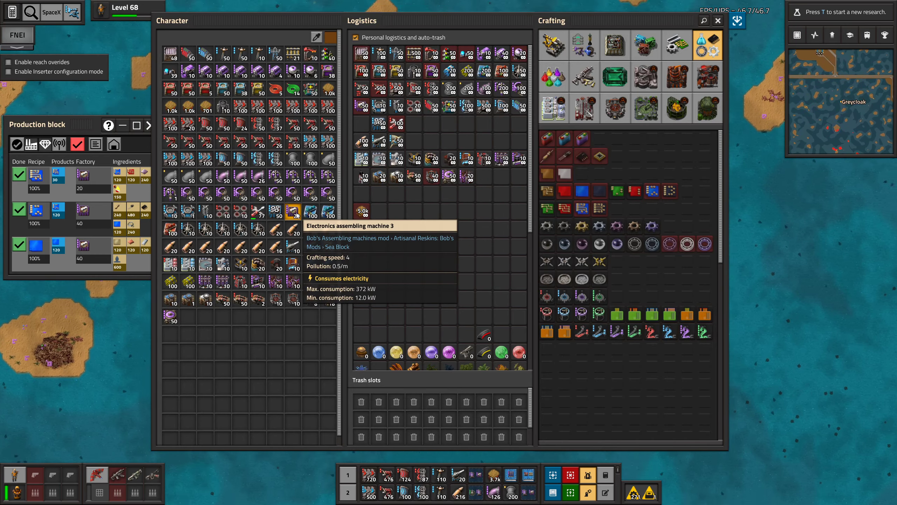
click(718, 20)
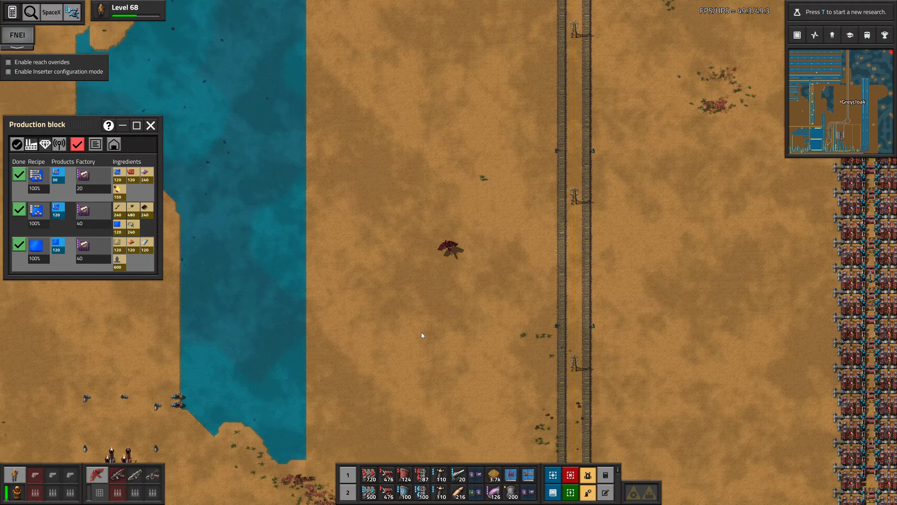
scroll(down, 3)
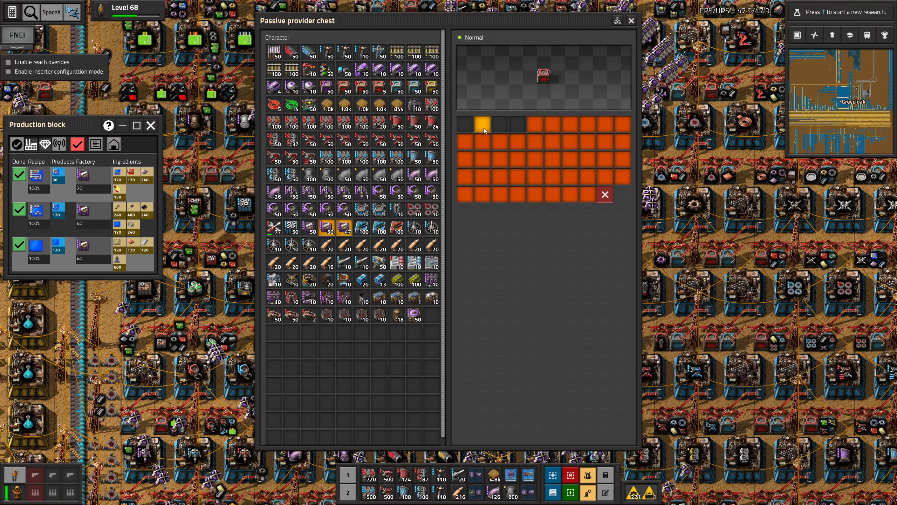
Step: Deposit the carried machines into the passive provider chest and ready the processing block blueprint
click(631, 21)
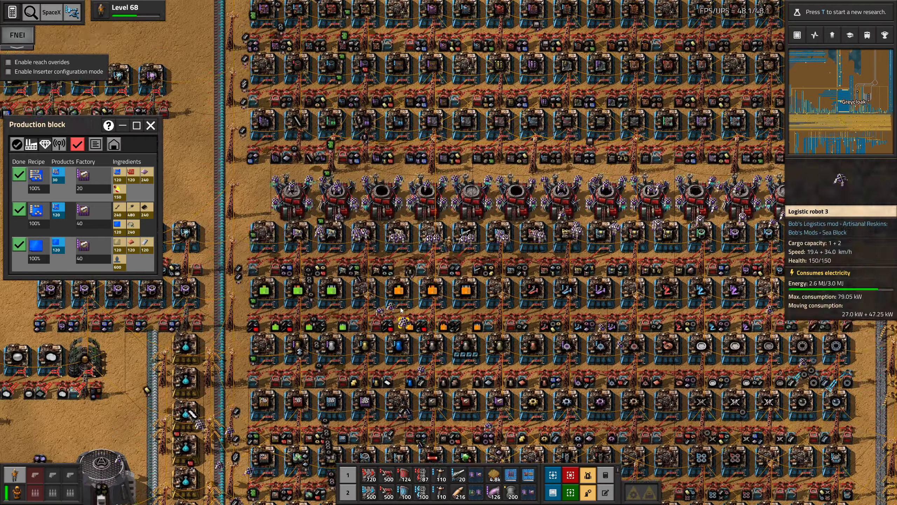
key(e)
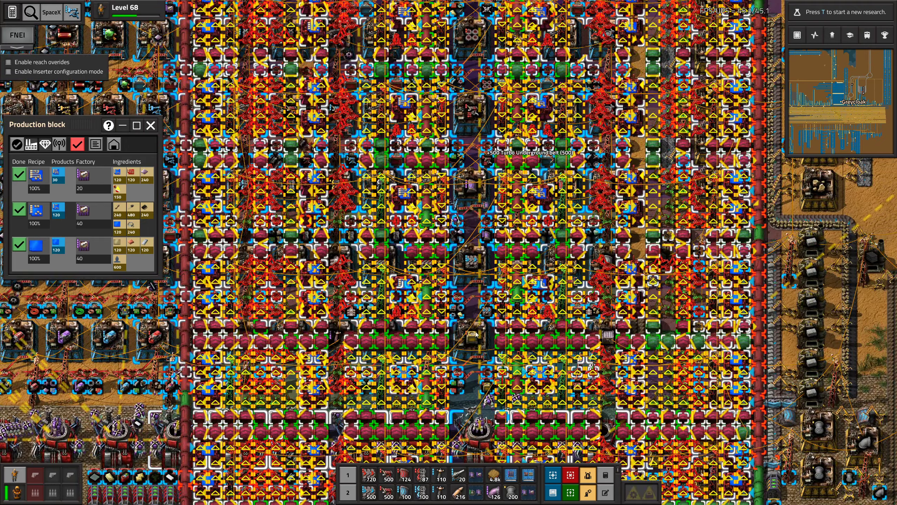
Step: Put the blueprint away and show the character inventory with logistics requests
key(e)
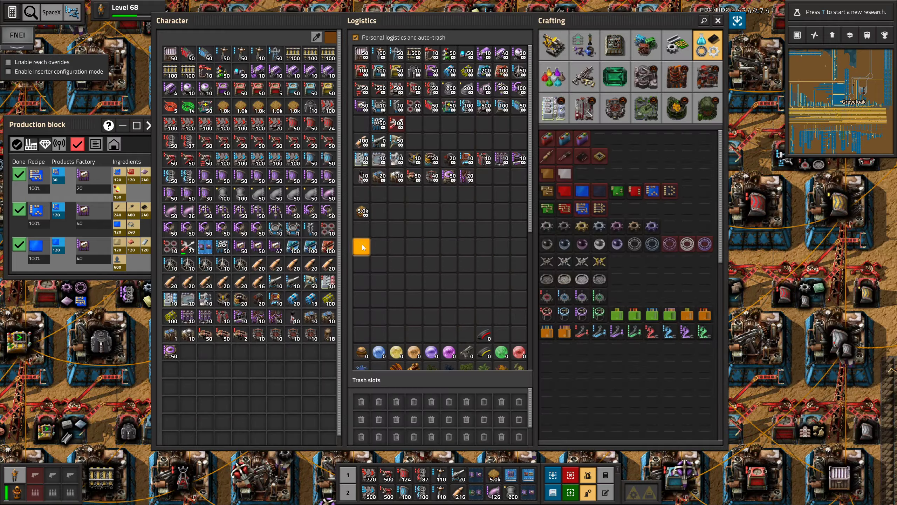
mouse_move(205, 197)
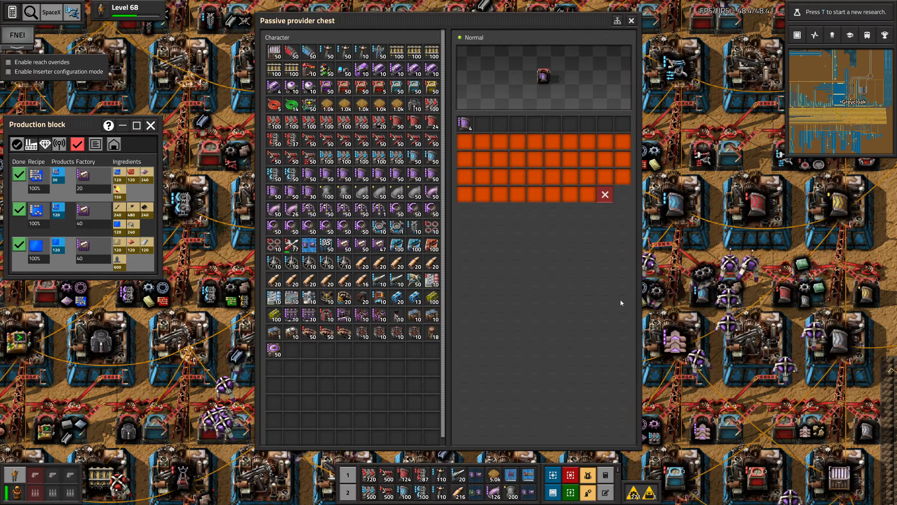
Step: Cut the requester chest's titanium gear wheel and neighbouring requests from 2.4k to 1.0k
click(630, 20)
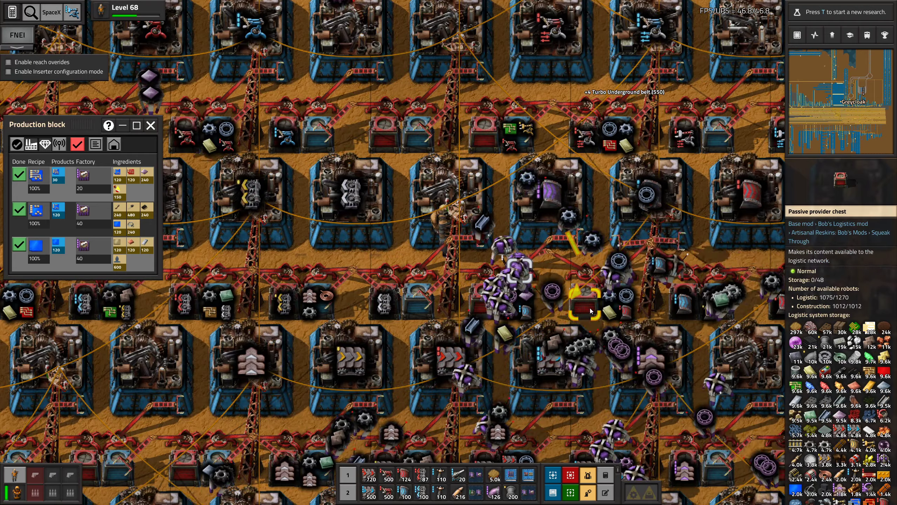
key(e)
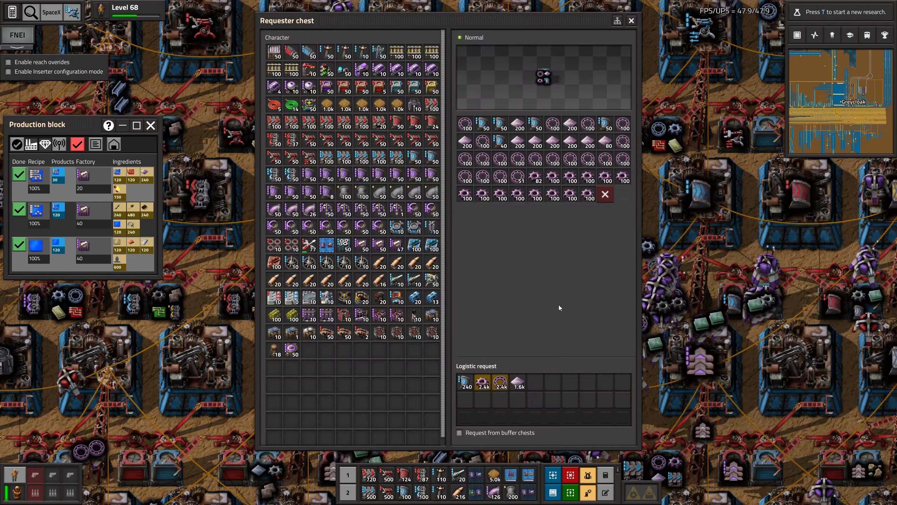
mouse_move(482, 382)
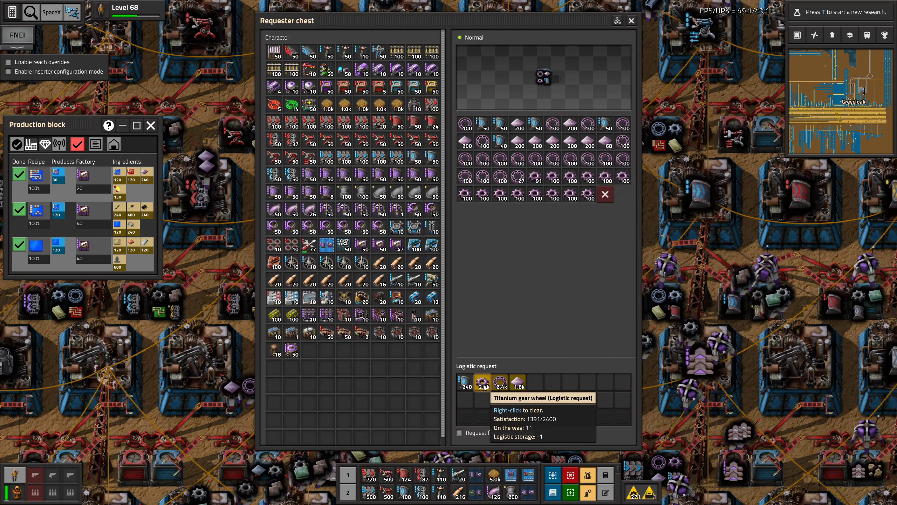
click(482, 382)
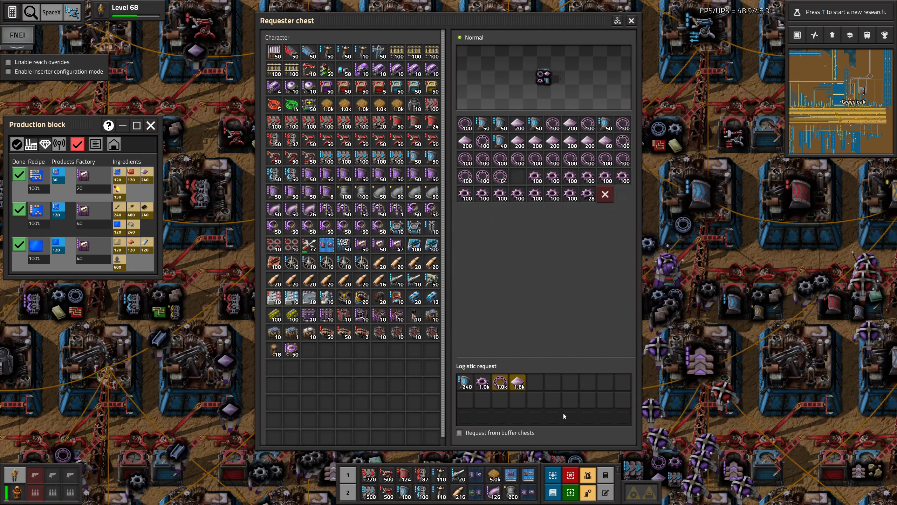
click(631, 20)
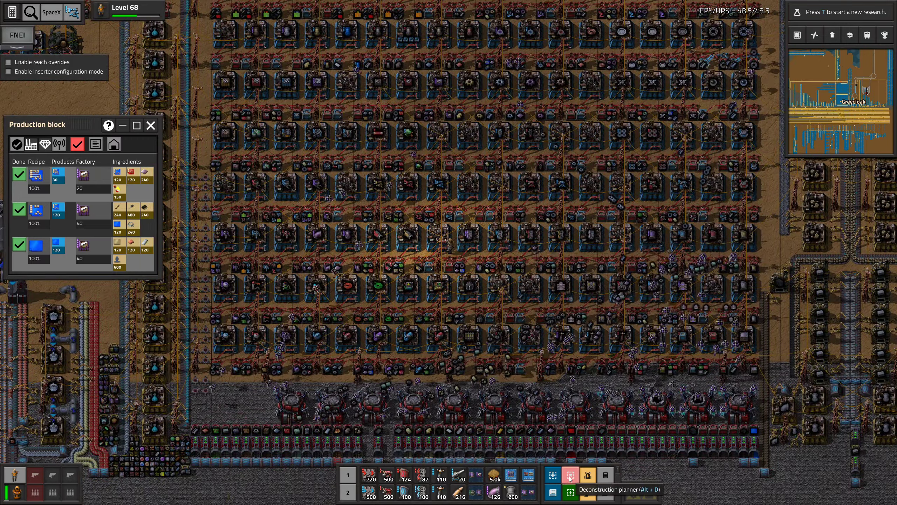
Step: Create an upgrade planner and choose an inserter from the logistics category as the upgrade rule item
key(e)
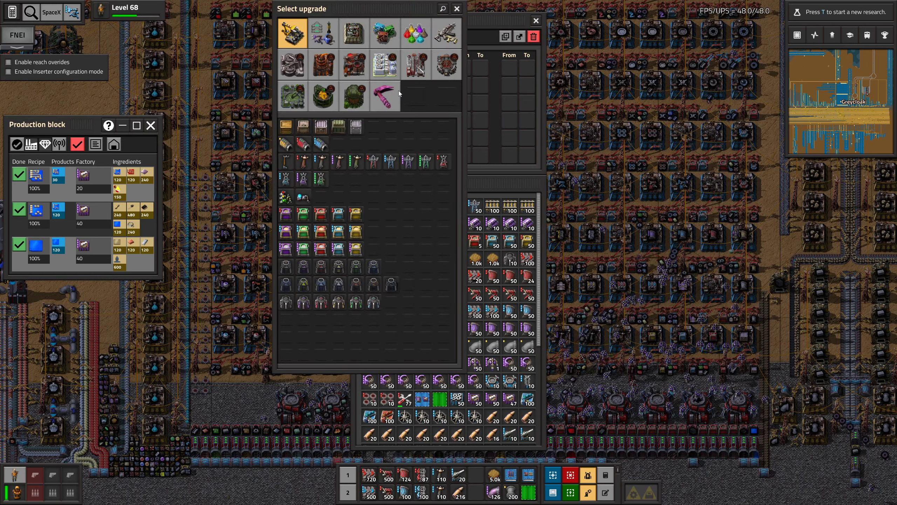
click(323, 33)
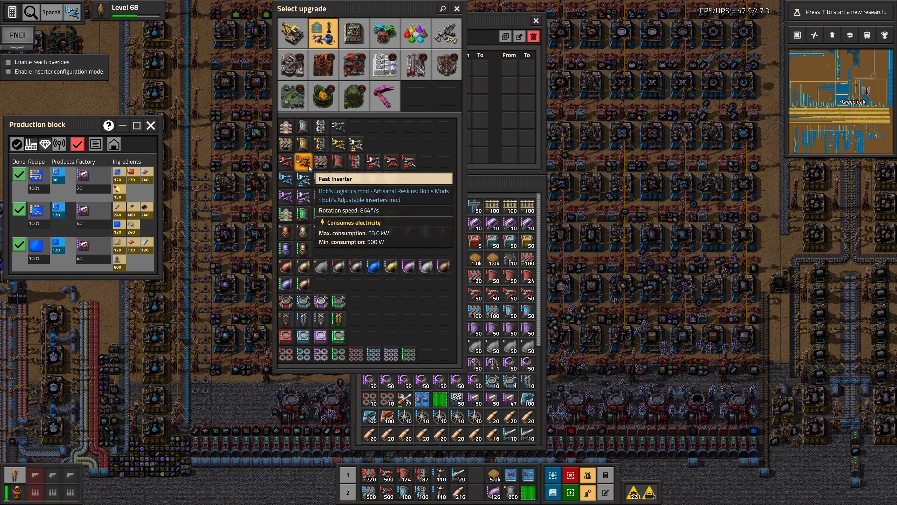
click(297, 164)
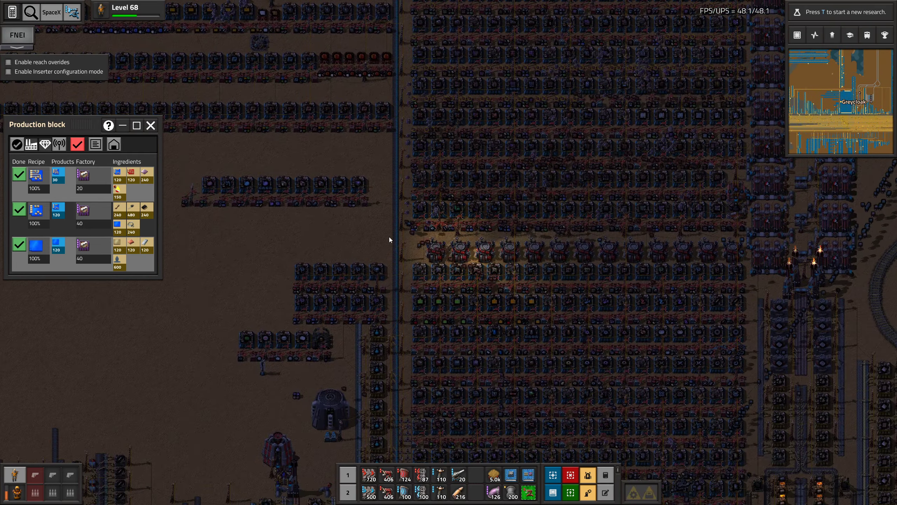
key(e)
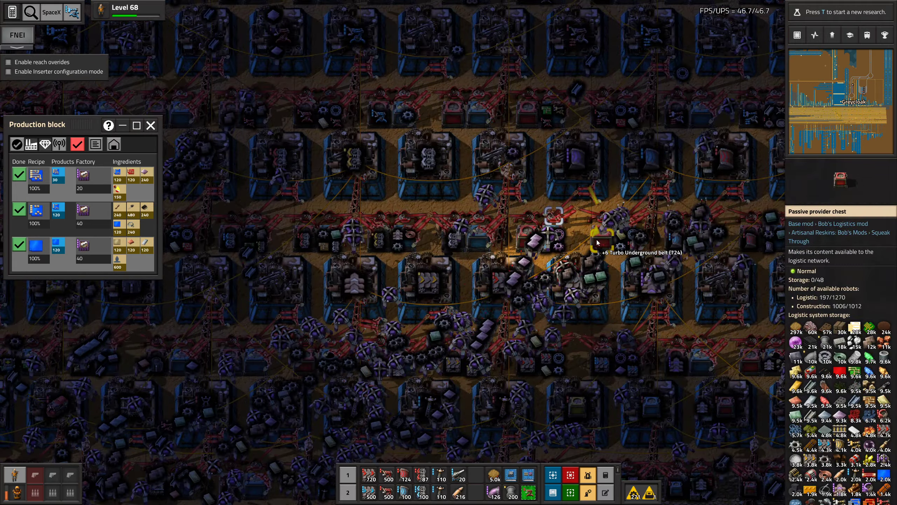
key(e)
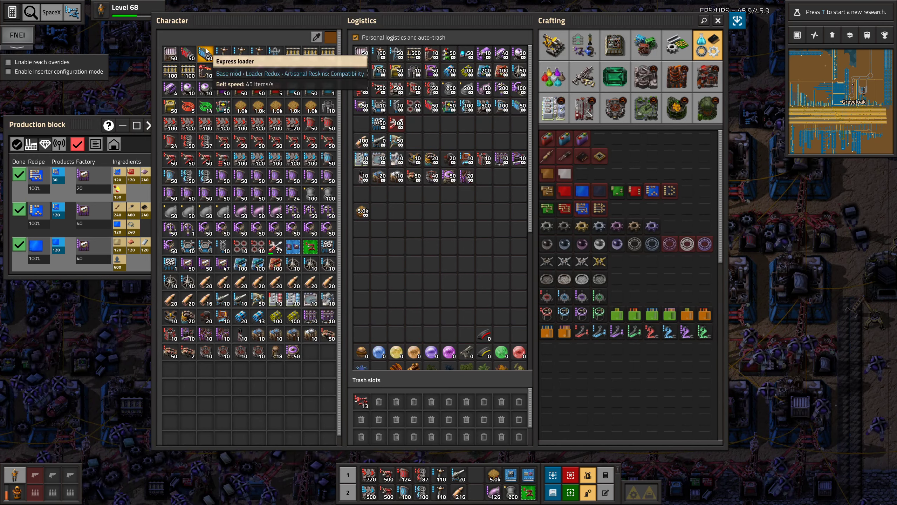
click(717, 21)
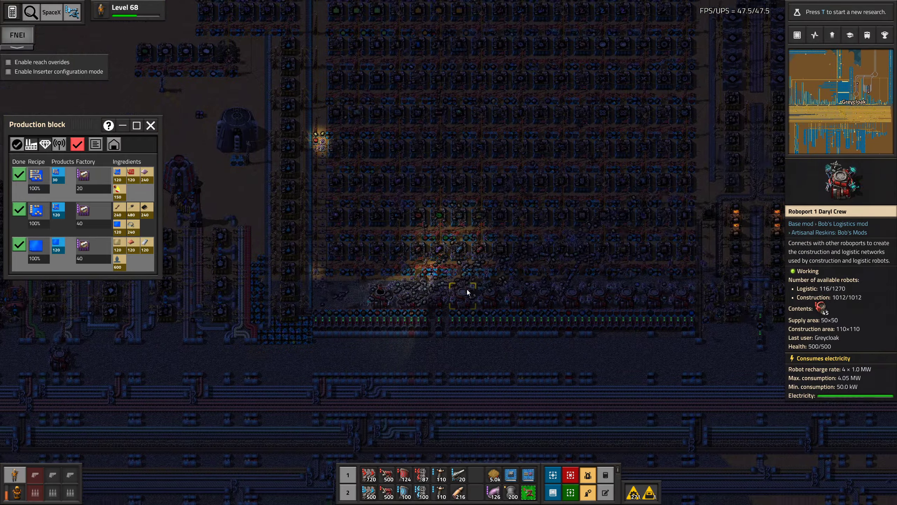
Step: Travel to the distant island shoreline and mark the scattered wreckage for deconstruction
click(441, 252)
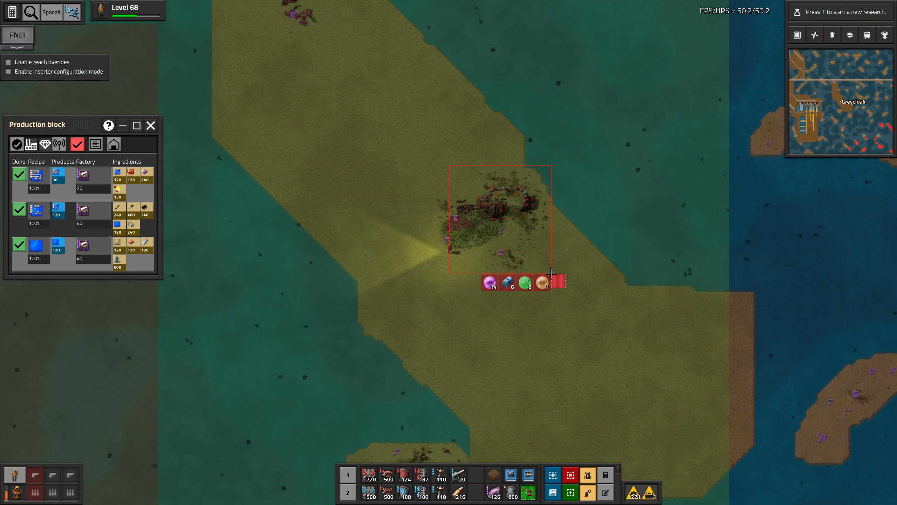
Step: Move the salvaged items into the personal logistics trash slots and fly out over the sea
key(e)
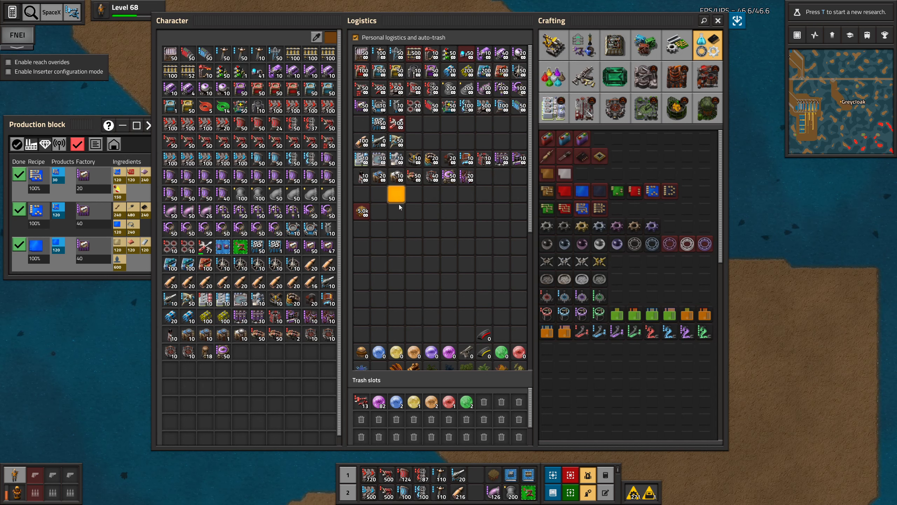
click(396, 194)
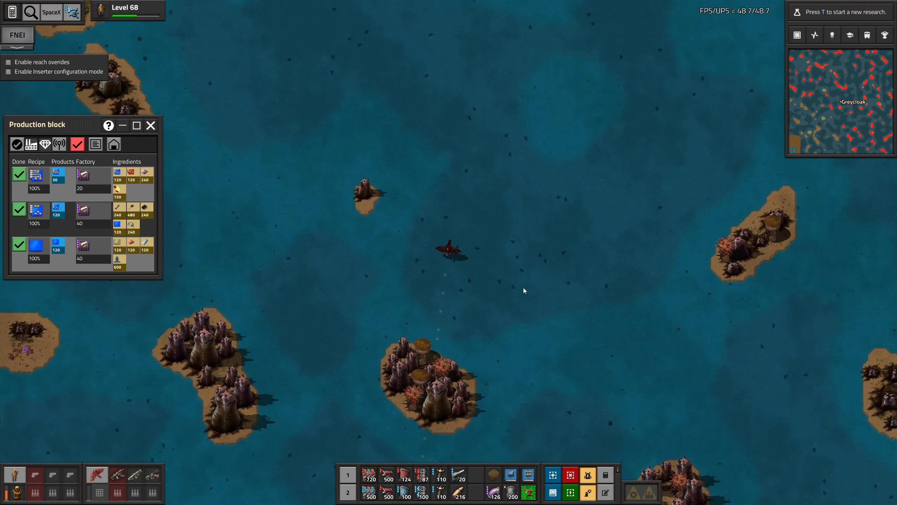
Step: Return to the rail yard and view the MK3 cargo wagon loaded with turbo underground belts
key(e)
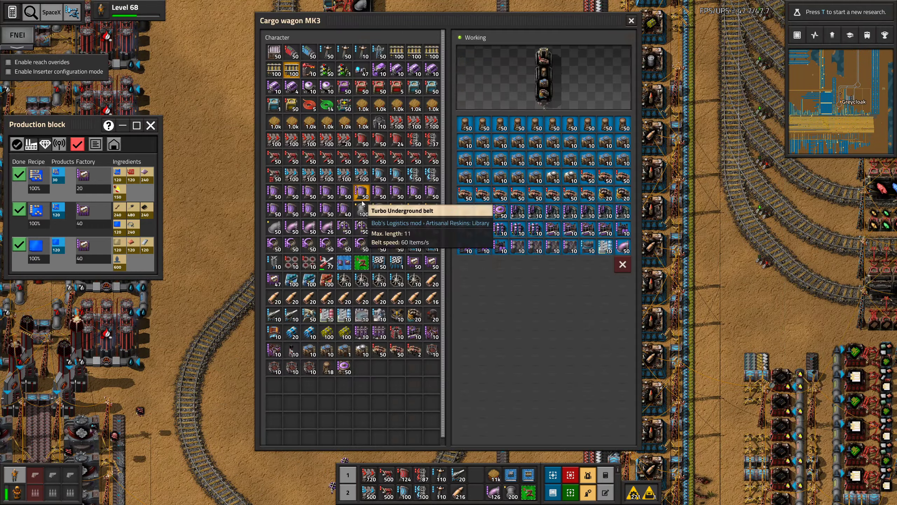
Step: Stop the train on the curved track beside the requester chests and close the wagon window
click(630, 21)
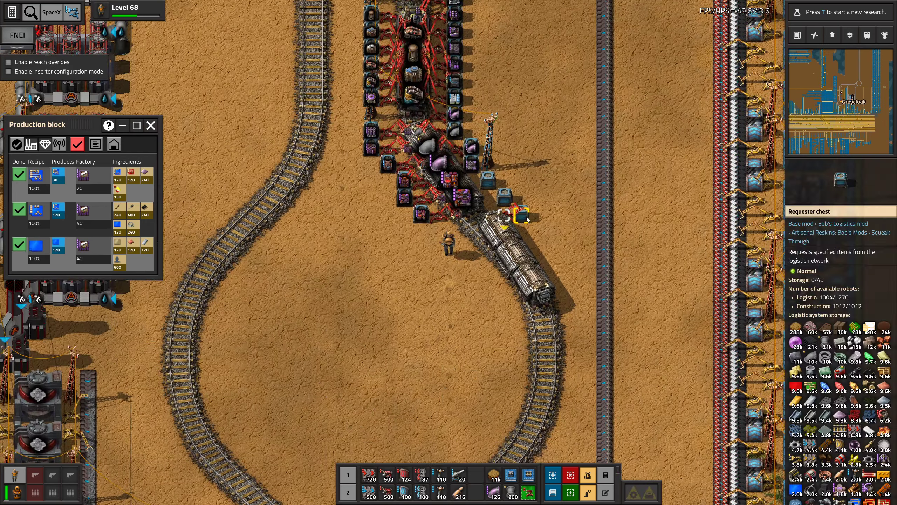
Step: Review the Locomotive MK3 schedule and the Cargo wagon MK3 contents, taking the sand
click(508, 208)
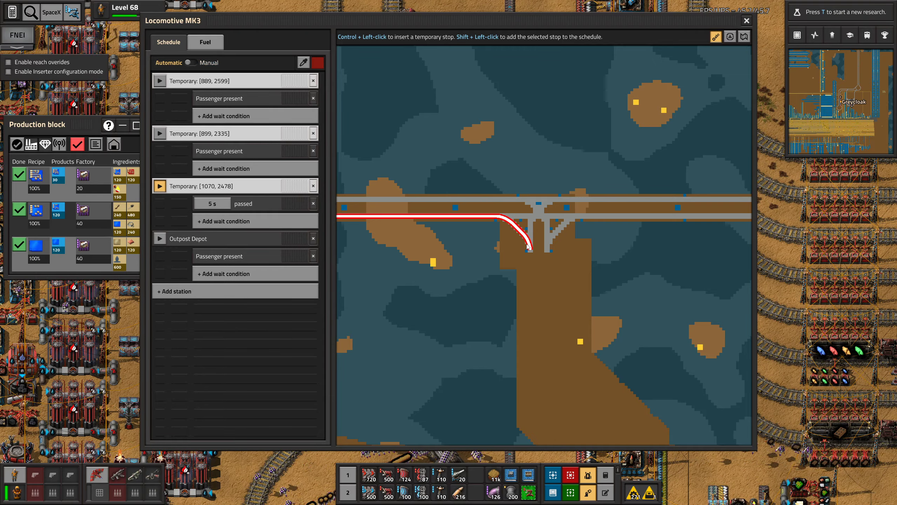
click(746, 21)
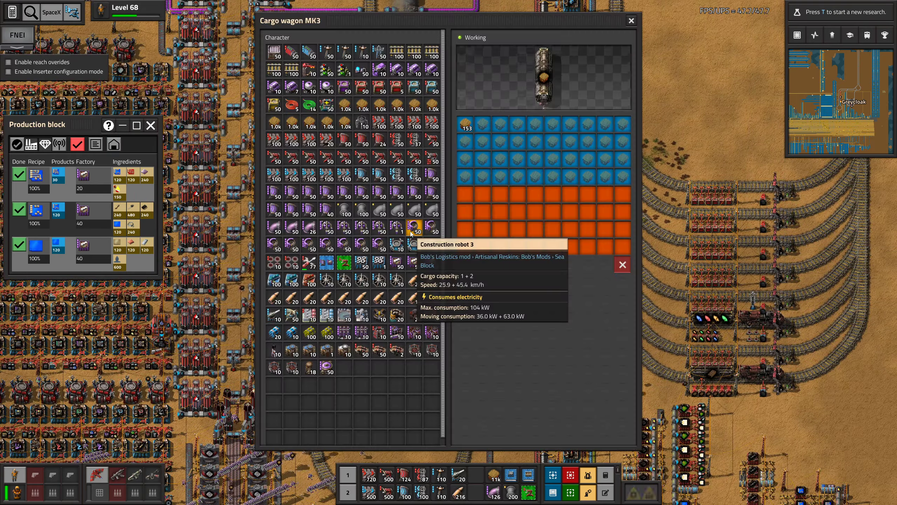
click(630, 20)
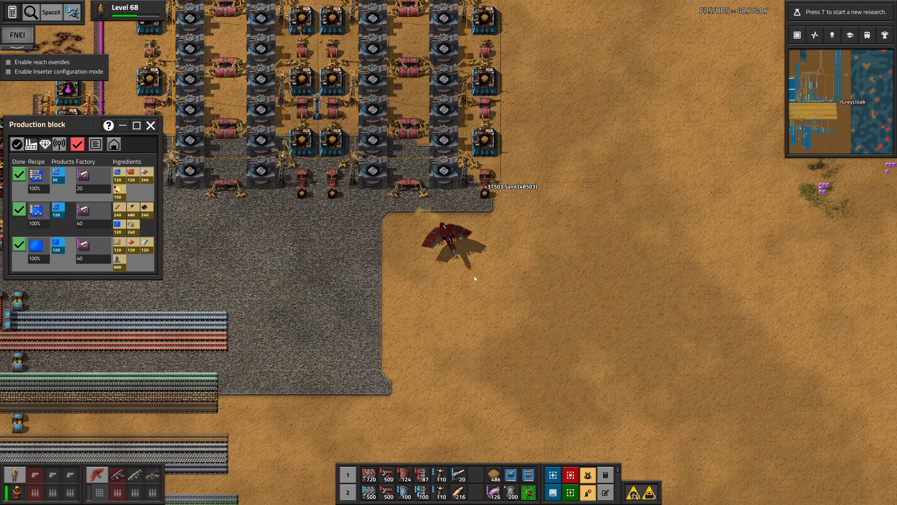
Step: Fly over the lake to the rail line crossing the large island
key(e)
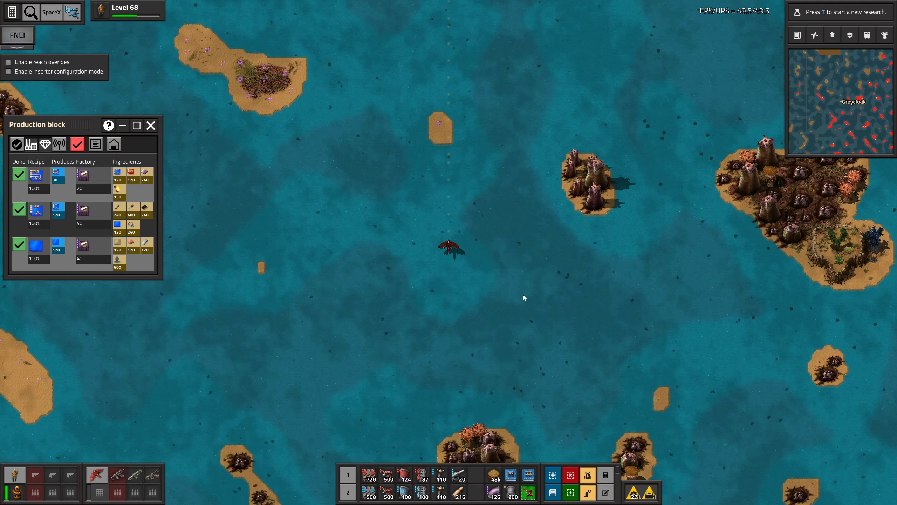
key(e)
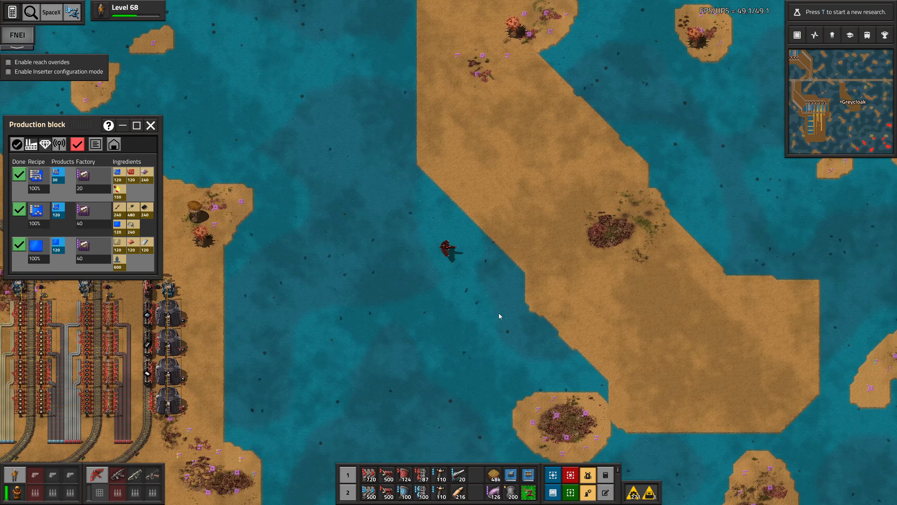
key(e)
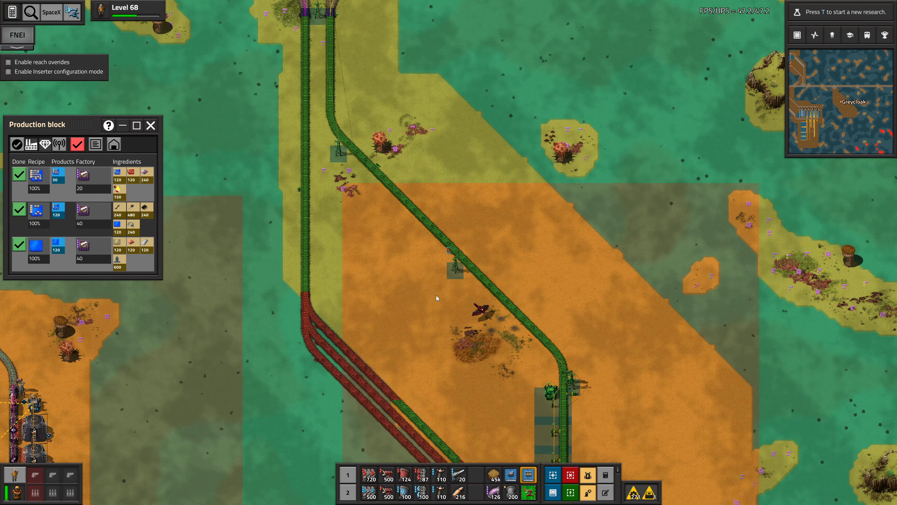
Step: Take a train stop from the inventory and place it beside the island rail
key(e)
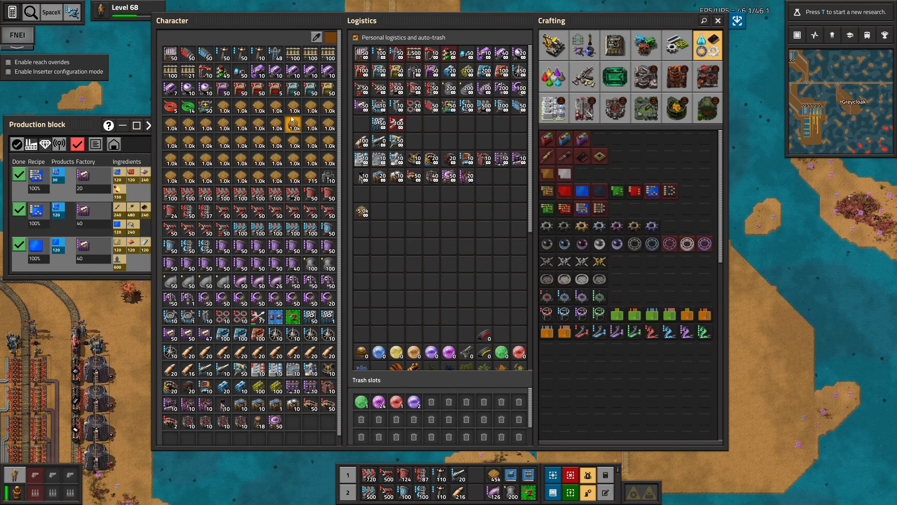
click(718, 20)
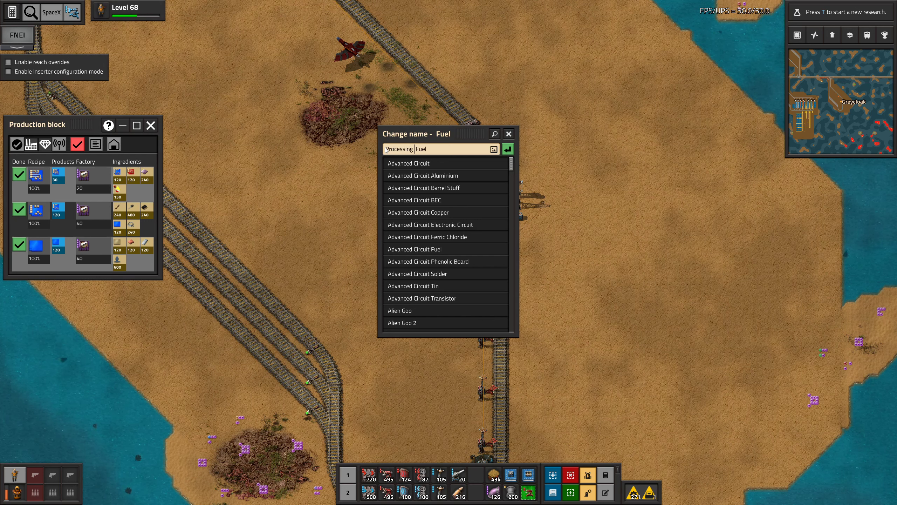
Step: Name the stop Processing Unit Fuel and bring up the fuel MK3 locomotive's schedule
text(Unit)
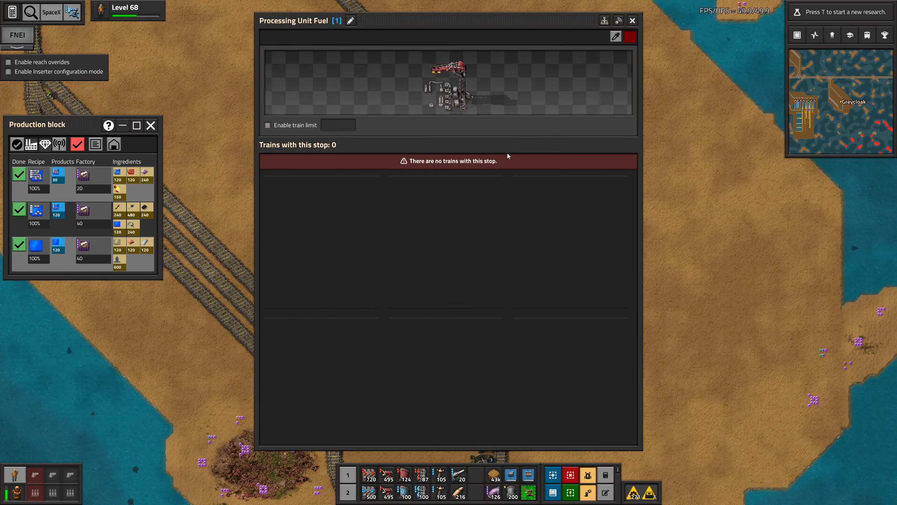
click(631, 20)
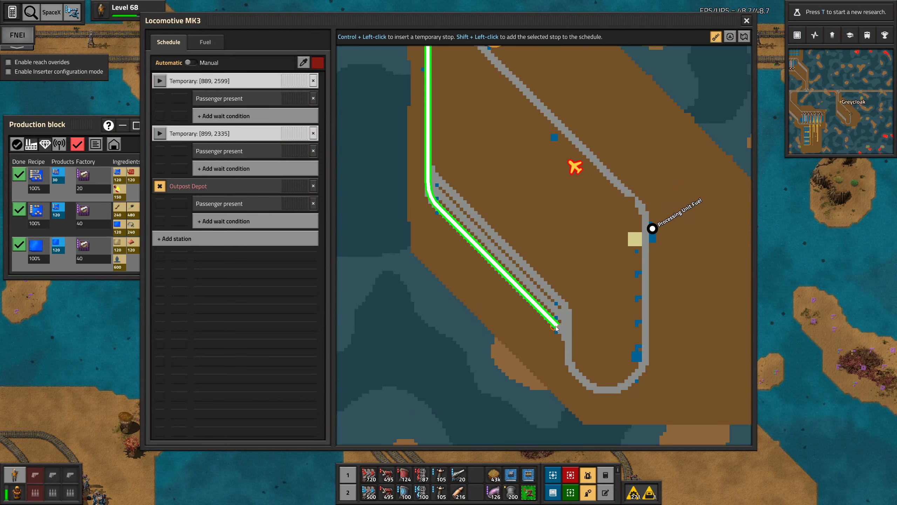
click(555, 328)
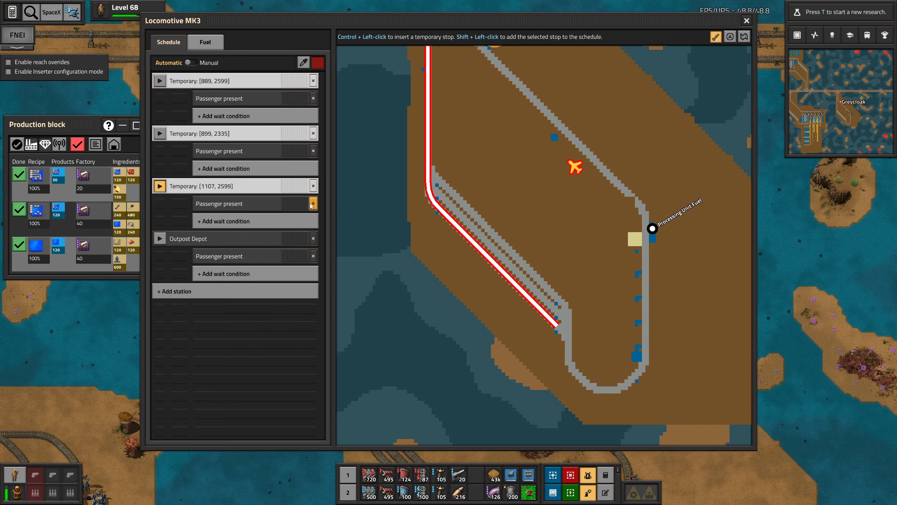
click(746, 20)
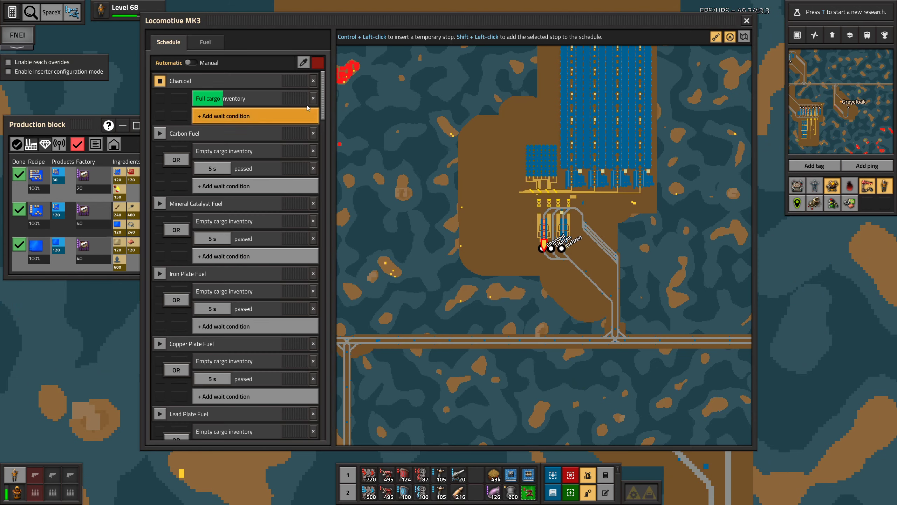
Step: Add Processing Unit Fuel to the route with Empty cargo inventory OR 30 s passed
scroll(down, 3)
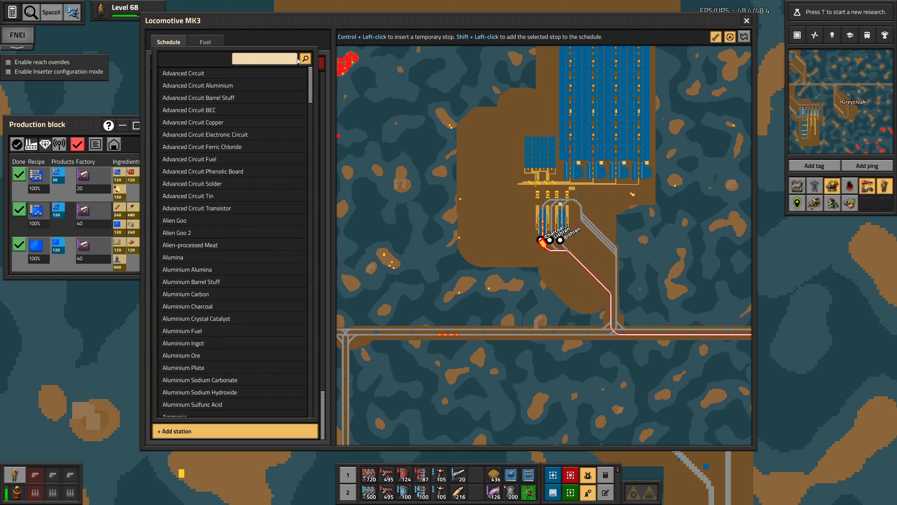
text(o)
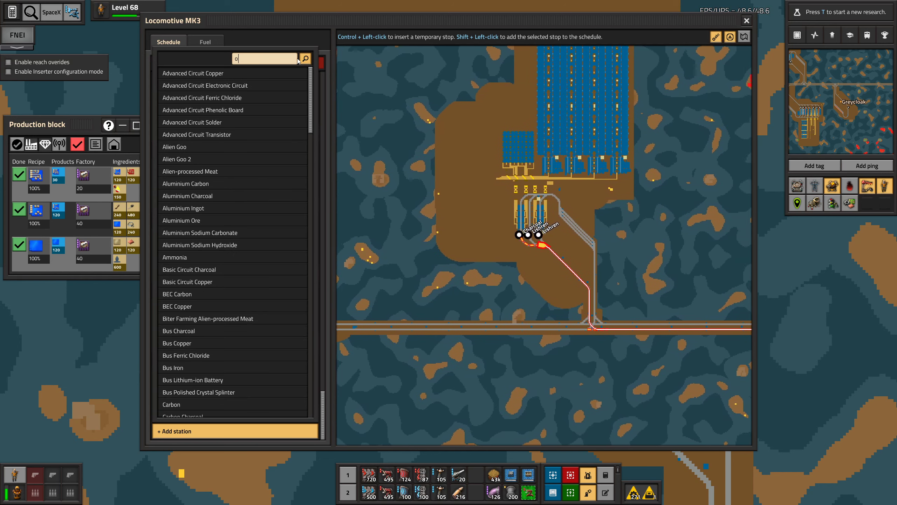
text(proce)
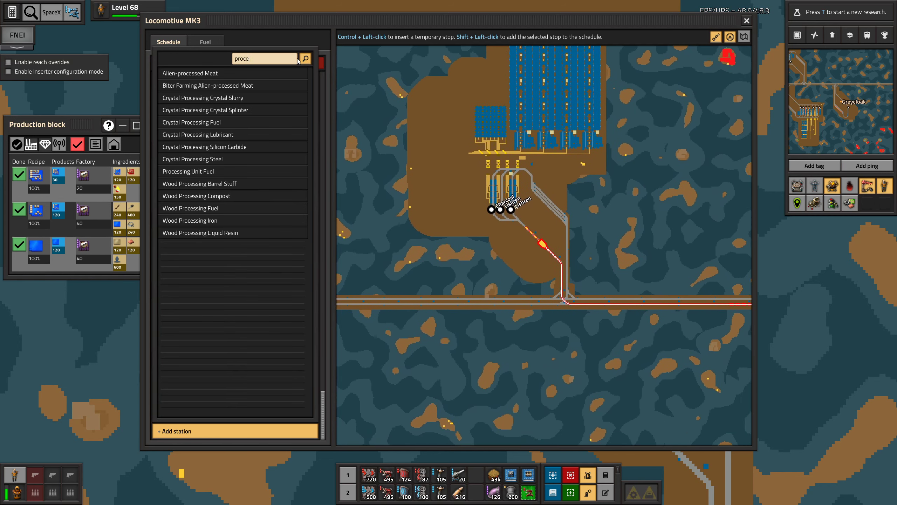
text(ss)
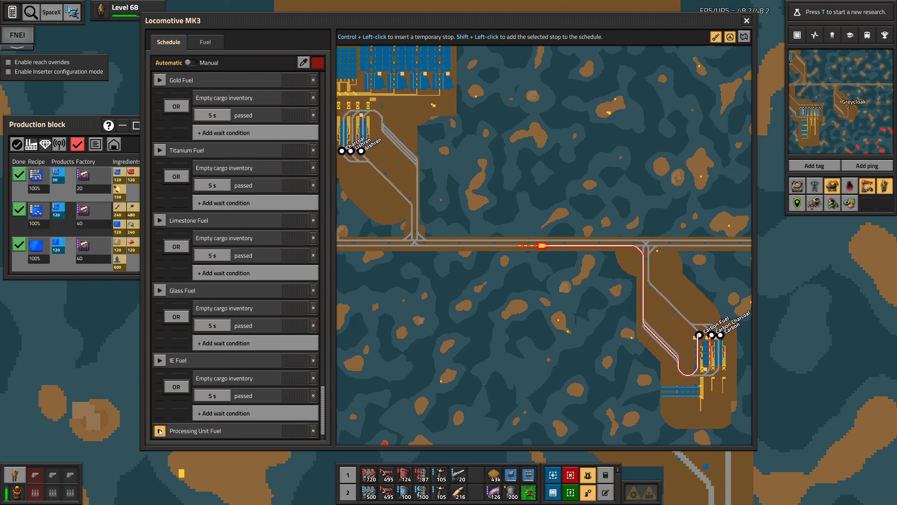
click(223, 342)
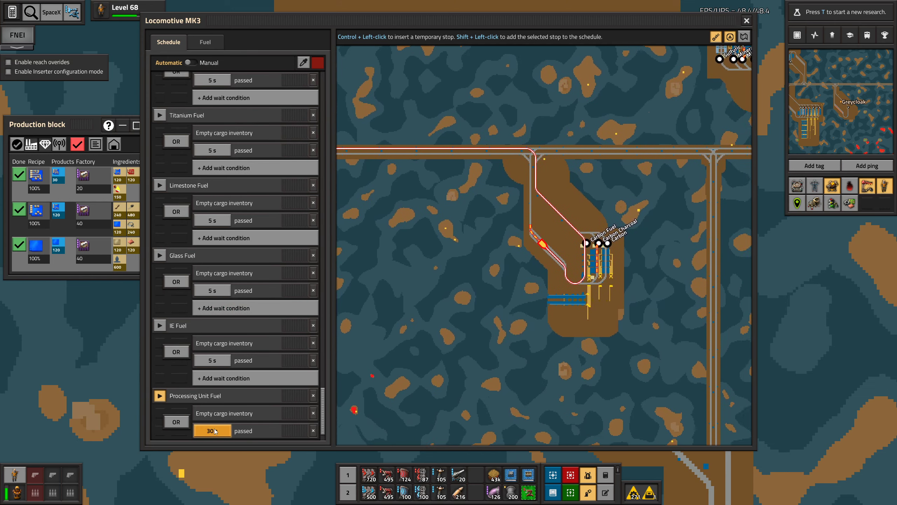
click(212, 430)
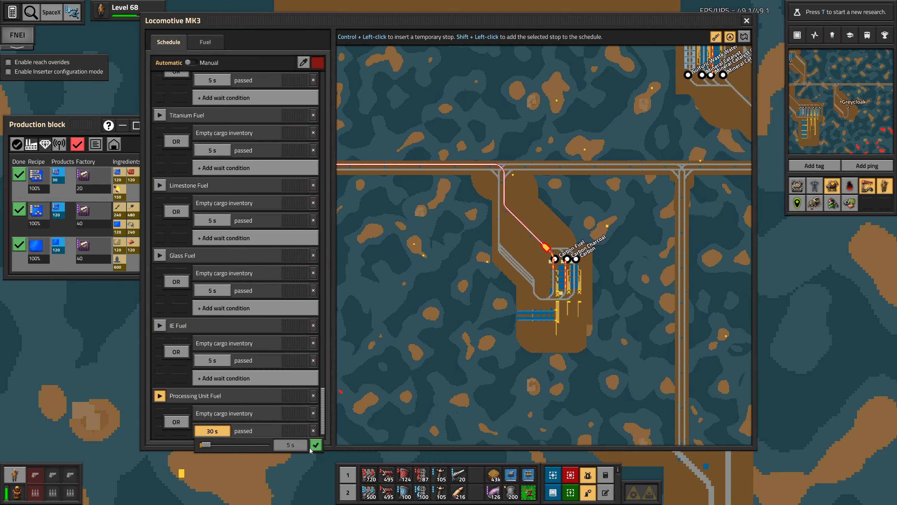
click(745, 20)
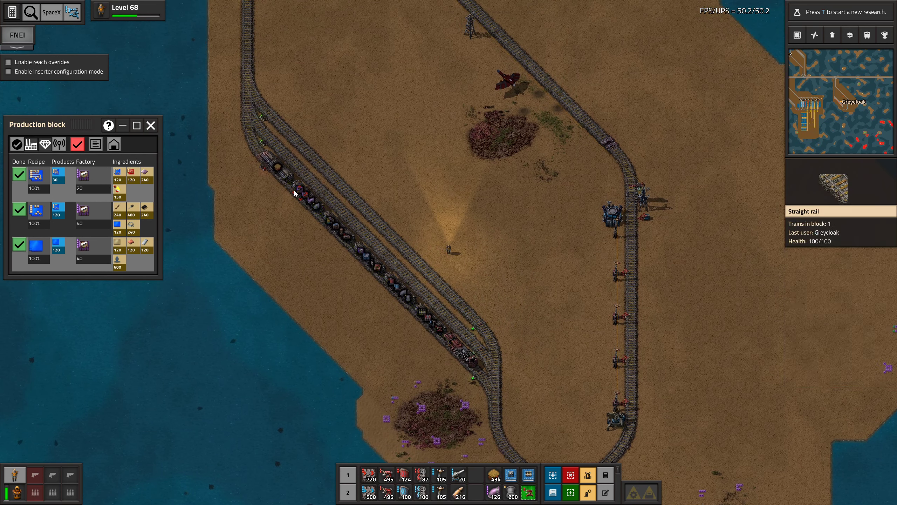
Step: Return from the rail line to the outpost's assembler blocks between the curved rails
scroll(down, 3)
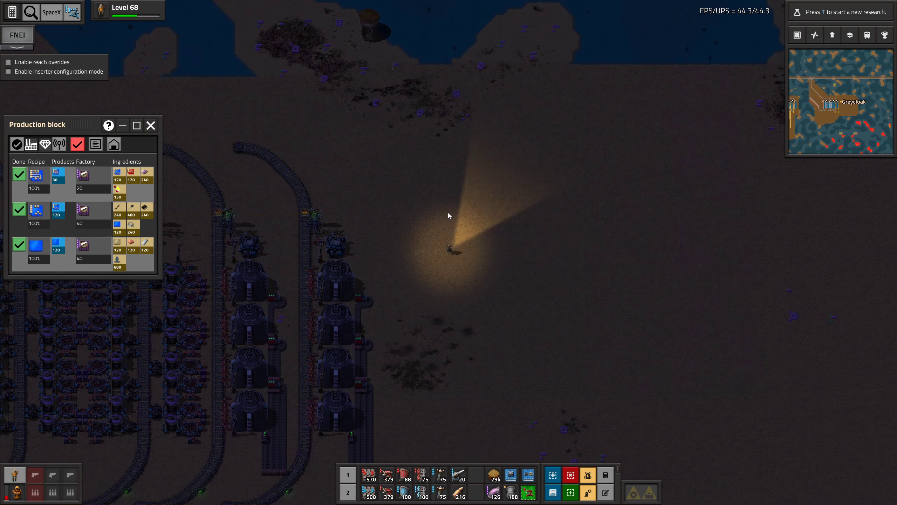
Step: Lay the next assembler block as ghosts and open a Roboport 2 panel
scroll(down, 3)
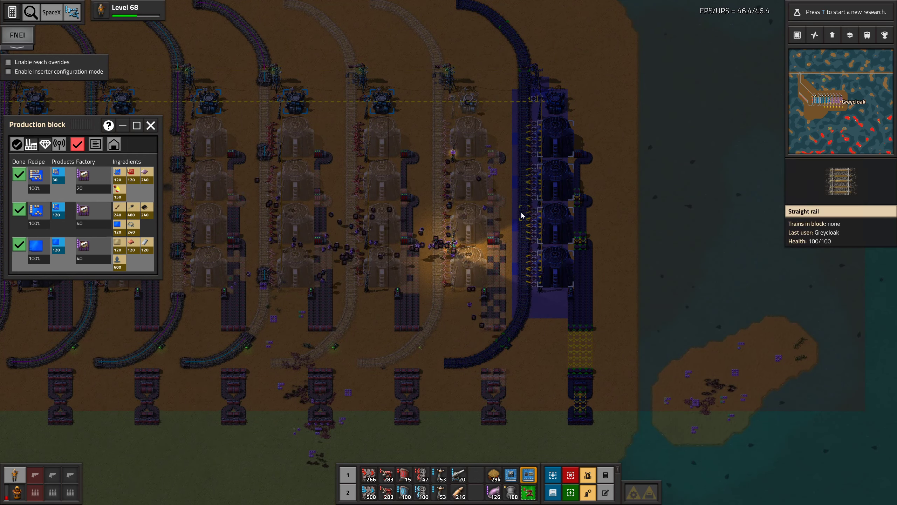
key(e)
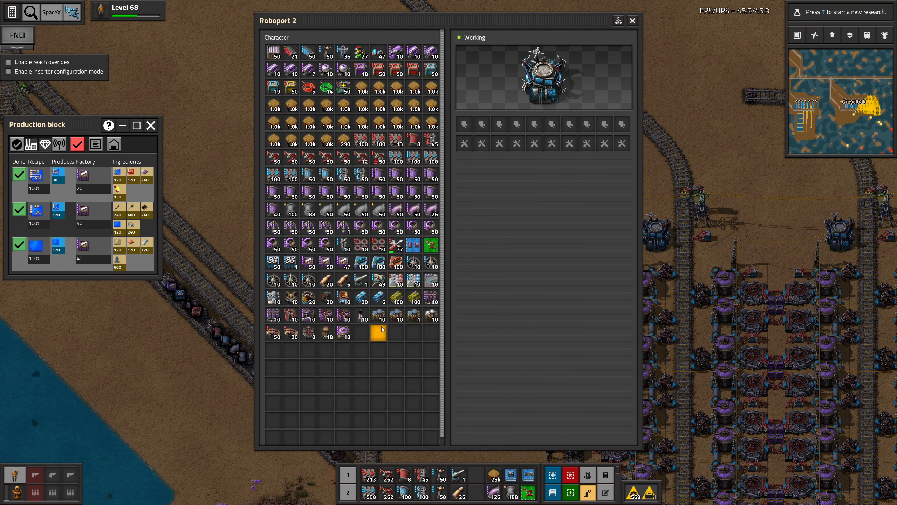
mouse_move(272, 227)
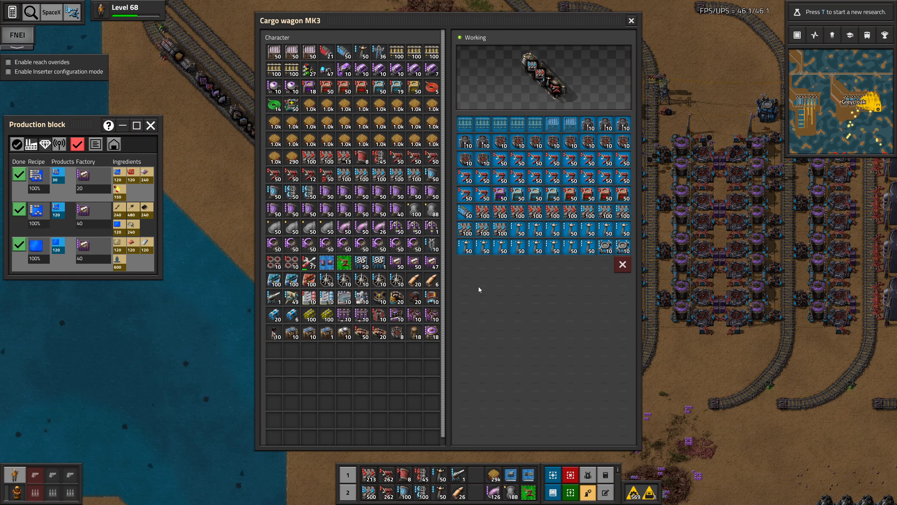
mouse_move(554, 233)
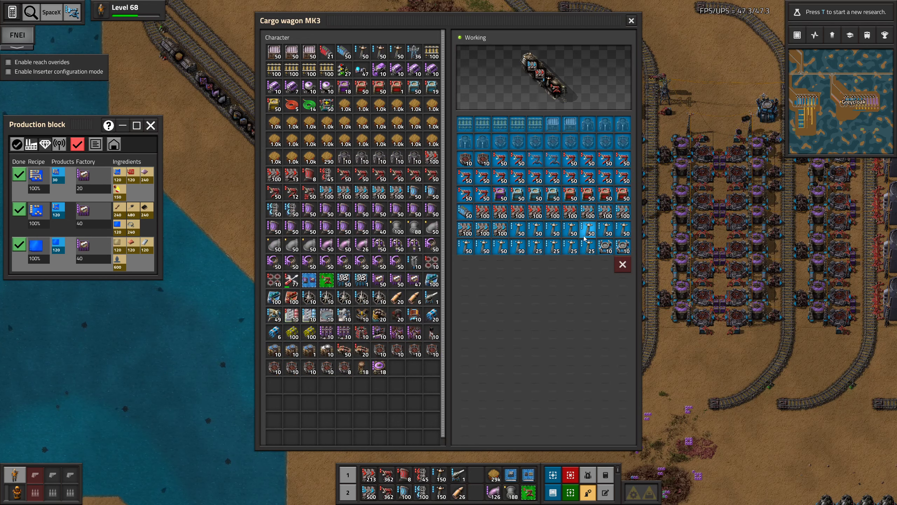
Step: Transfer belts and machines from the character inventory into the Cargo wagon MK3
click(630, 20)
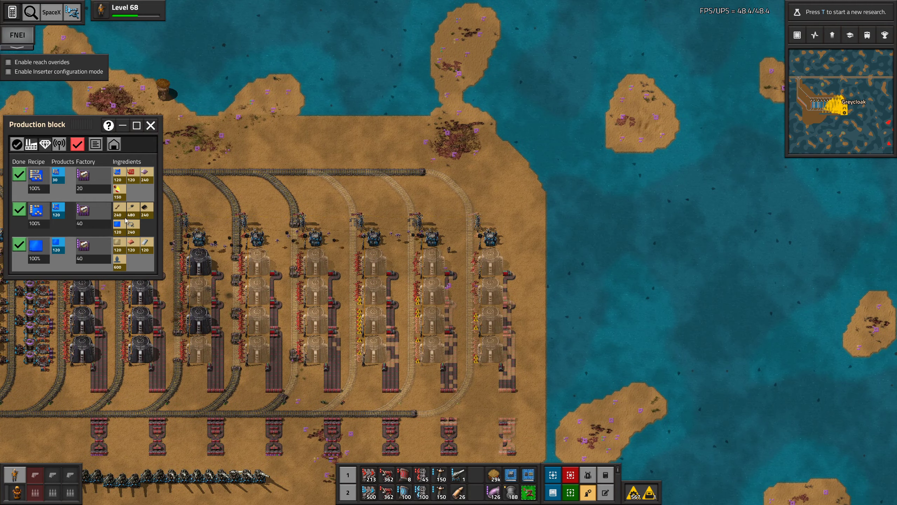
mouse_move(131, 208)
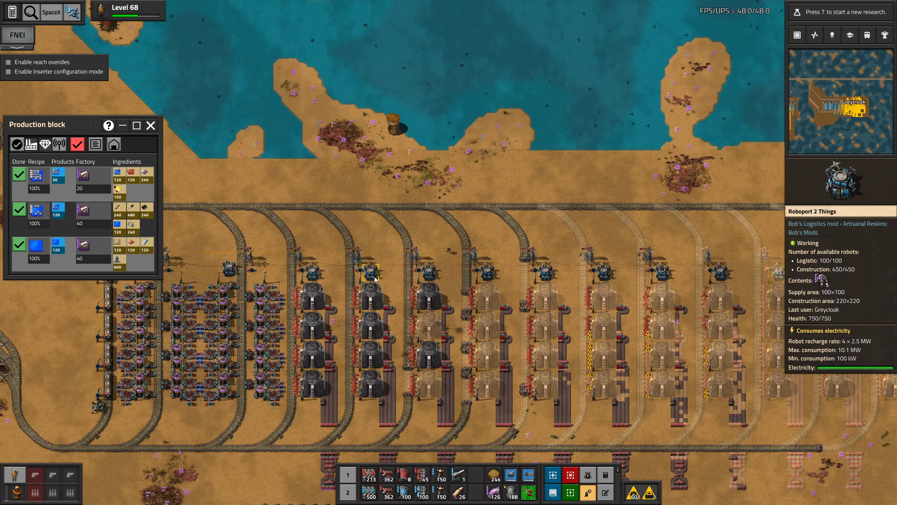
Step: Place the remaining outpost block ghosts and open a passive provider chest at the main base
key(e)
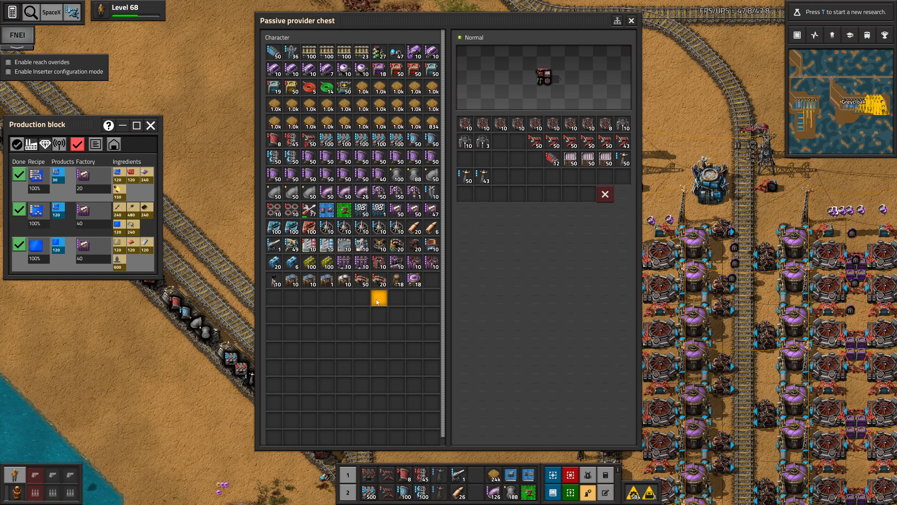
mouse_move(432, 192)
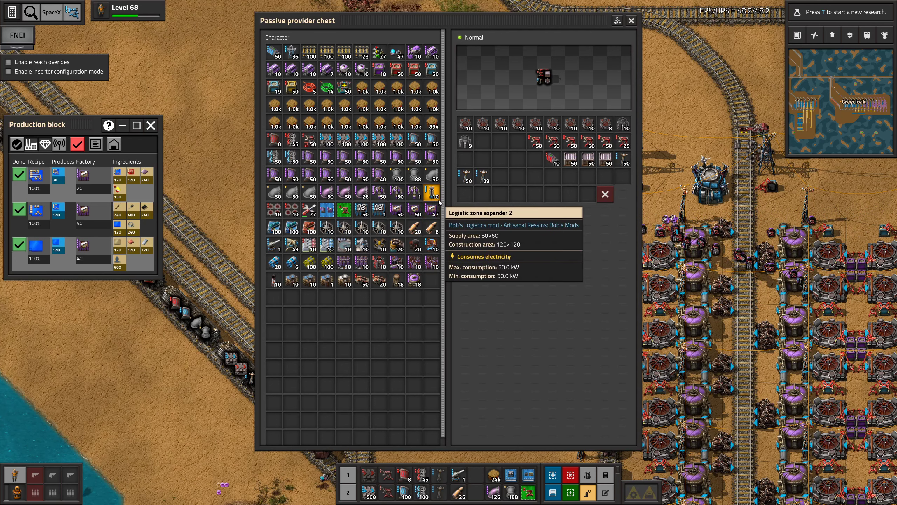
Step: Take supplies from the passive provider chest, review the train schedule, and start a belt replacement rule in the upgrade planner
click(631, 21)
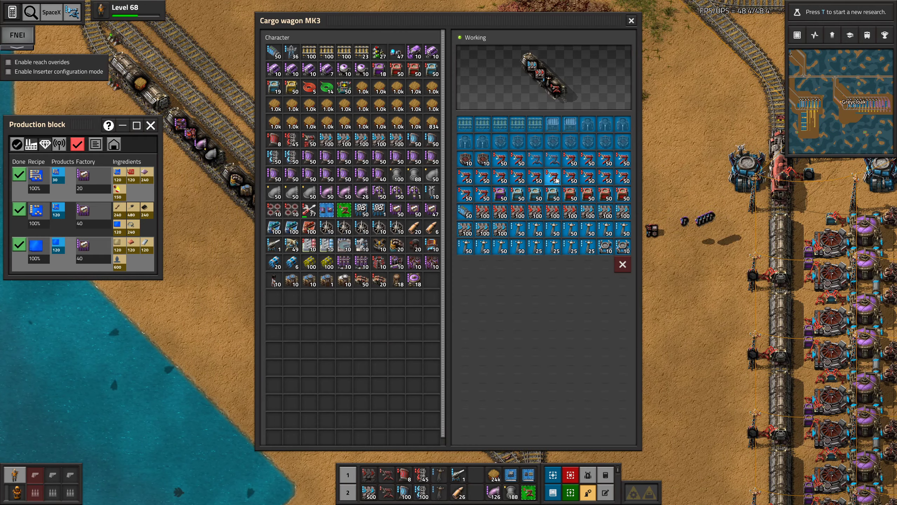
click(630, 20)
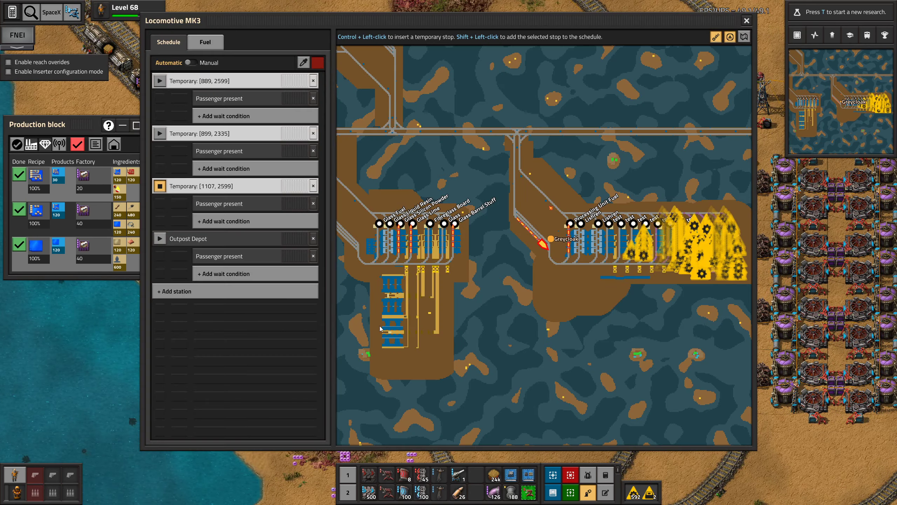
click(746, 21)
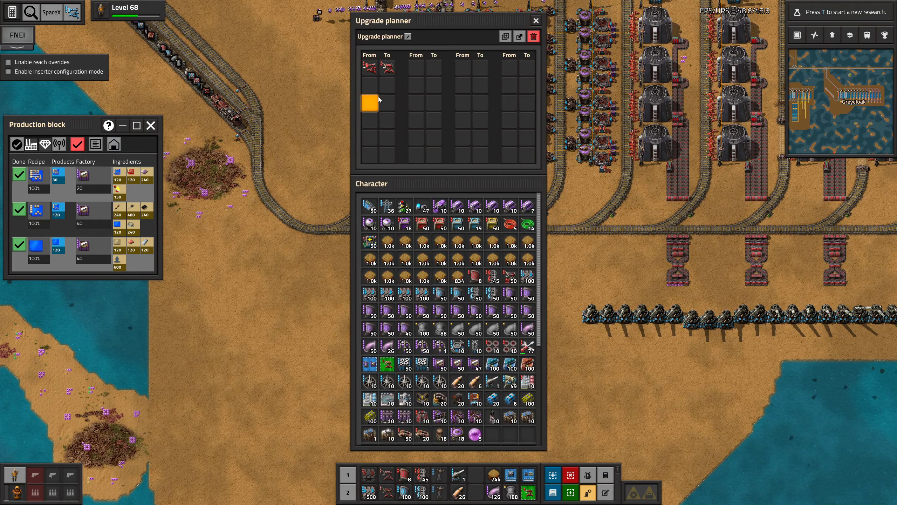
Step: Add a second rule turning the red belt piece into its purple counterpart, then begin the next slot
click(369, 101)
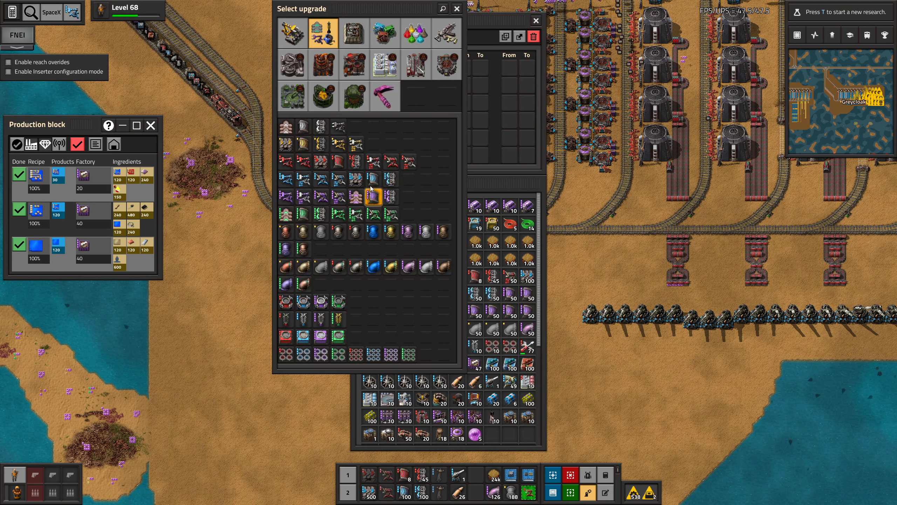
mouse_move(320, 162)
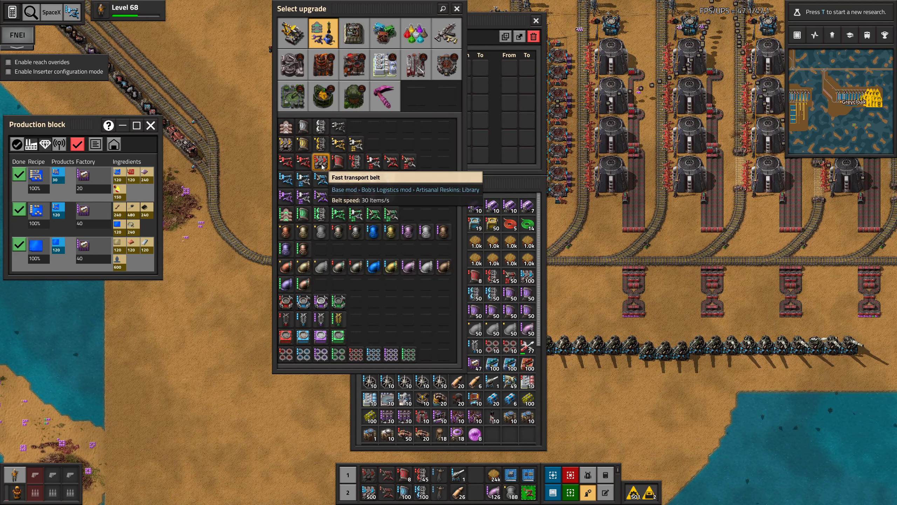
click(322, 163)
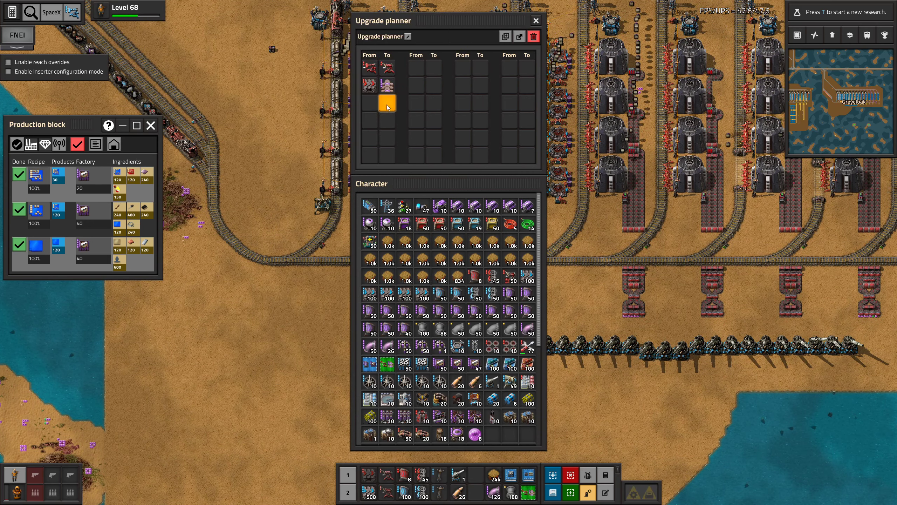
click(387, 105)
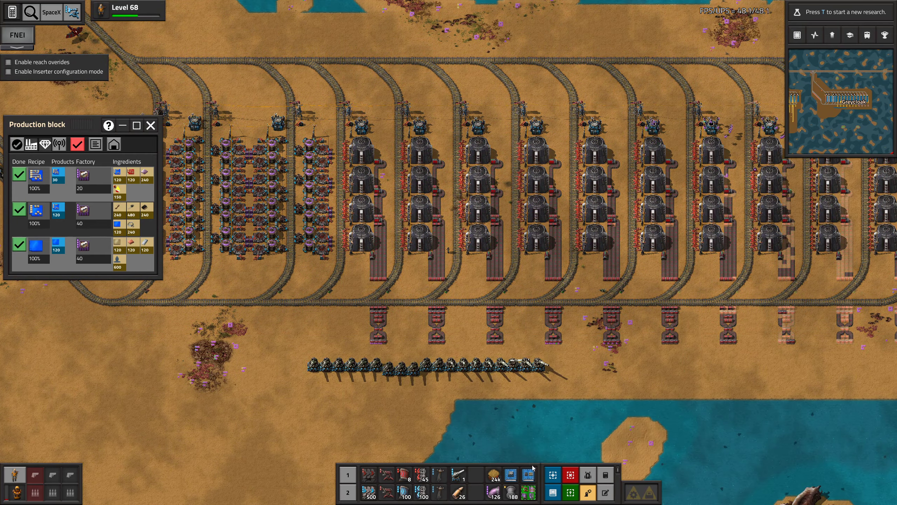
Step: Mine the artillery wagons and locomotive below the outpost, collecting them with their artillery shells
click(605, 474)
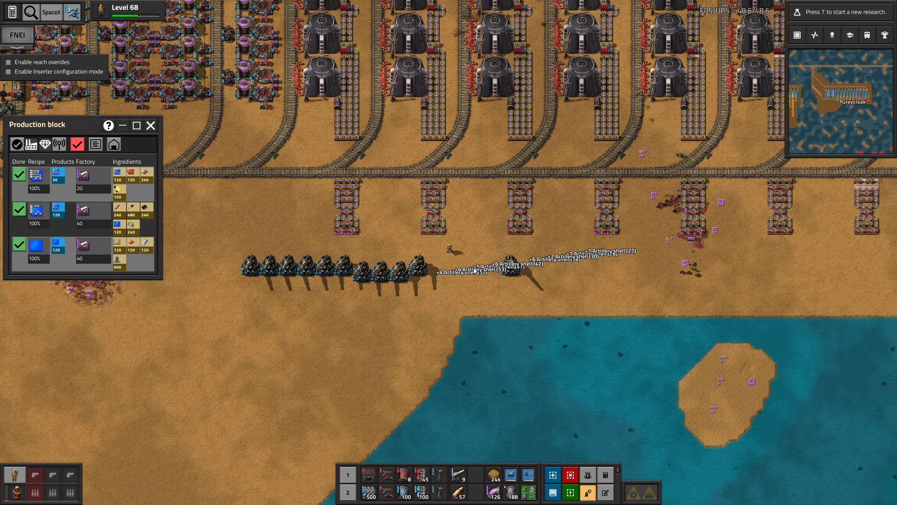
click(435, 268)
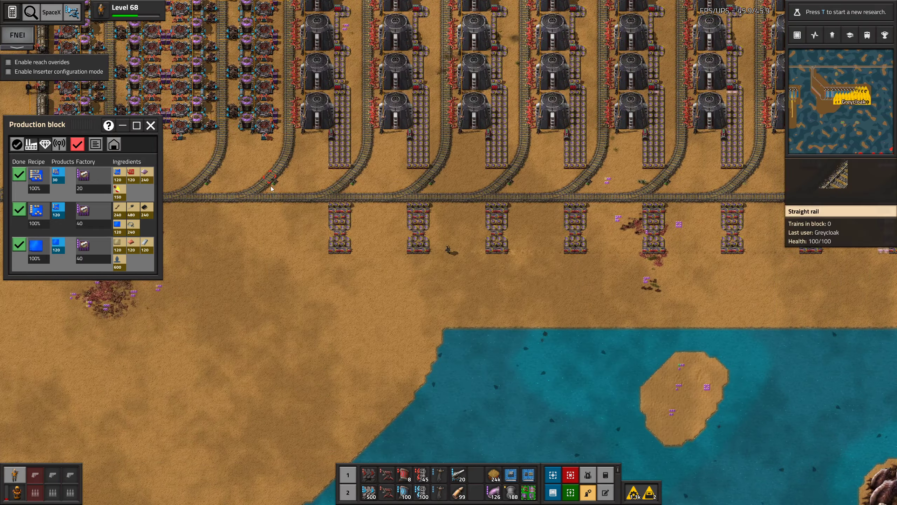
key(e)
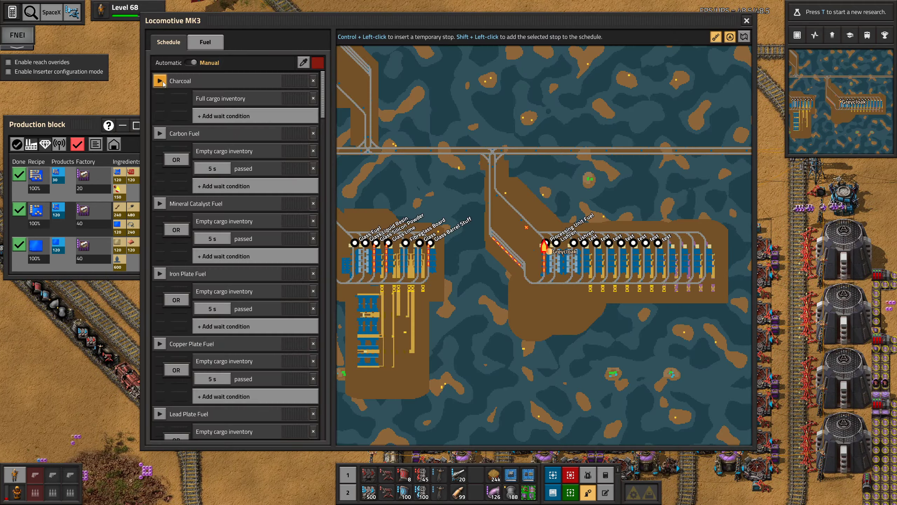
Step: Send the Locomotive MK3 fuel train to its Charcoal station stop
click(745, 20)
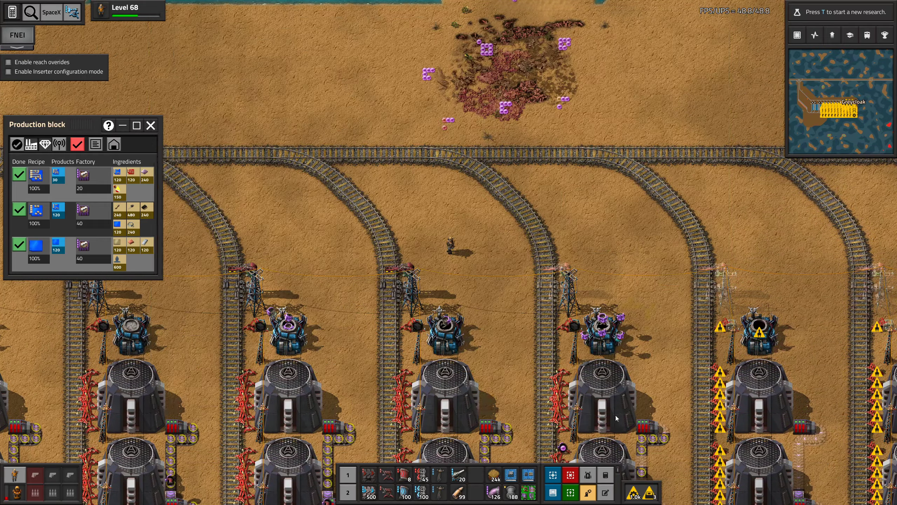
Step: Show the character inventory with its logistic requests and crafting lists
key(e)
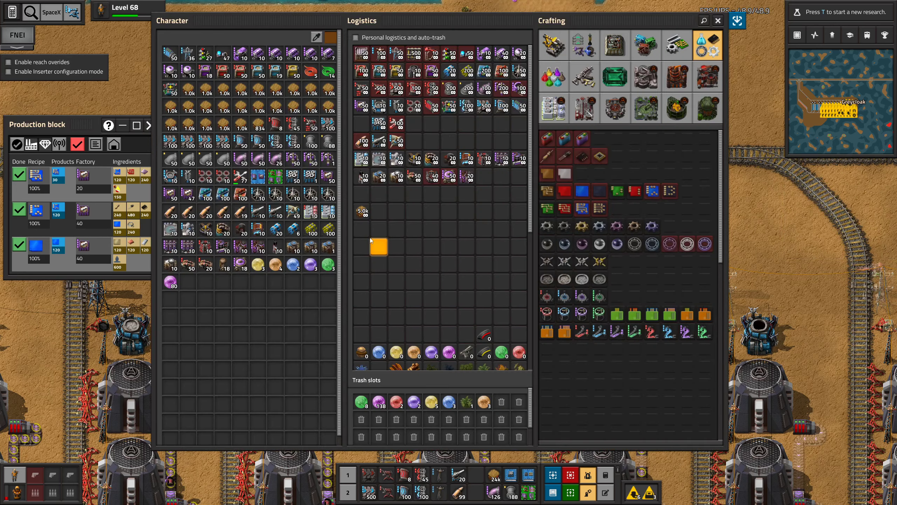